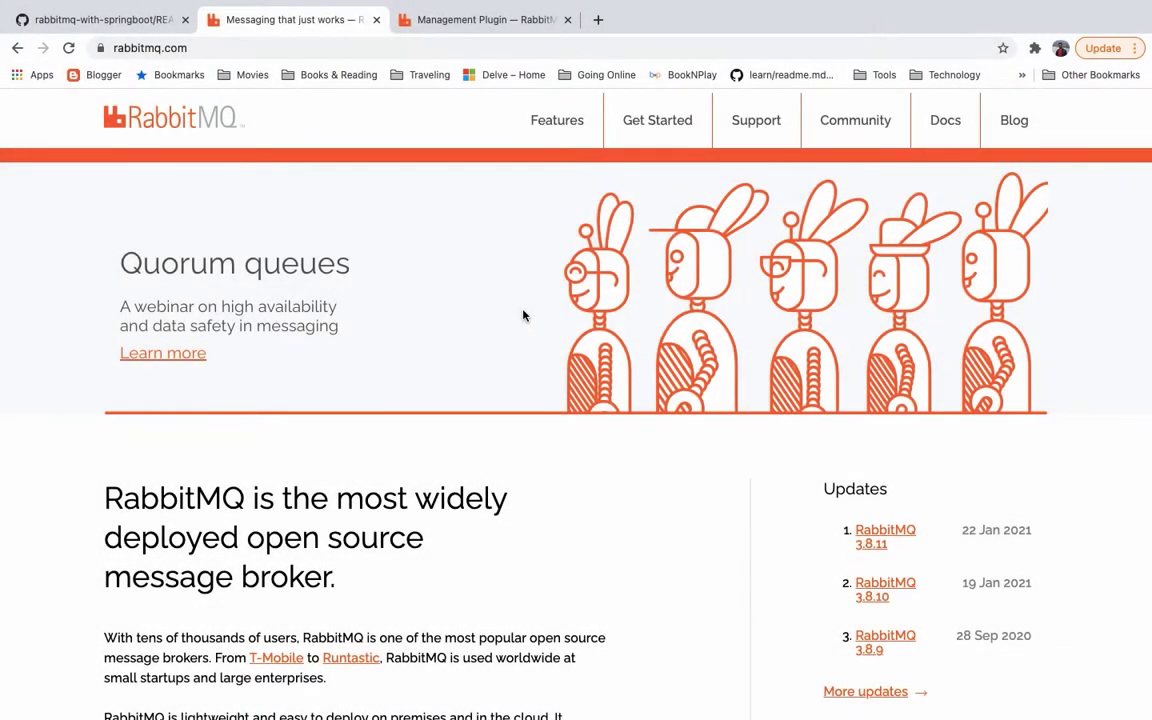
Open a new Chrome tab for Docker Hub at hub.docker.com.
{"action": "left_click", "coordinate": [789, 19]}
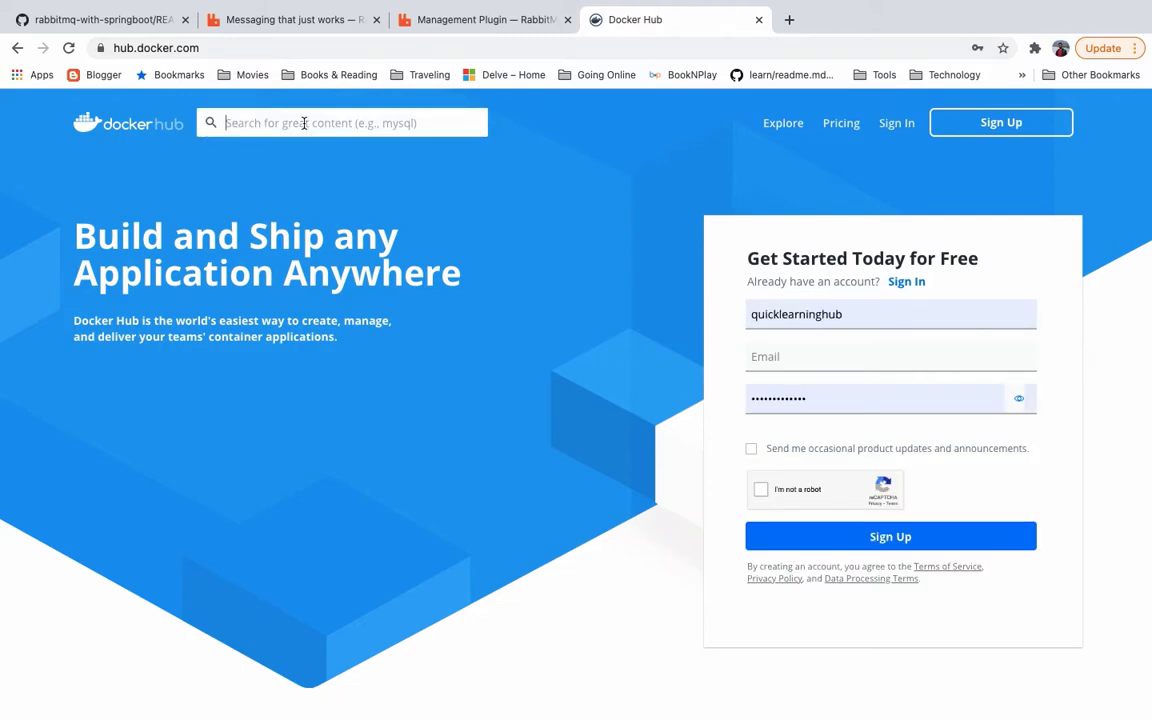
Search Docker Hub for rabbitmq, open the official image, and scroll its supported tags.
{"action": "type", "text": "rabbitmq"}
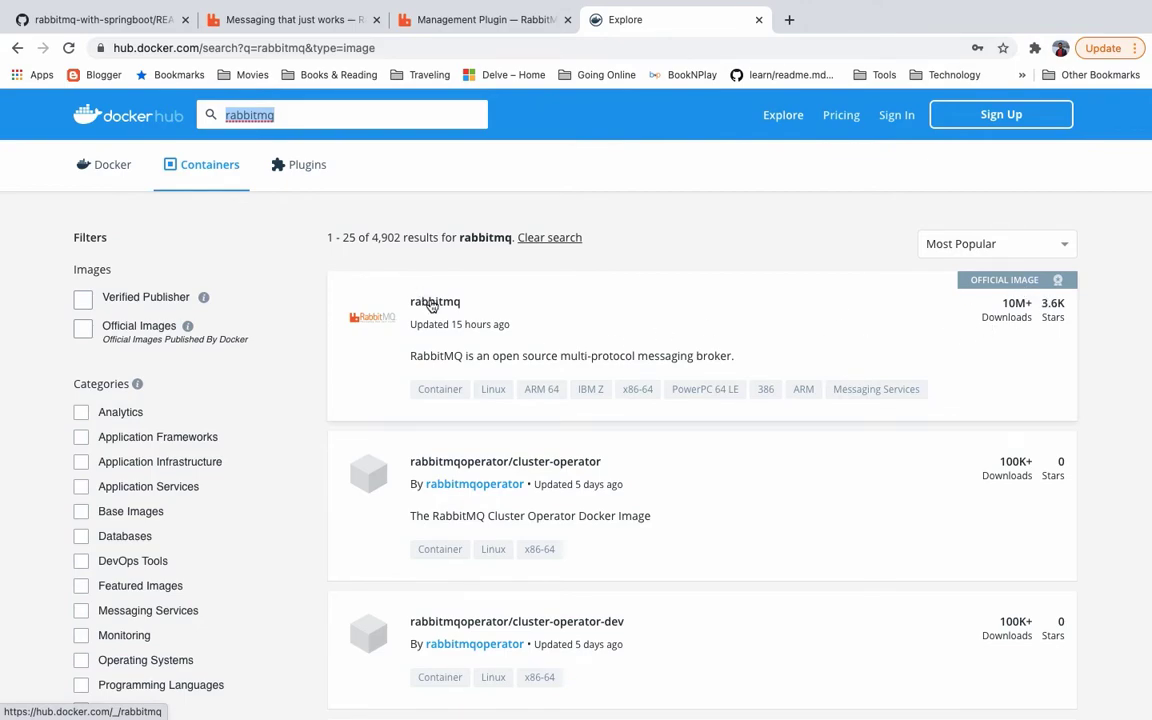
{"action": "left_click", "coordinate": [434, 301]}
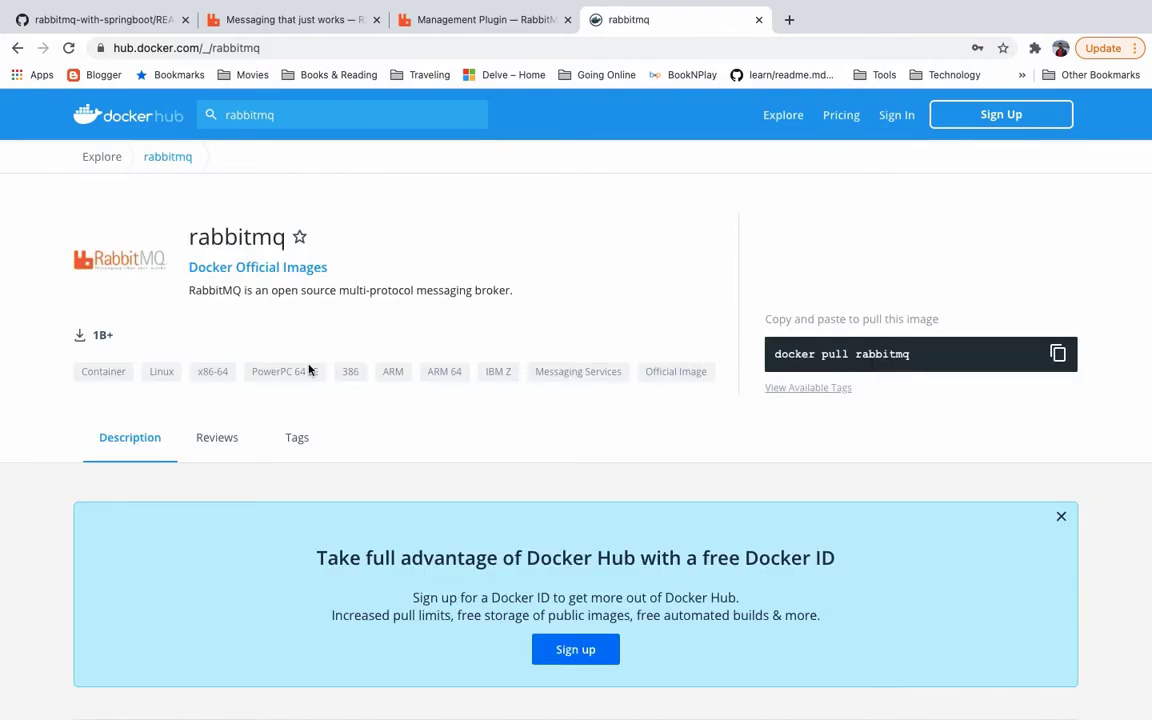
{"action": "scroll", "scroll_direction": "down", "scroll_amount": 3}
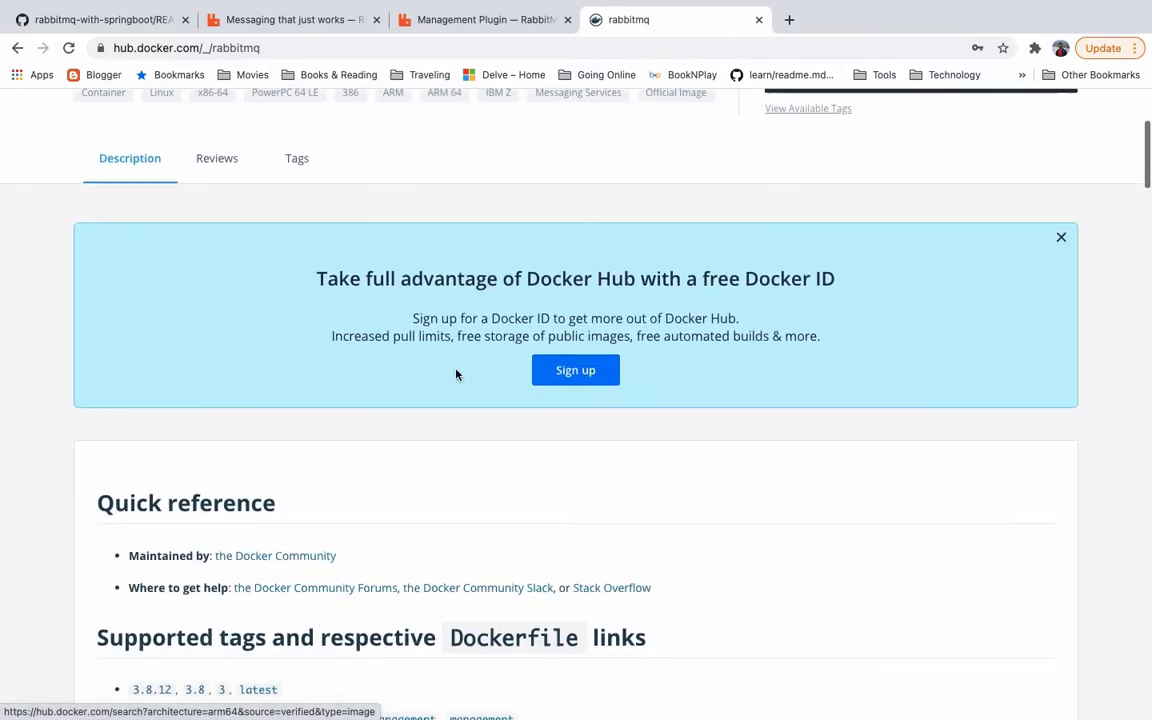
{"action": "scroll", "scroll_direction": "down", "scroll_amount": 3}
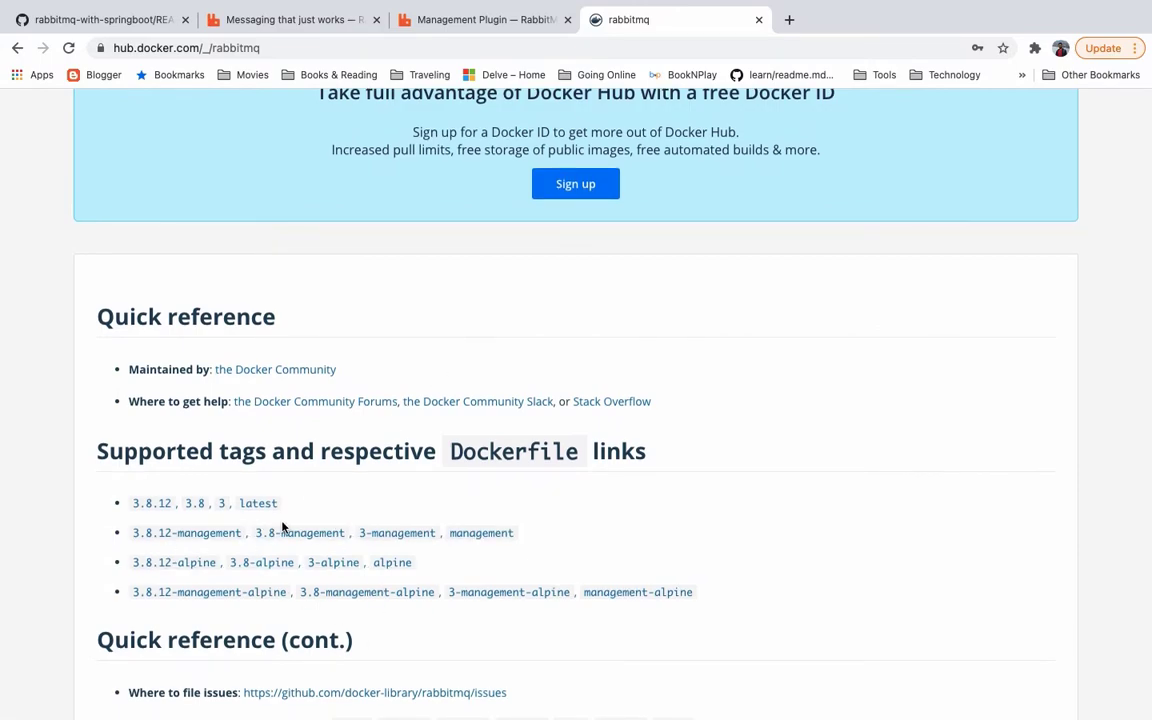
{"action": "scroll", "scroll_direction": "down", "scroll_amount": 3}
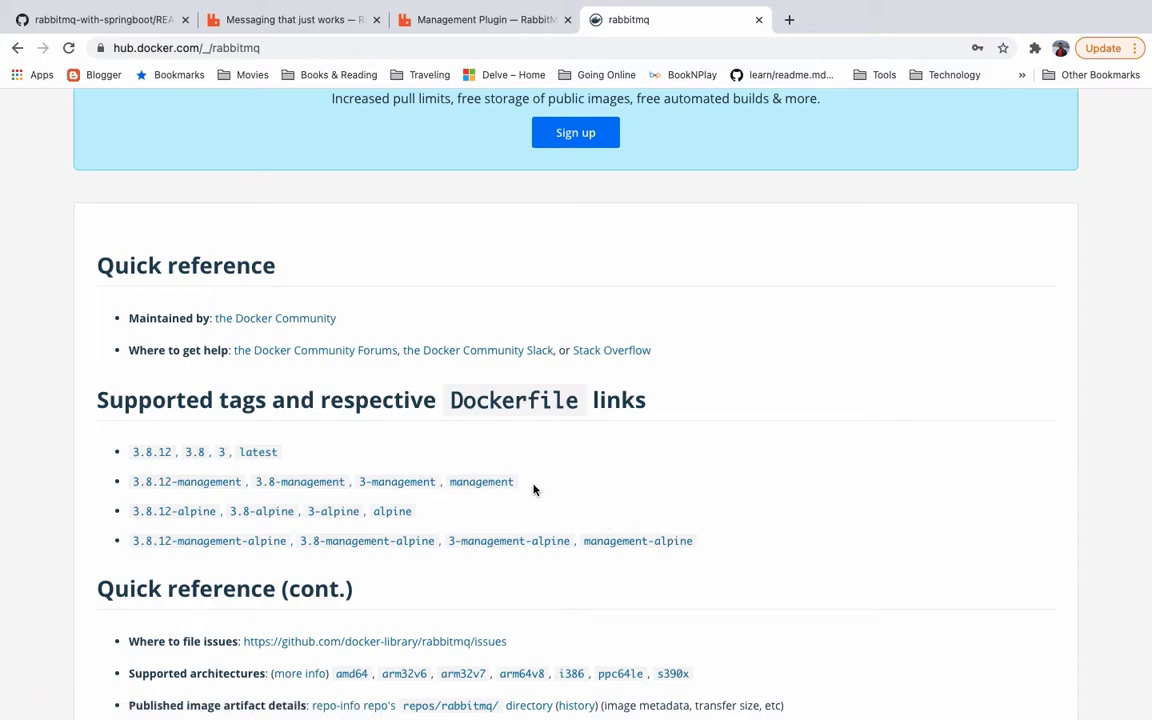
{"action": "mouse_move", "coordinate": [615, 488]}
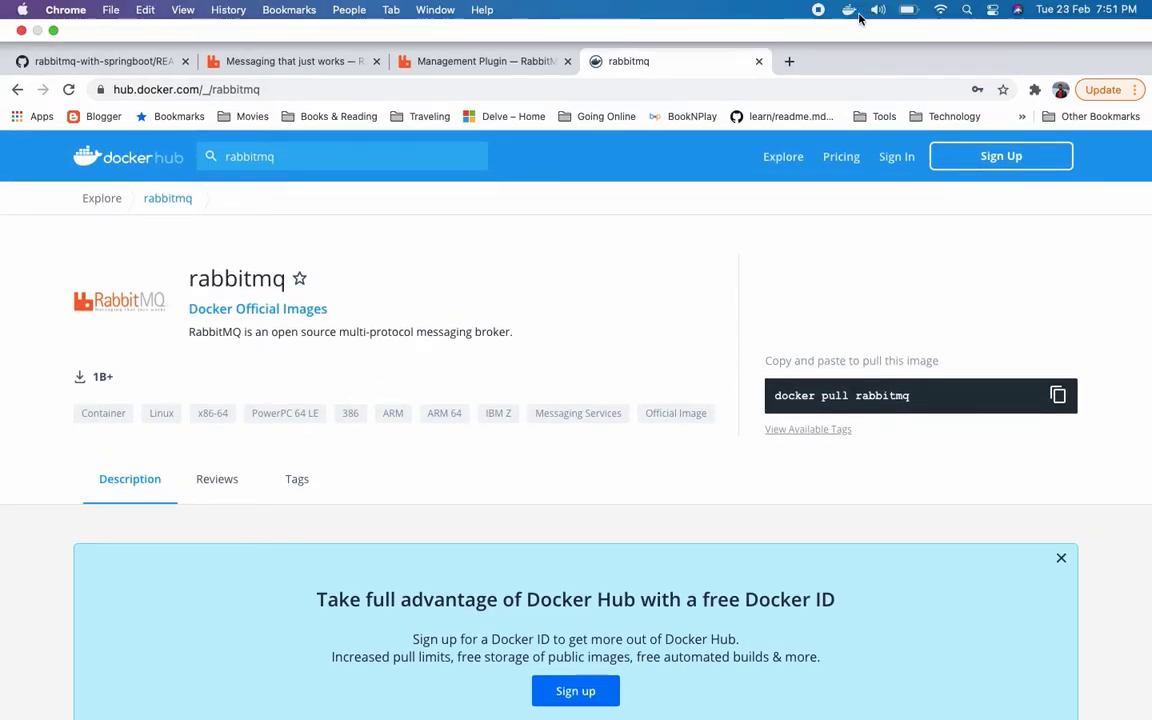
Check the Docker whale menu-bar status to confirm Docker Desktop is running.
{"action": "left_click", "coordinate": [848, 9]}
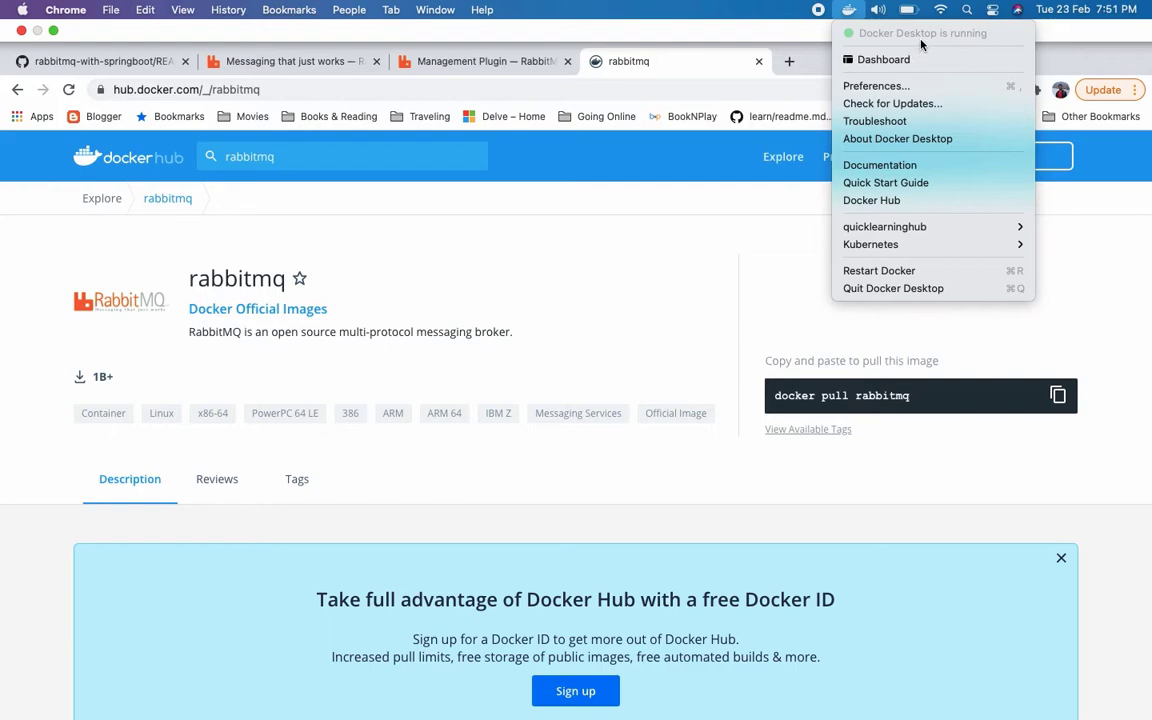
{"action": "mouse_move", "coordinate": [884, 226]}
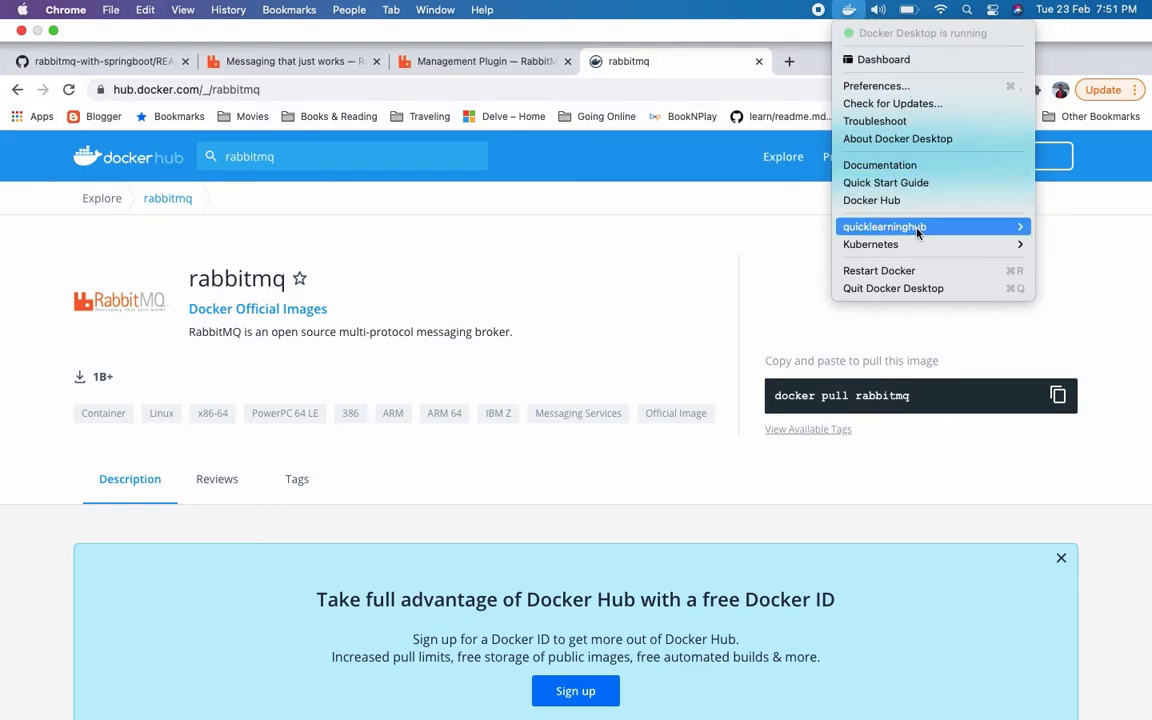
{"action": "mouse_move", "coordinate": [692, 205]}
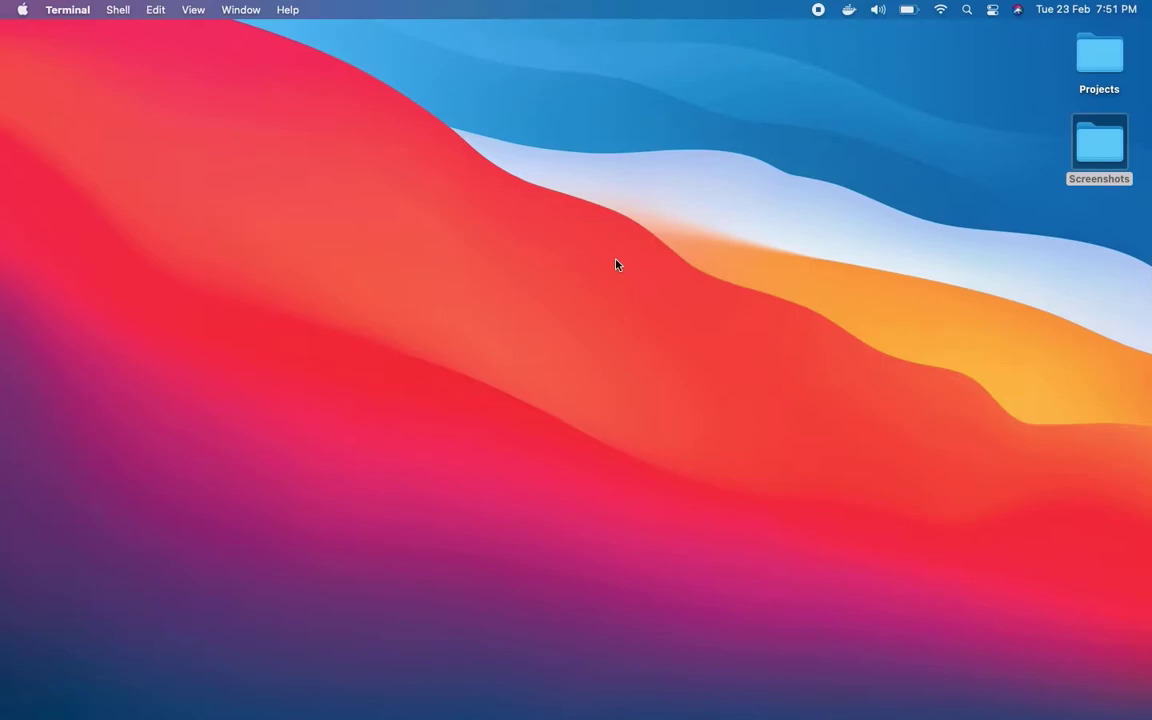
{"action": "mouse_move", "coordinate": [27, 531]}
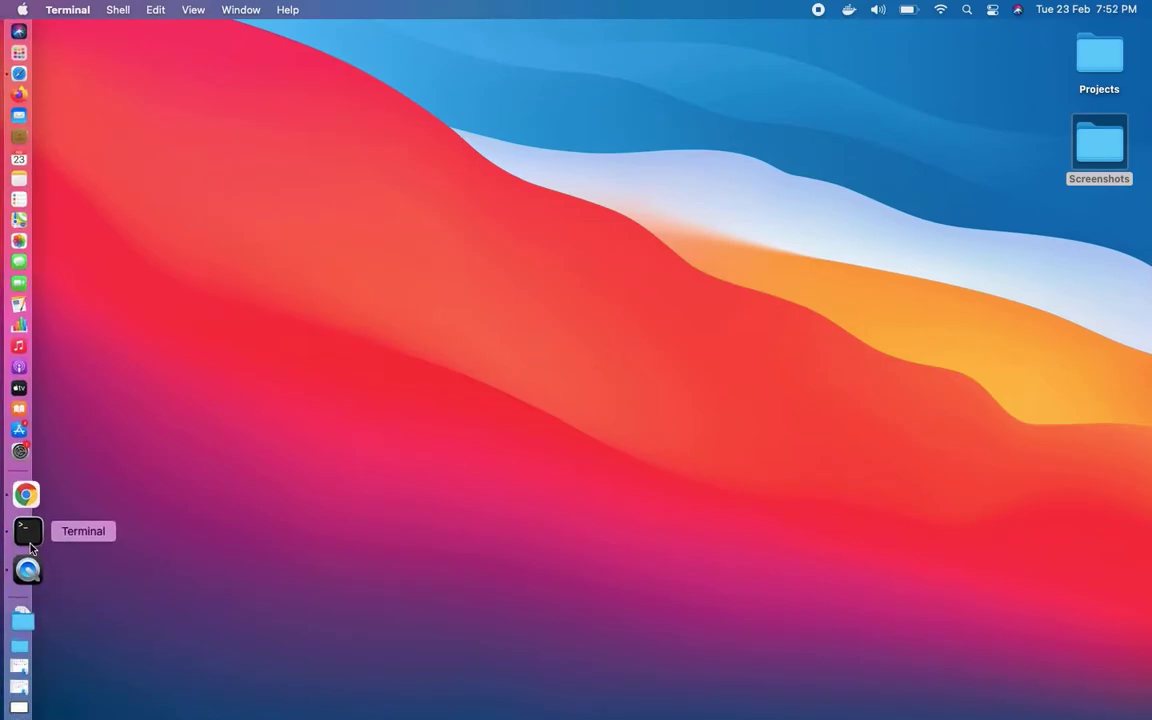
Run docker version in Terminal (Engine 20.10.2), clear it, and return to Chrome.
{"action": "left_click", "coordinate": [27, 531]}
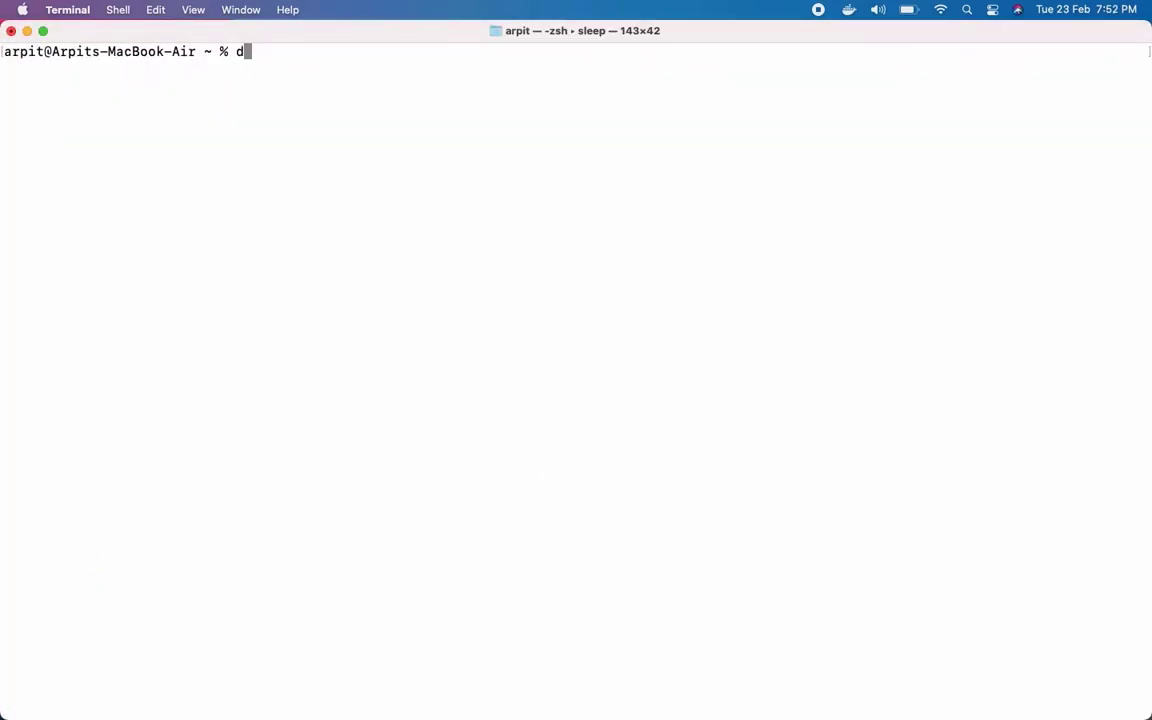
{"action": "type", "text": "ocker"}
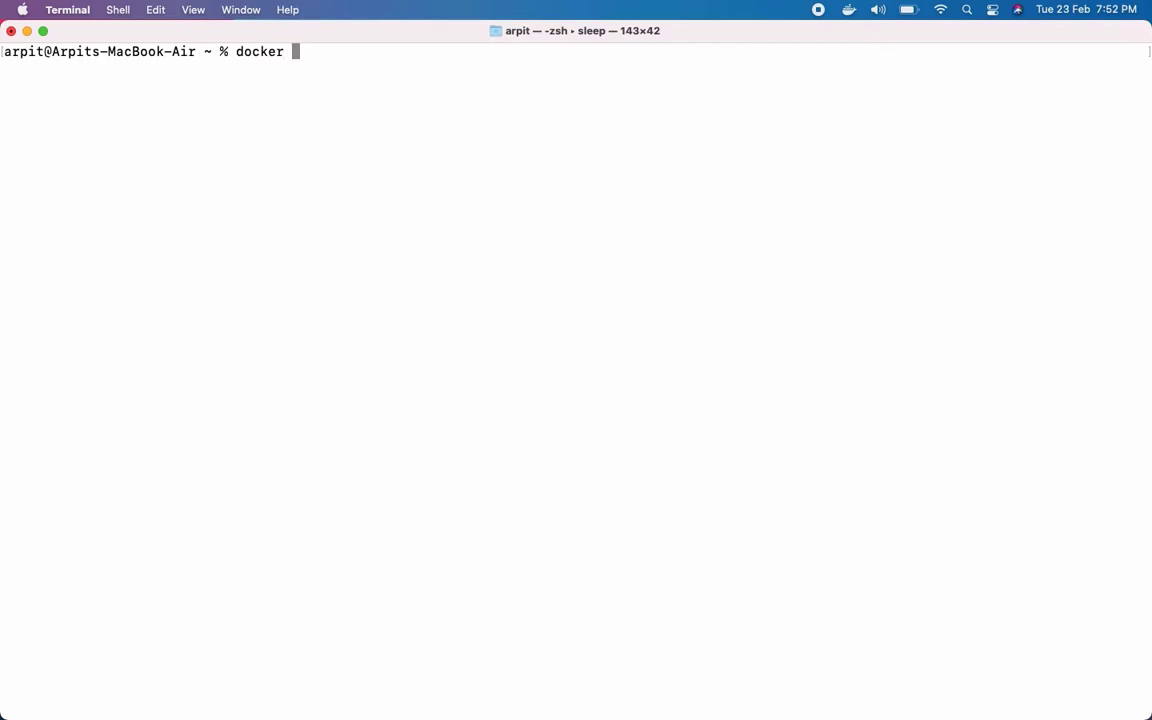
{"action": "type", "text": "version"}
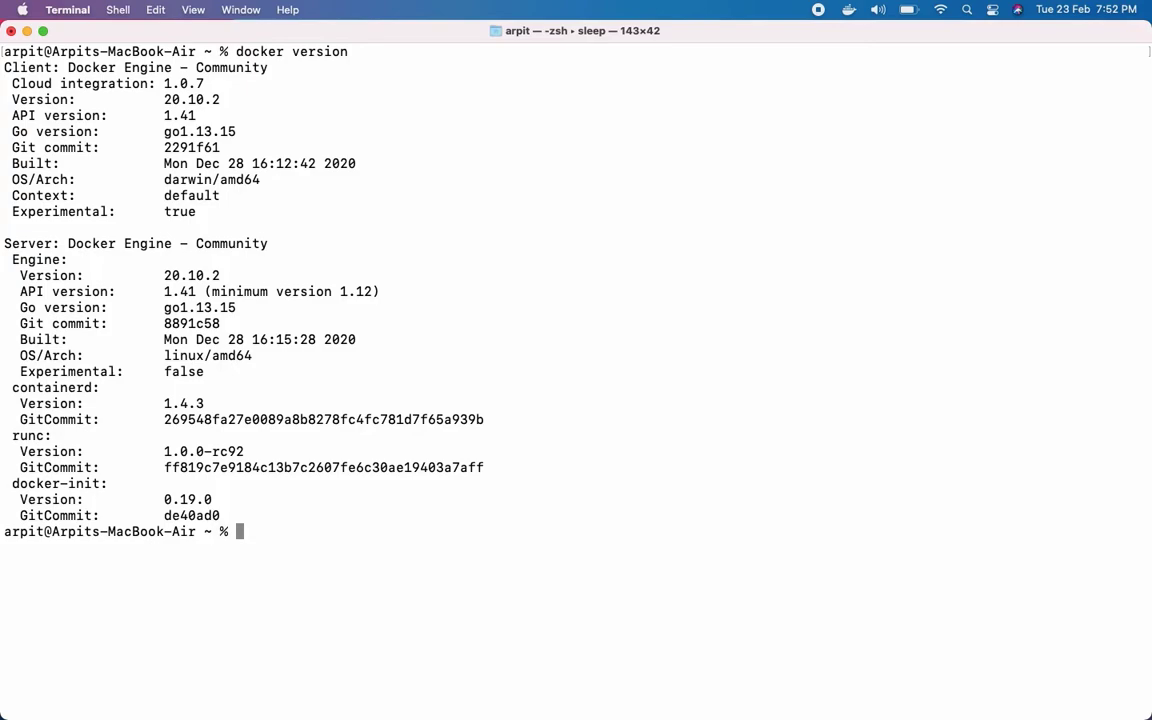
{"action": "type", "text": "cl"}
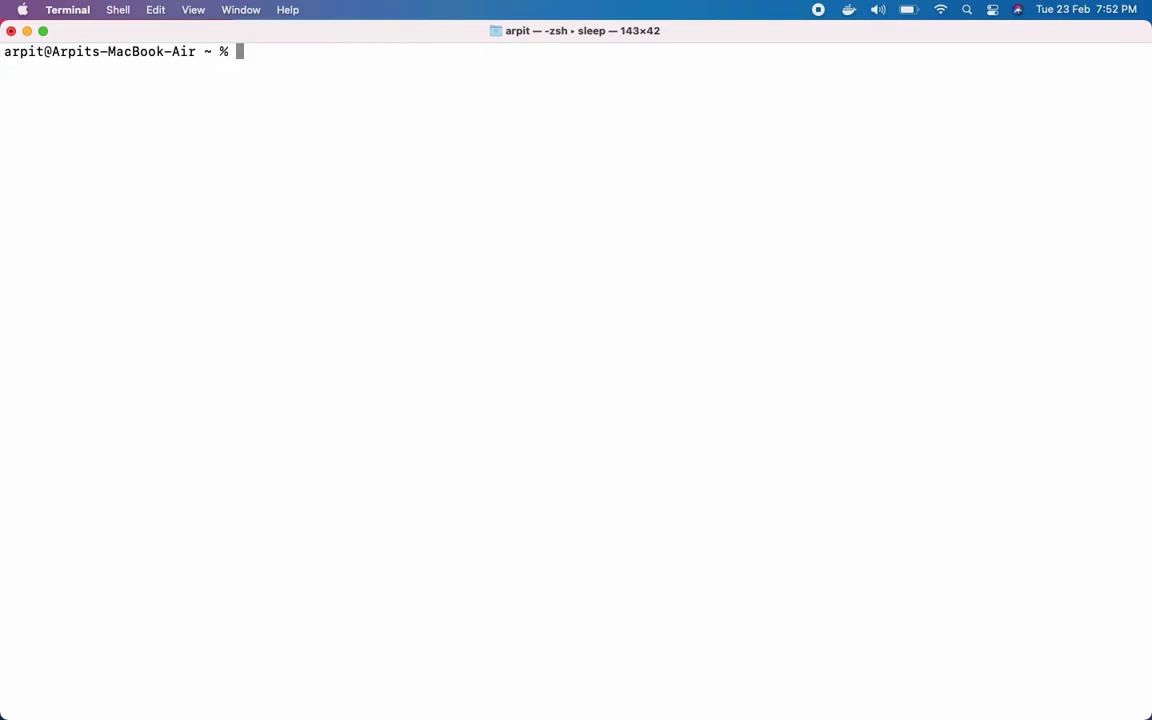
{"action": "key", "text": "cmd+tab"}
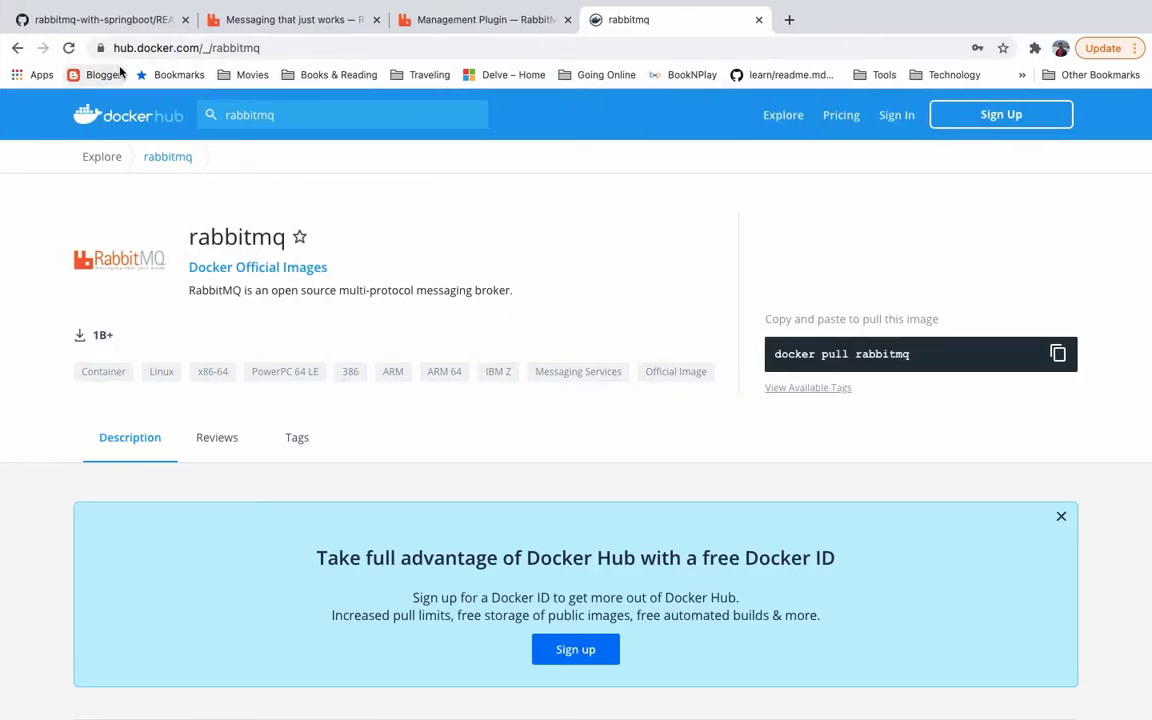
{"action": "mouse_move", "coordinate": [104, 74]}
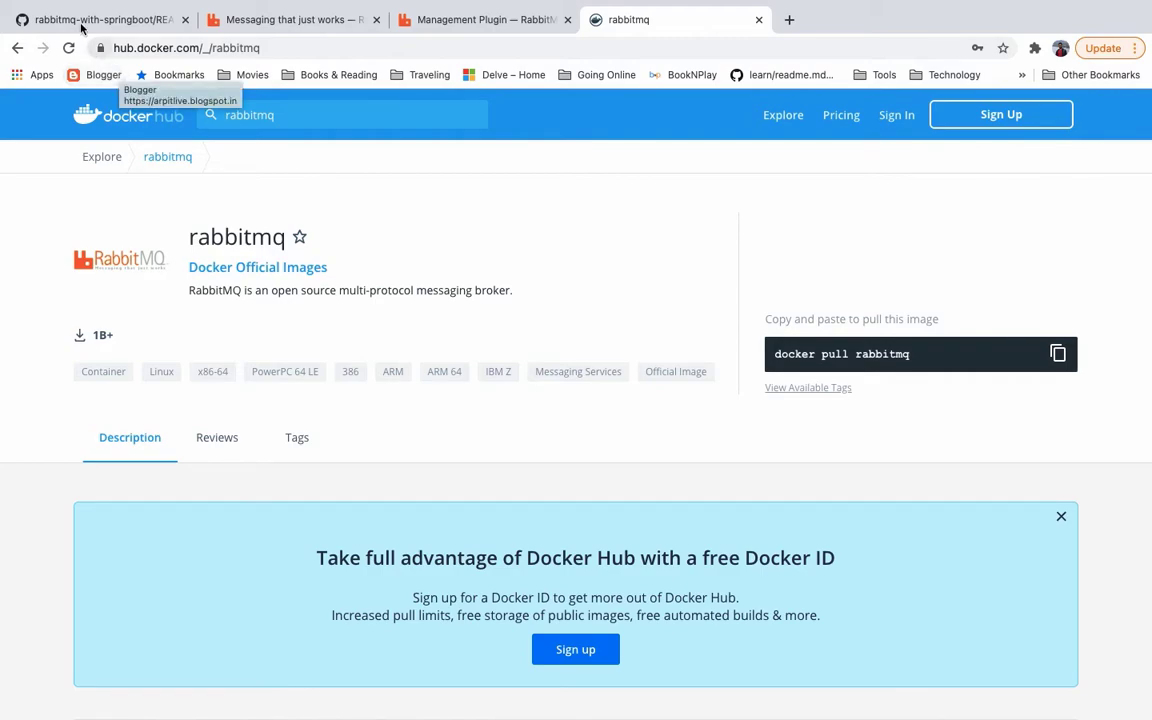
Paste the rabbitmq-demo docker run command from the GitHub README into Terminal.
{"action": "left_click", "coordinate": [95, 19]}
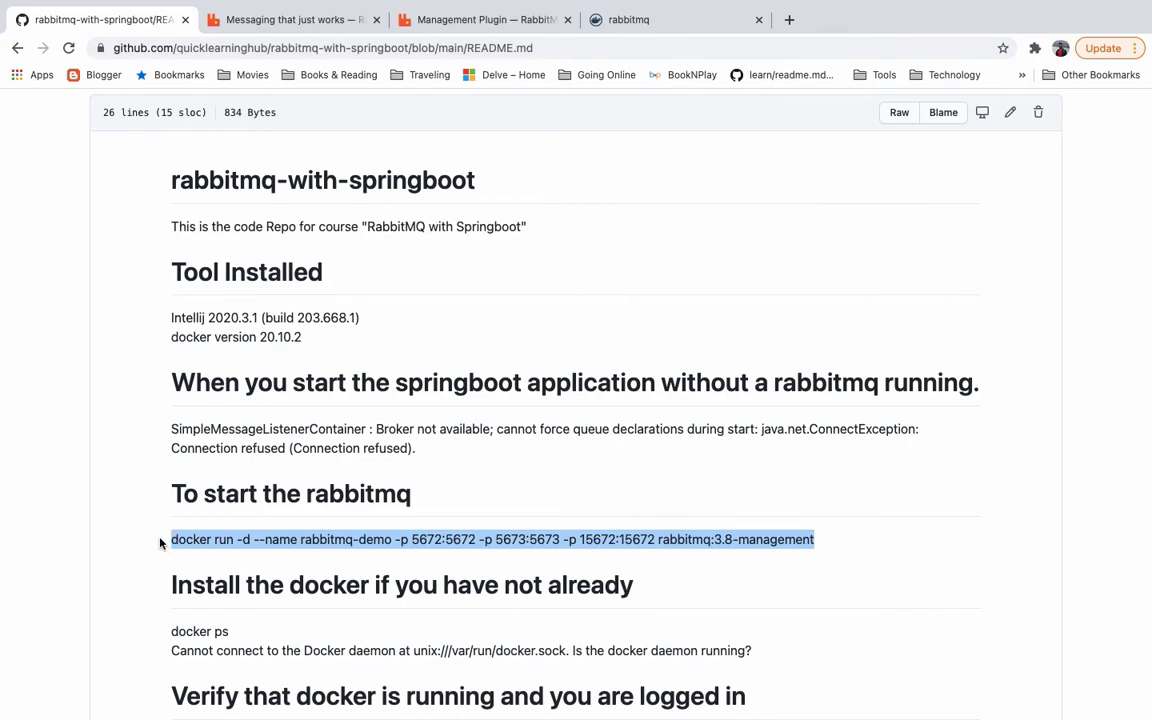
{"action": "key", "text": "cmd+tab"}
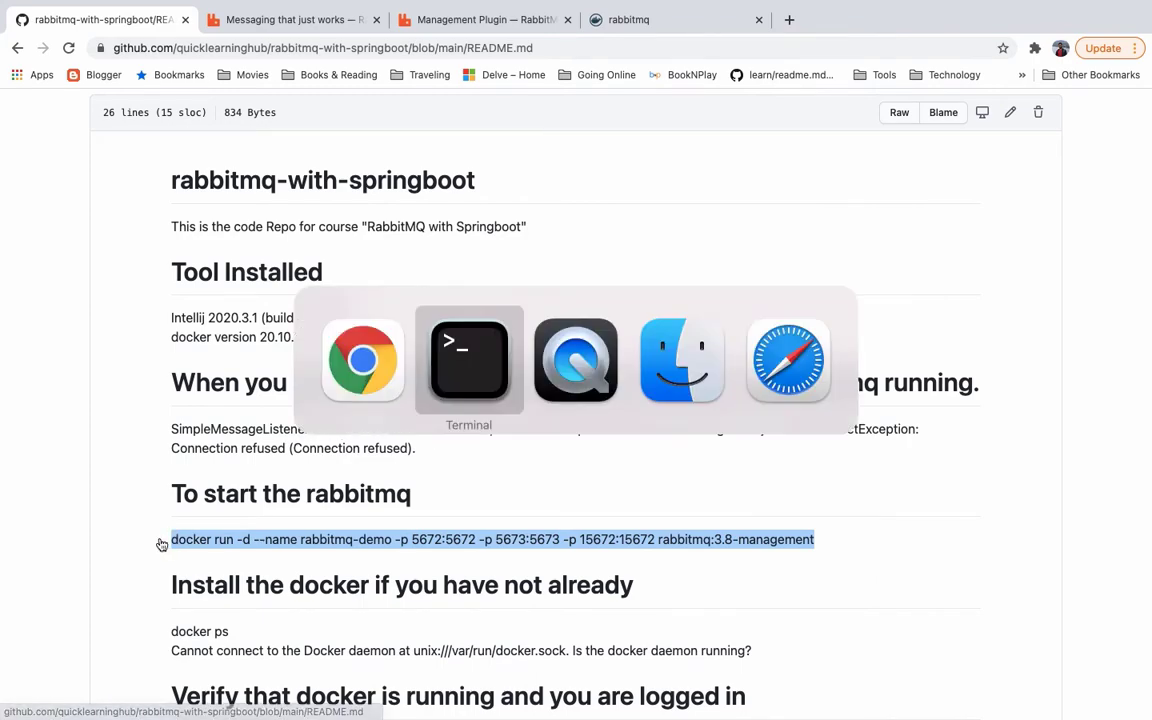
{"action": "left_click", "coordinate": [468, 360]}
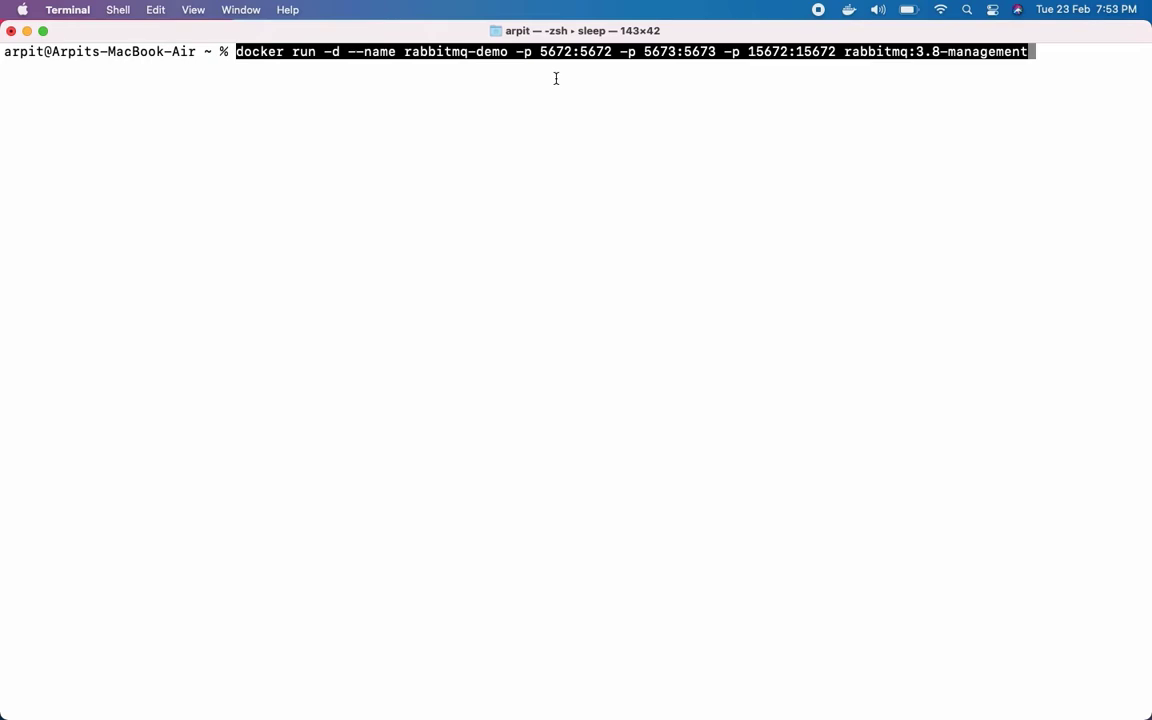
Run the pasted command to pull rabbitmq:3.8-management and start rabbitmq-demo.
{"action": "key", "text": "Return"}
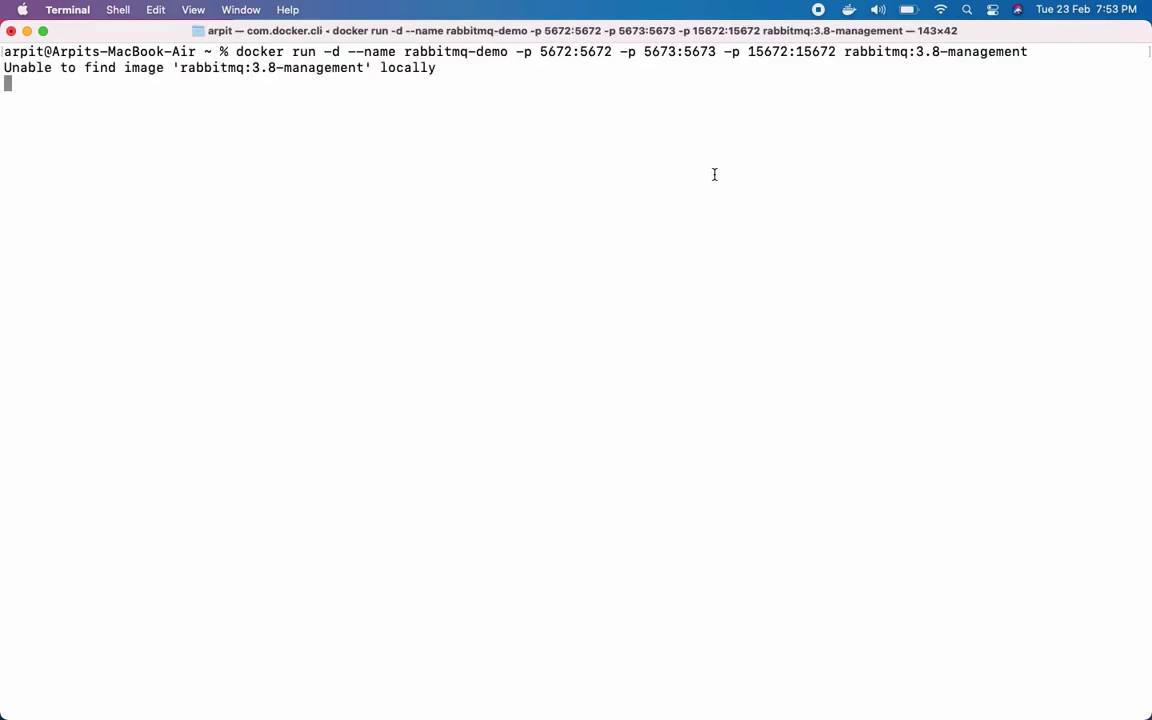
{"action": "mouse_move", "coordinate": [316, 88]}
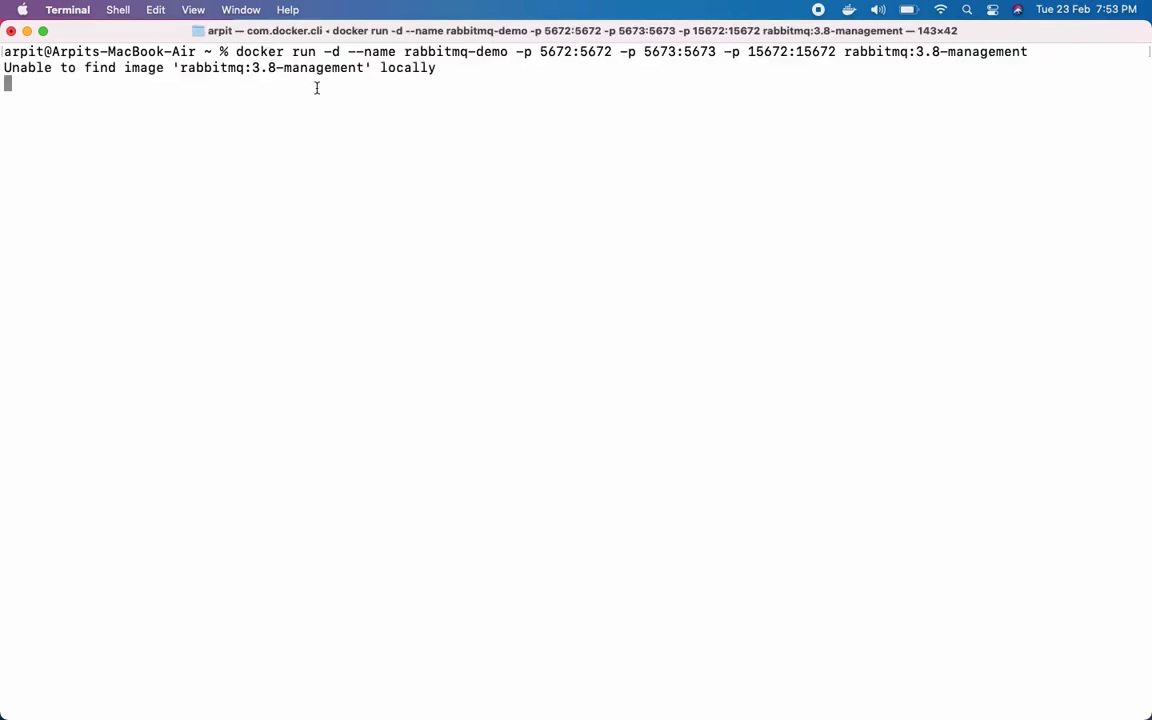
{"action": "mouse_move", "coordinate": [393, 82]}
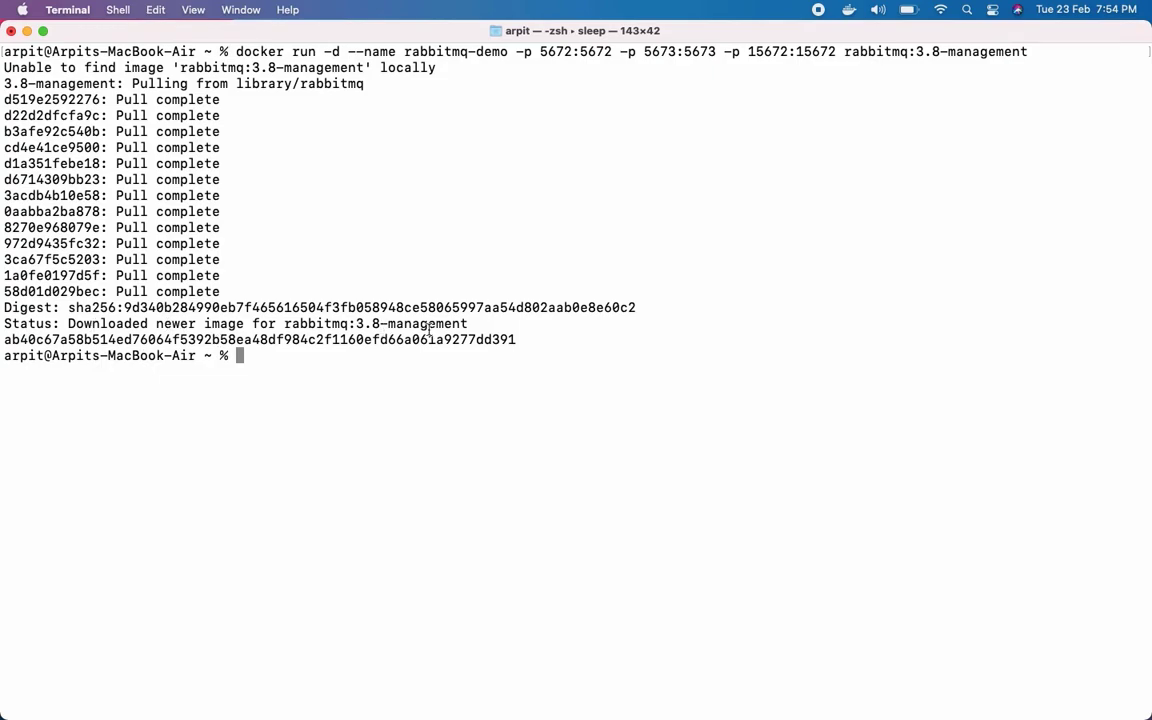
{"action": "mouse_move", "coordinate": [452, 397]}
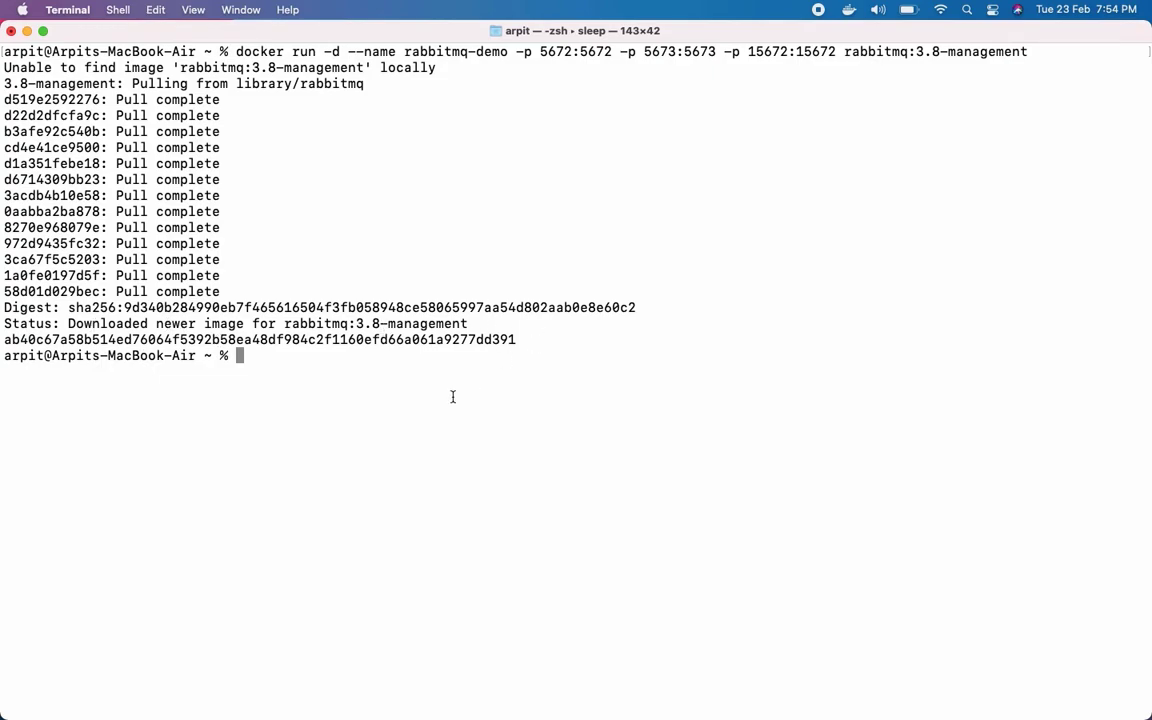
{"action": "type", "text": "docker ps"}
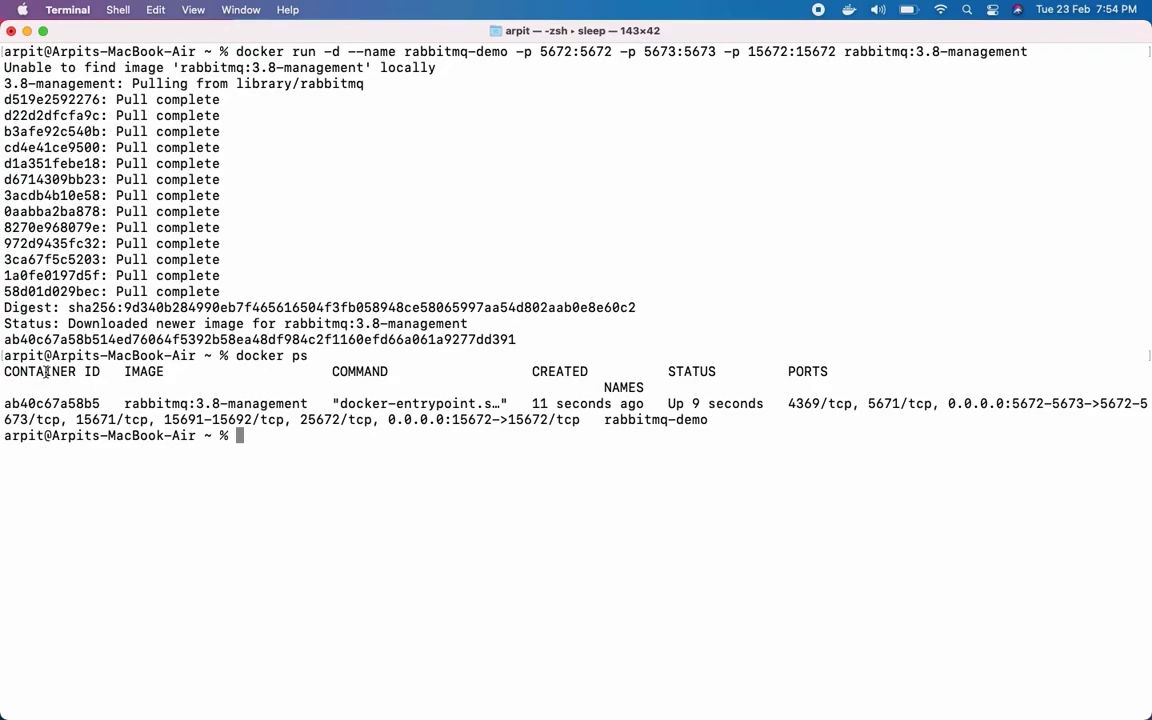
{"action": "double_click", "coordinate": [52, 403]}
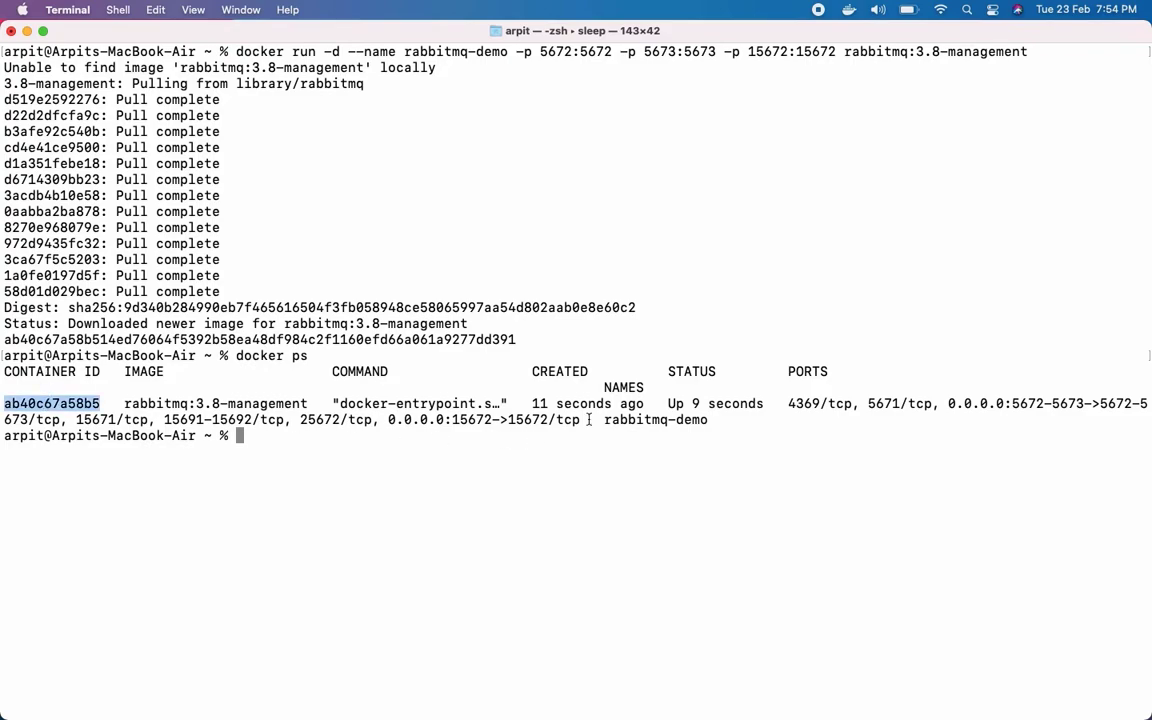
{"action": "mouse_move", "coordinate": [607, 420]}
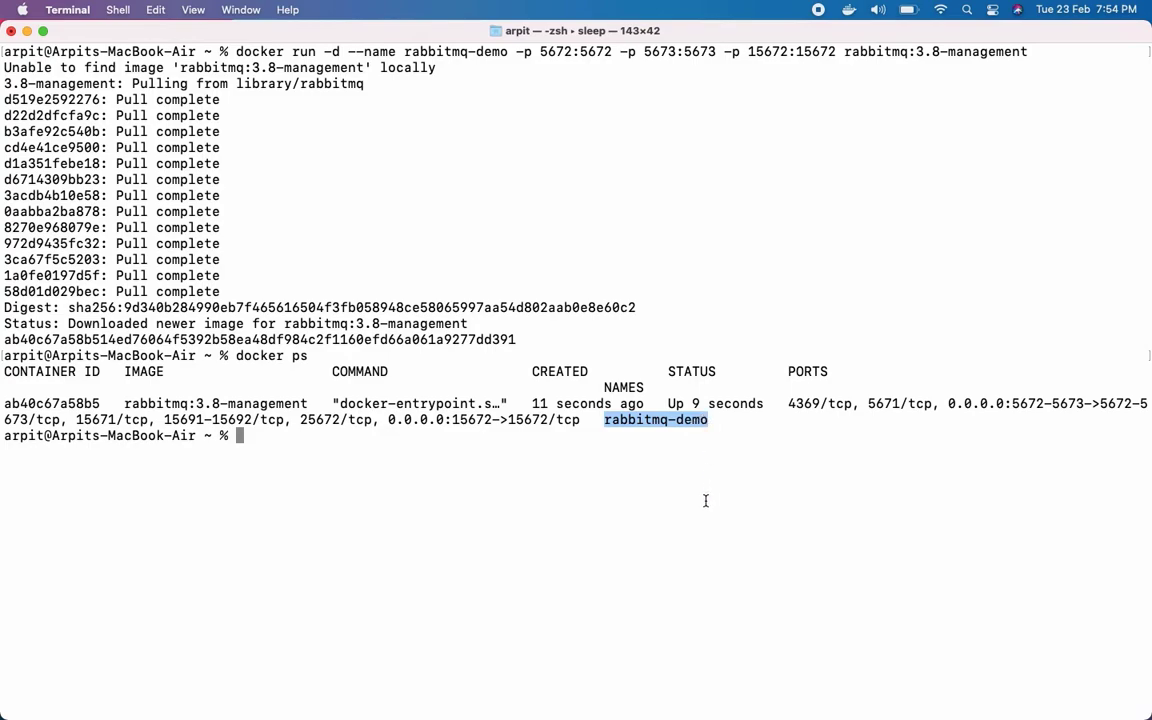
{"action": "mouse_move", "coordinate": [684, 502]}
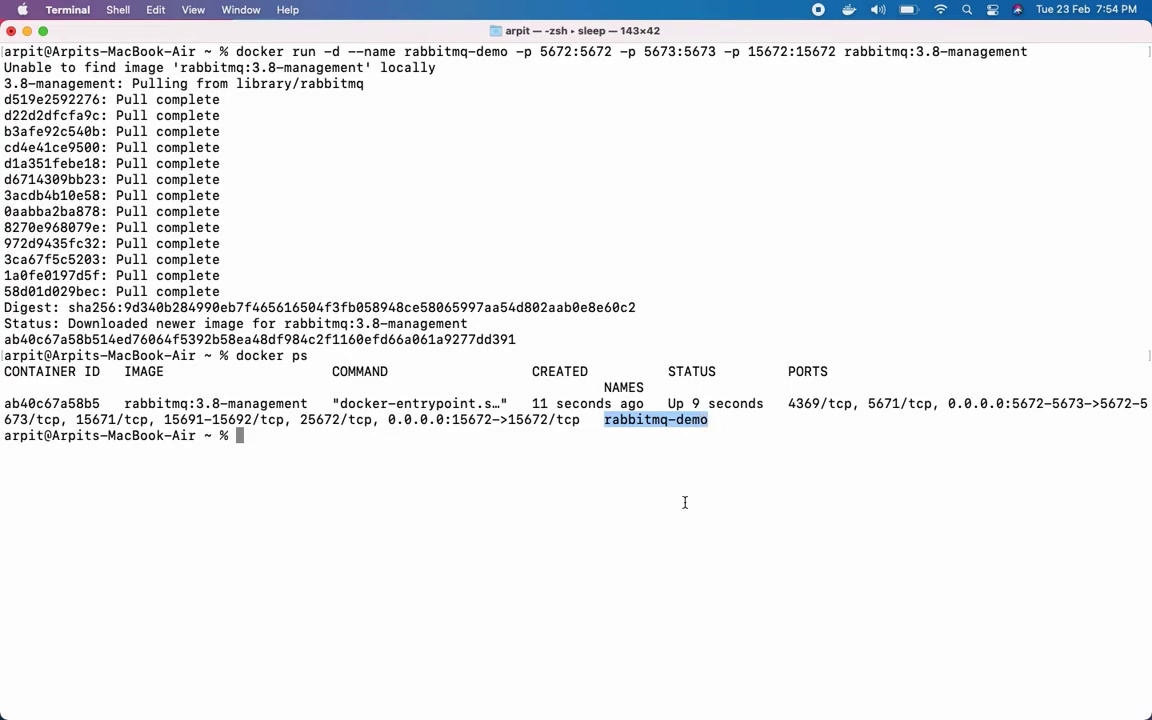
{"action": "mouse_move", "coordinate": [125, 405]}
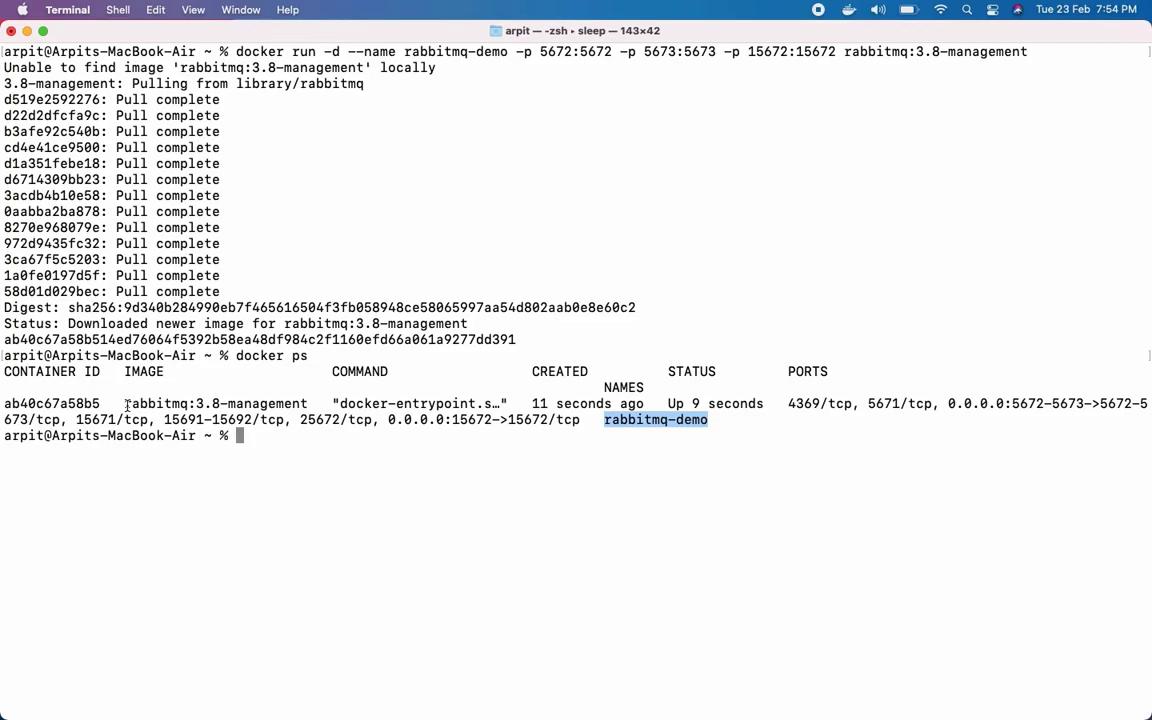
{"action": "double_click", "coordinate": [215, 403]}
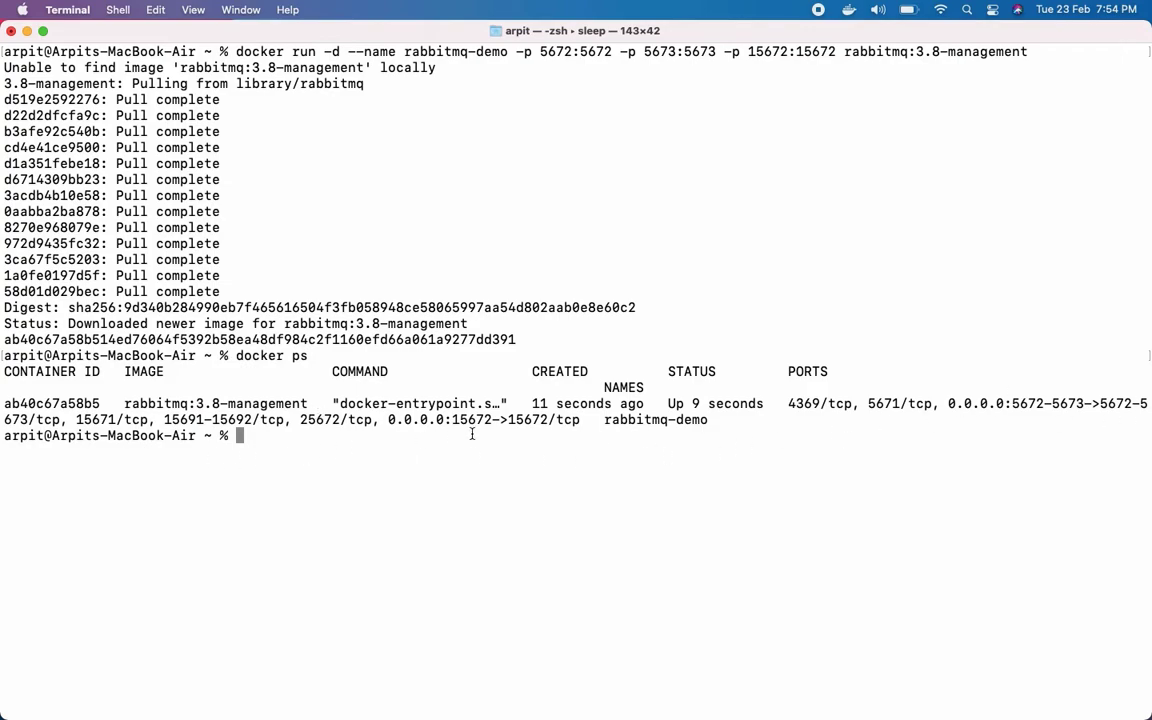
{"action": "double_click", "coordinate": [527, 419]}
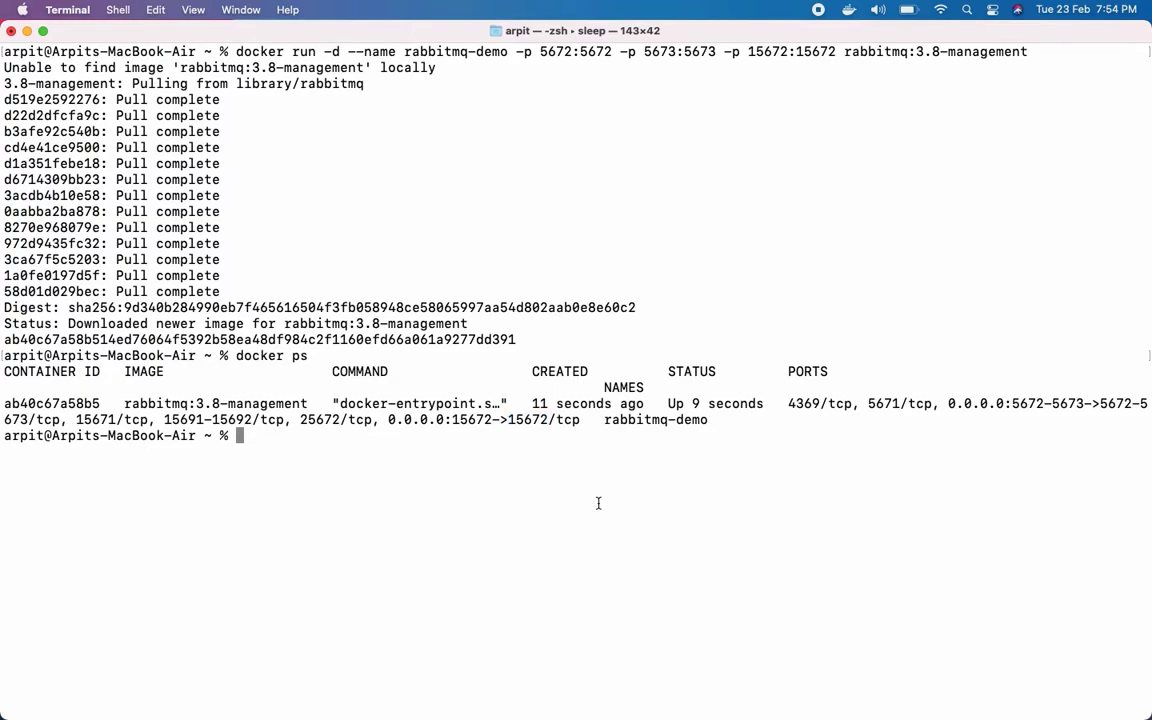
{"action": "mouse_move", "coordinate": [986, 127]}
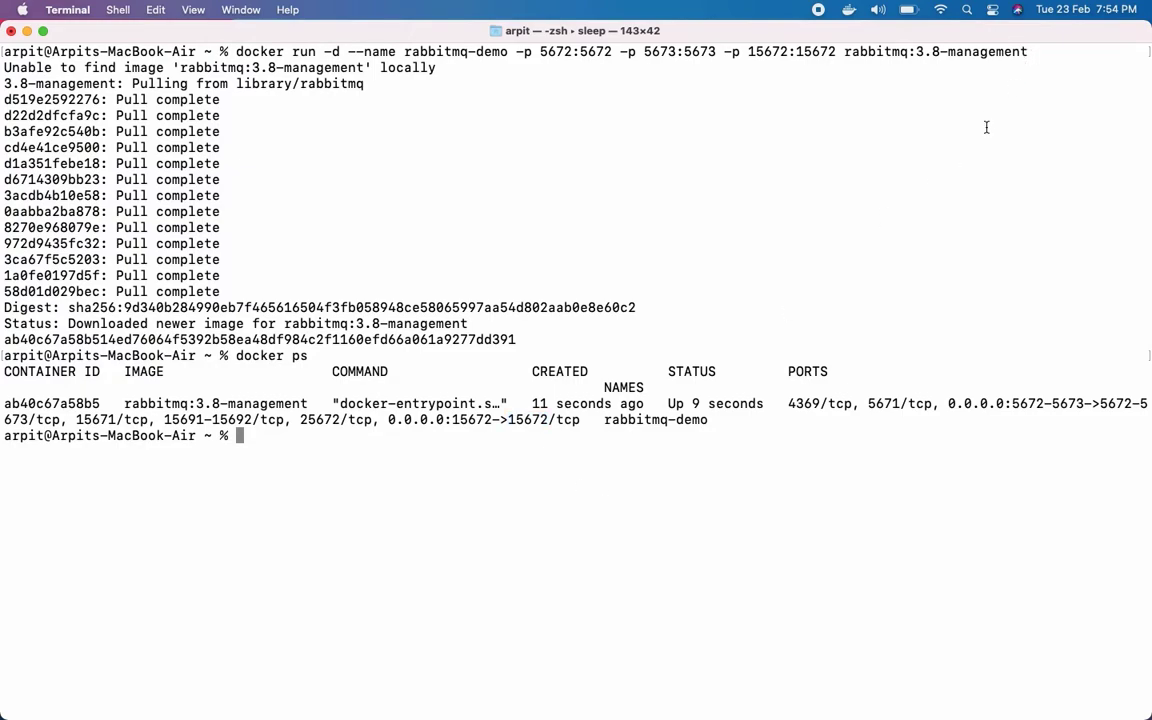
{"action": "mouse_move", "coordinate": [675, 490]}
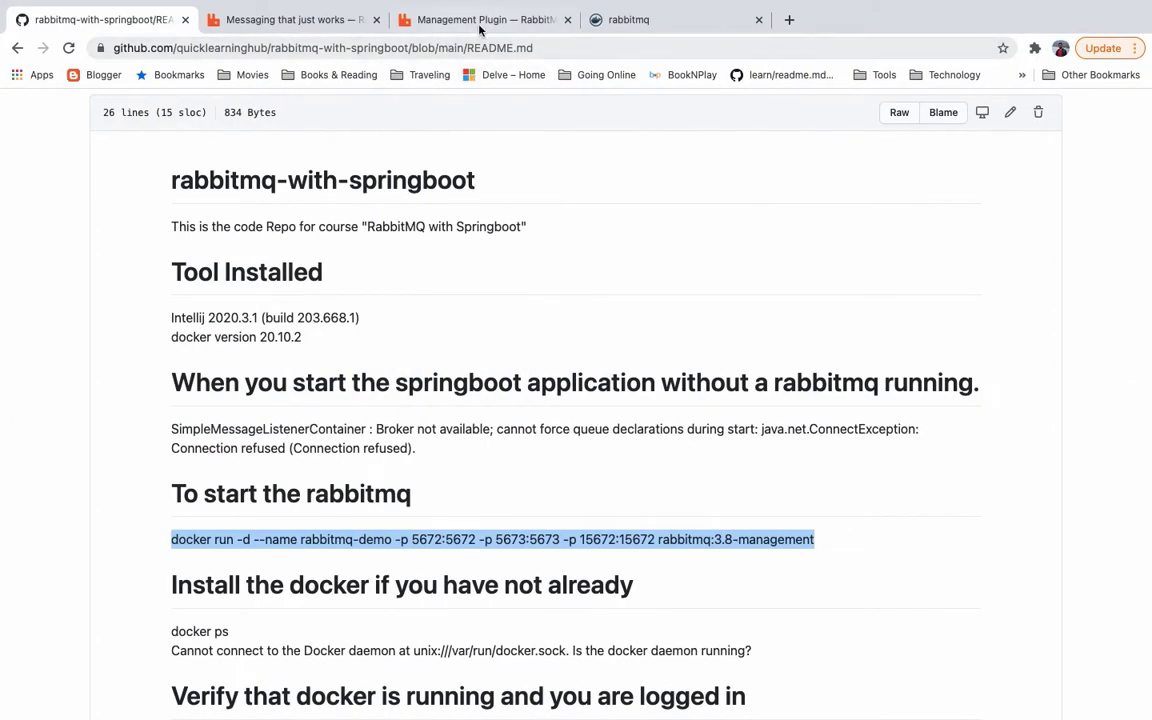
Switch to the Management Plugin documentation tab and scroll through its overview.
{"action": "left_click", "coordinate": [480, 19]}
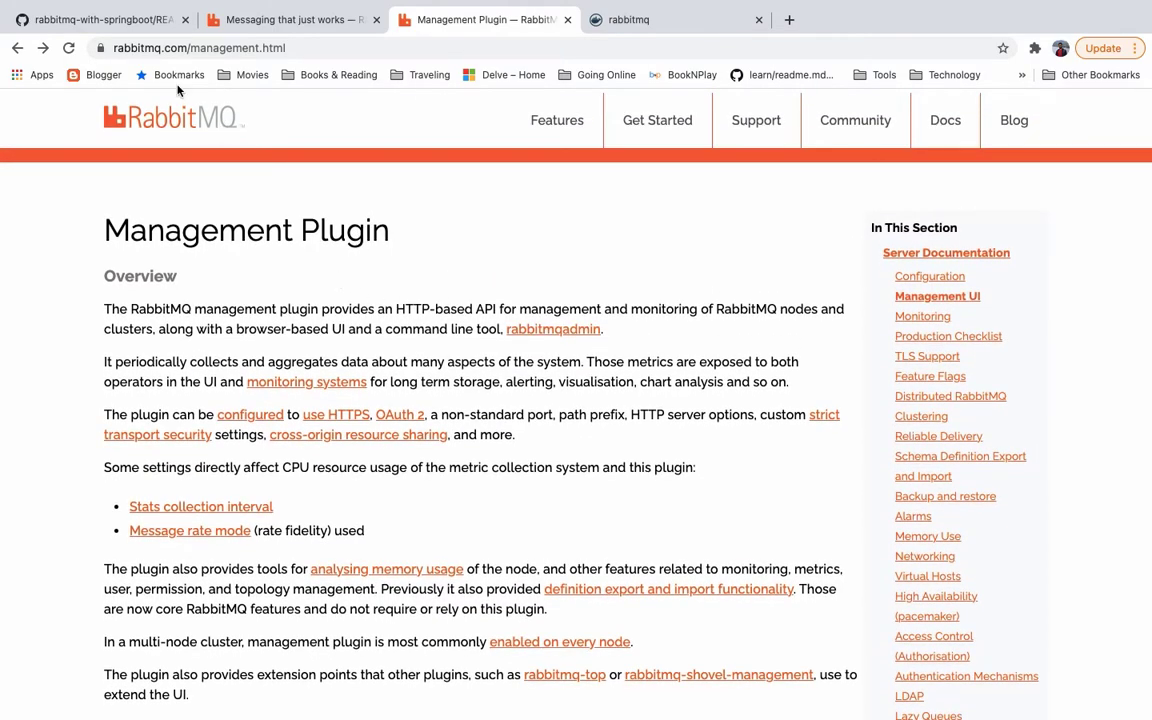
{"action": "mouse_move", "coordinate": [523, 411]}
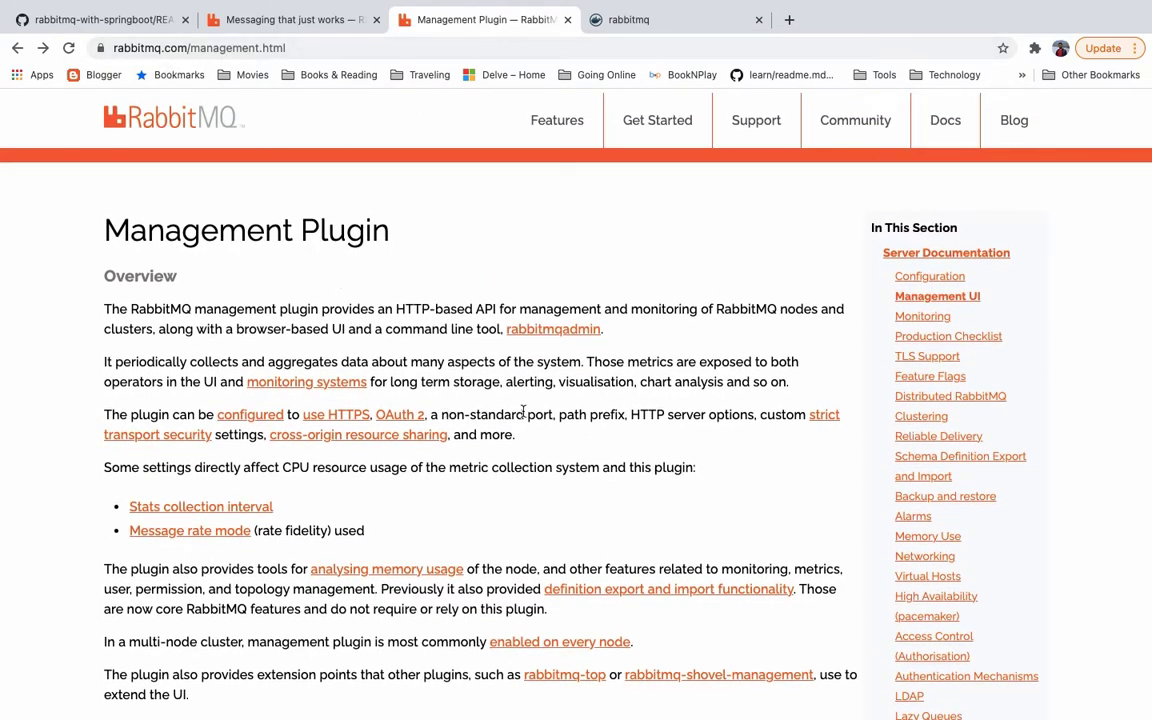
{"action": "scroll", "scroll_direction": "down", "scroll_amount": 3}
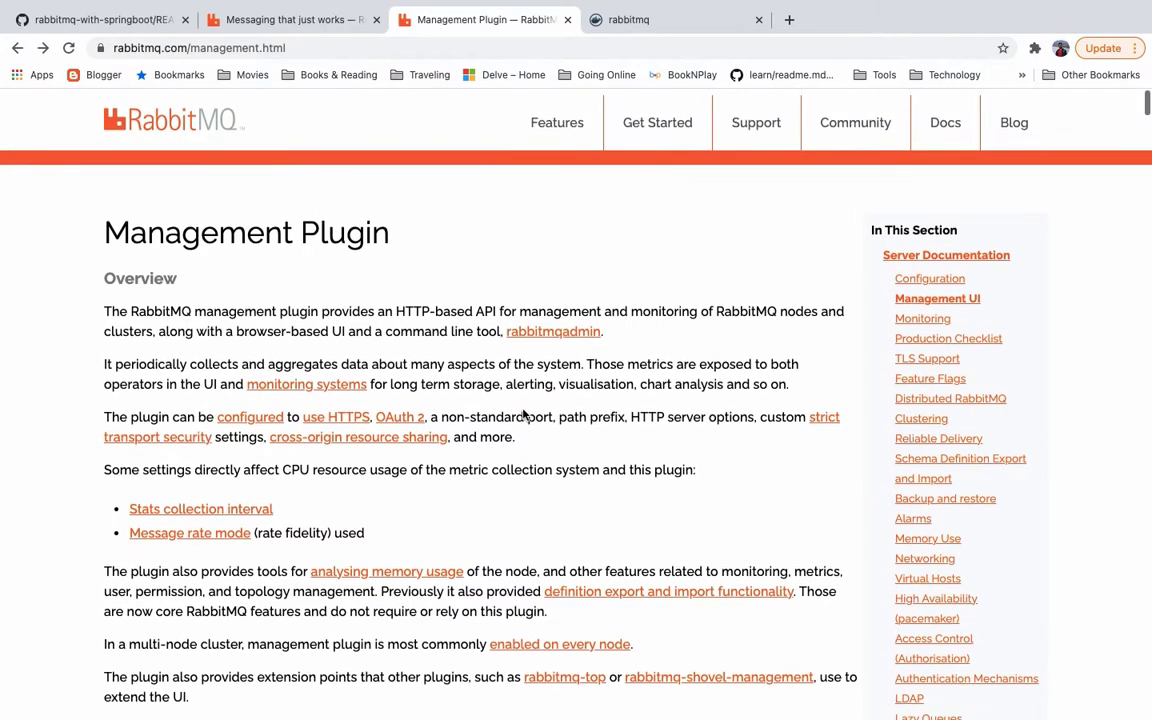
{"action": "scroll", "scroll_direction": "down", "scroll_amount": 3}
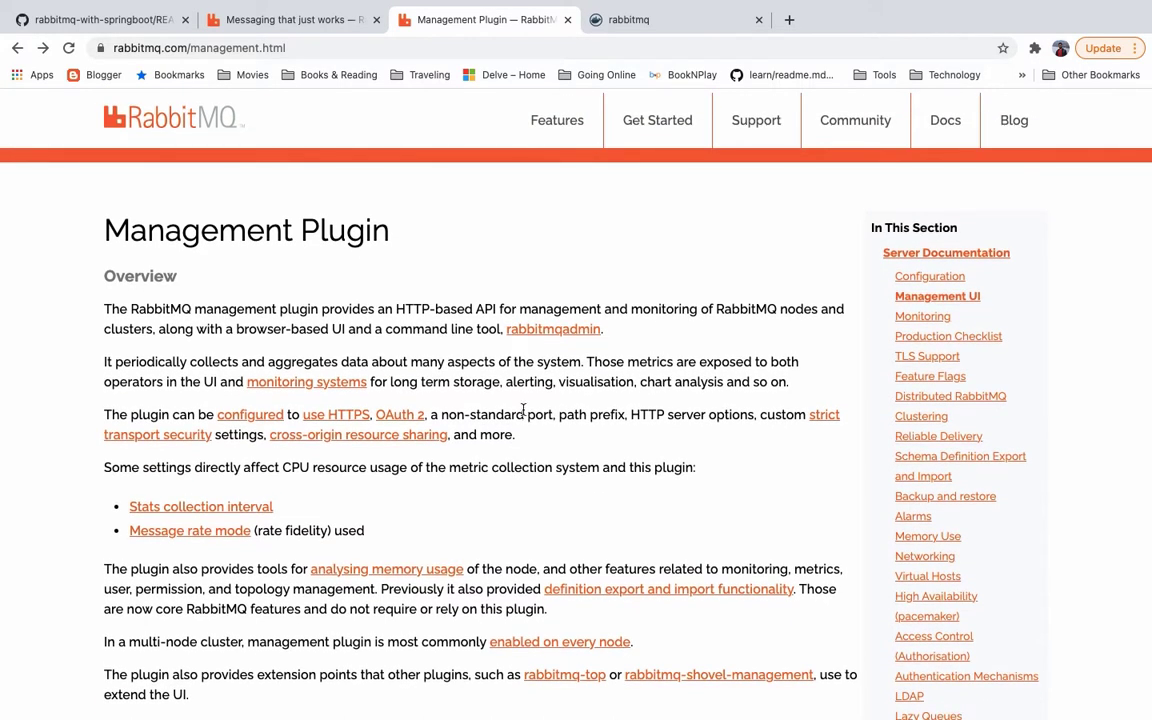
{"action": "mouse_move", "coordinate": [672, 292]}
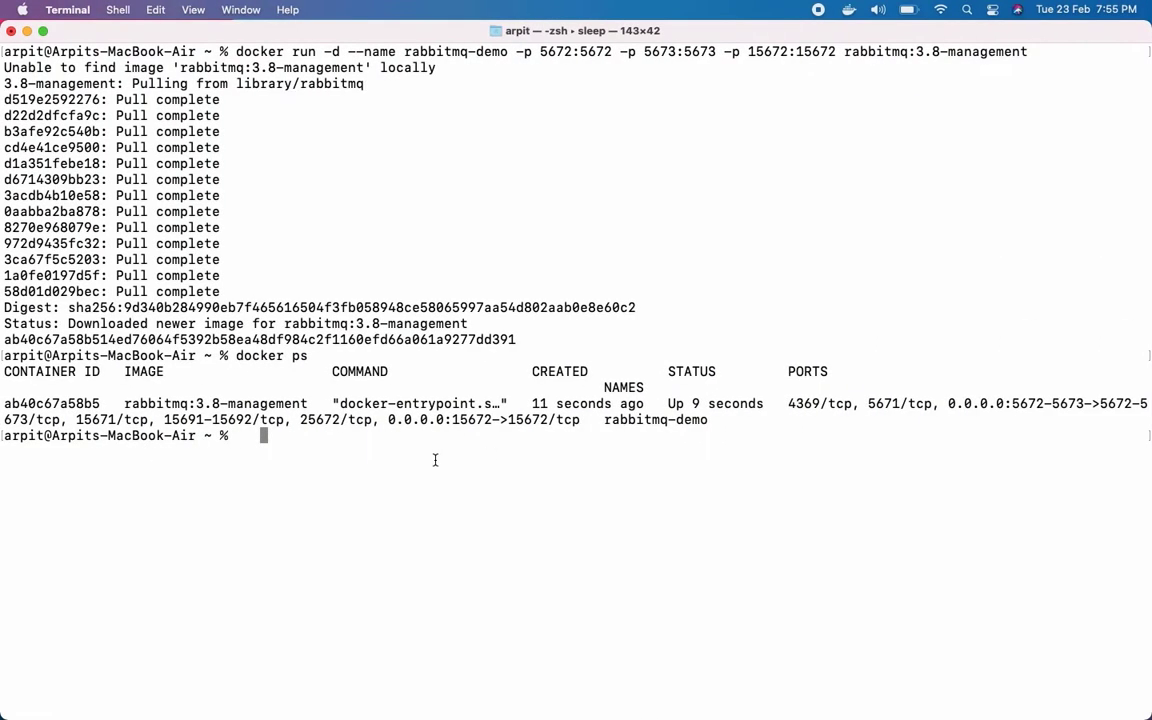
Highlight the 15672 management port mapping in Terminal's docker ps output.
{"action": "double_click", "coordinate": [465, 419]}
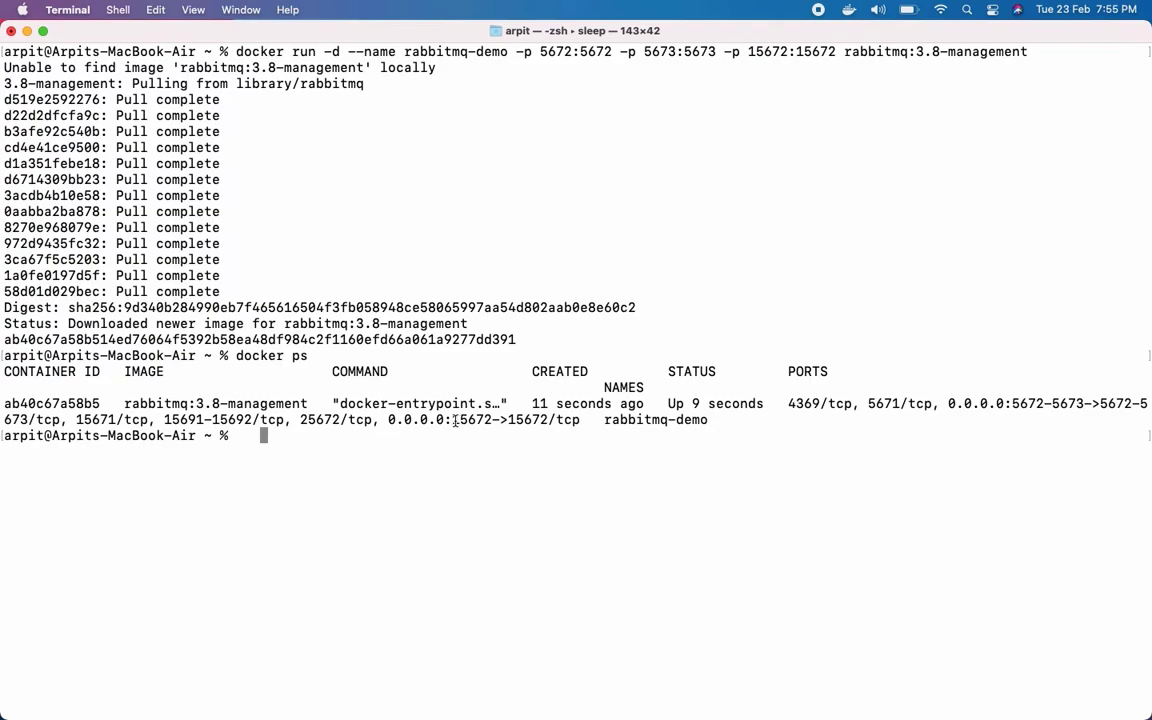
{"action": "double_click", "coordinate": [470, 419]}
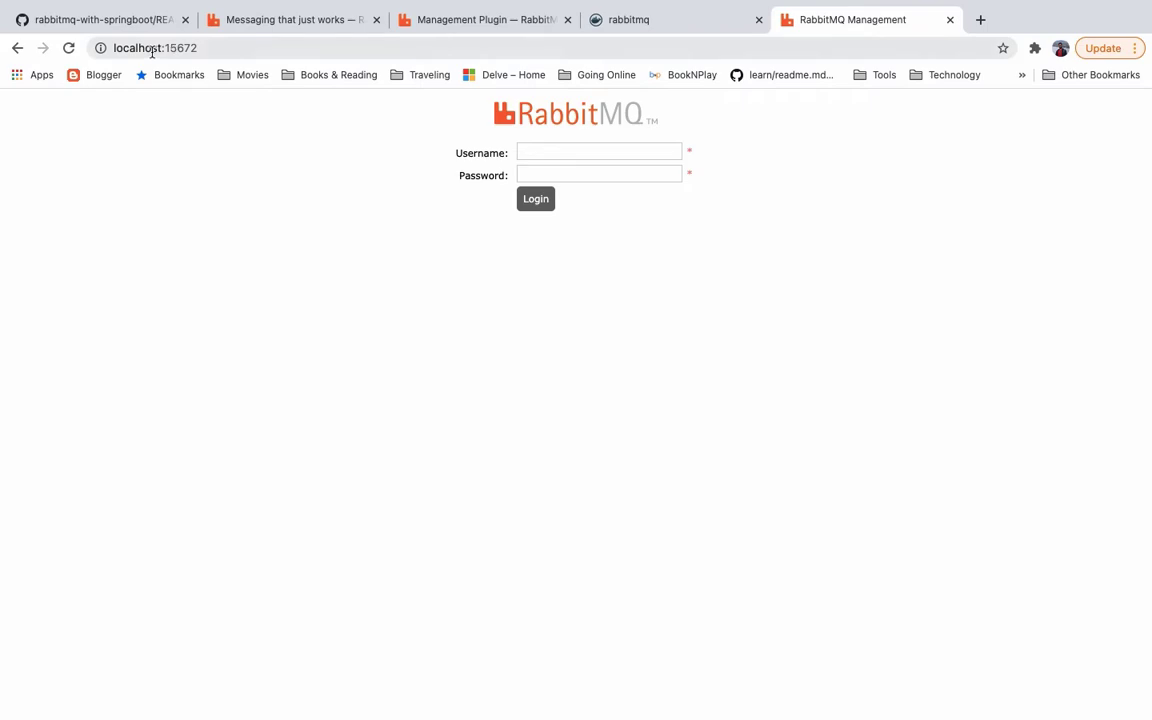
Return to the Management Plugin docs and scroll to the Management UI Access section.
{"action": "left_click", "coordinate": [155, 47]}
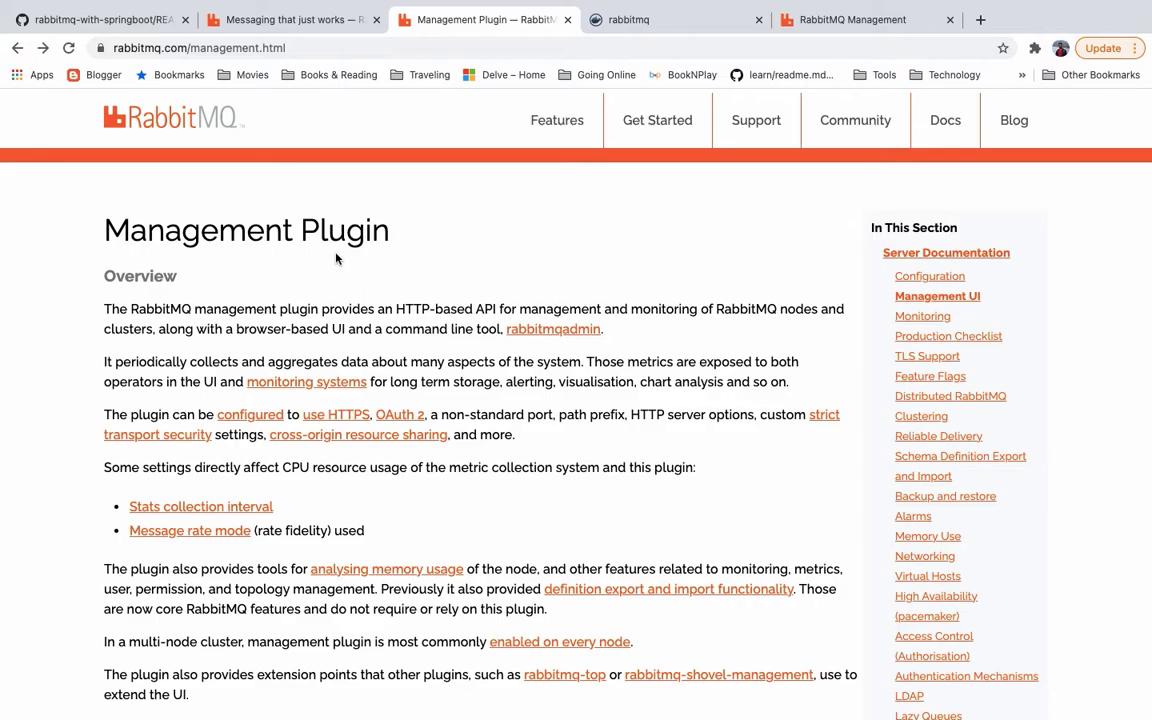
{"action": "scroll", "scroll_direction": "down", "scroll_amount": 3}
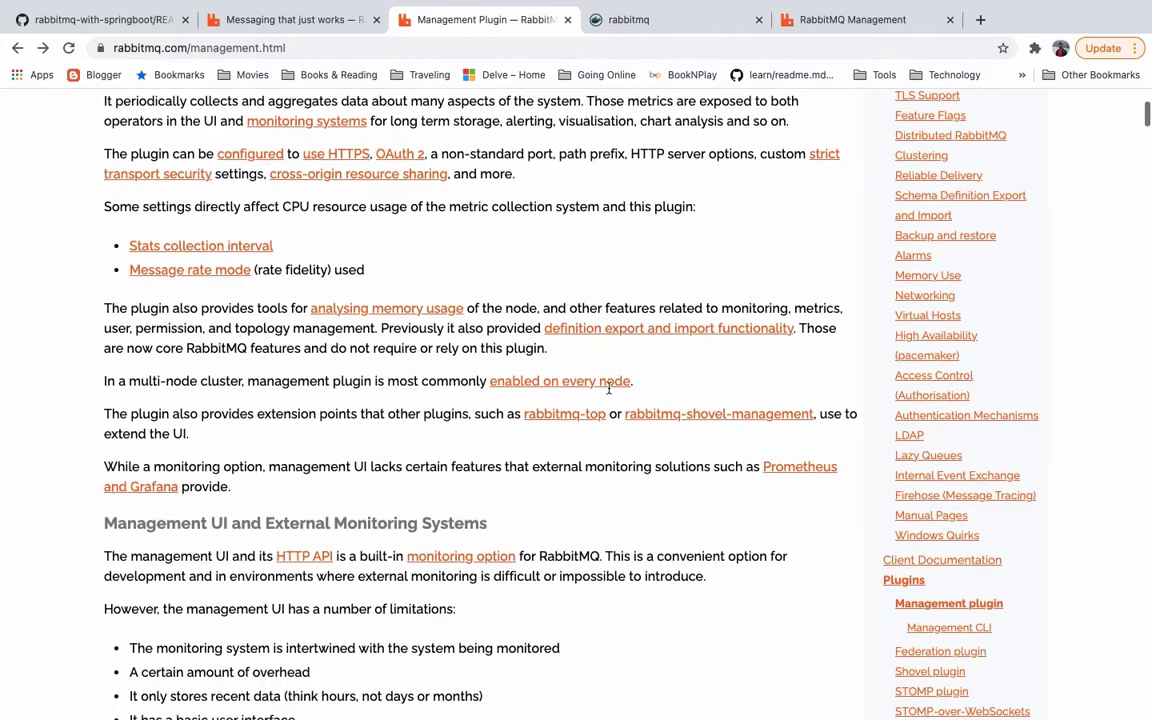
{"action": "scroll", "scroll_direction": "down", "scroll_amount": 3}
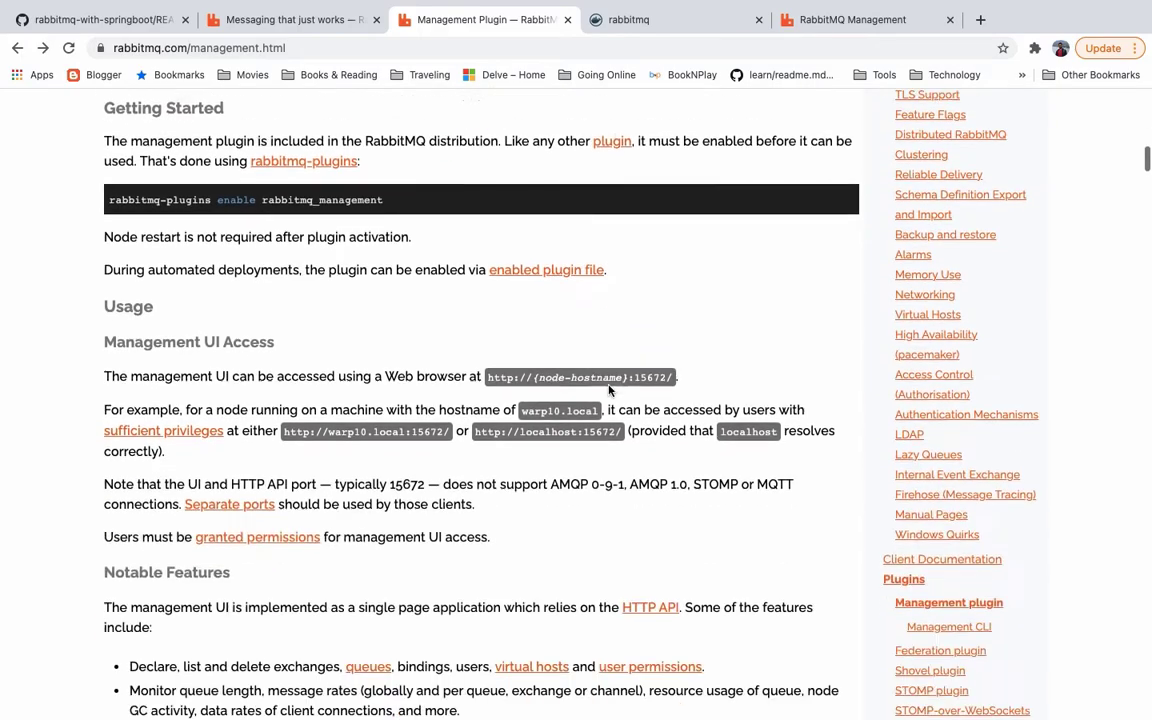
{"action": "scroll", "scroll_direction": "down", "scroll_amount": 3}
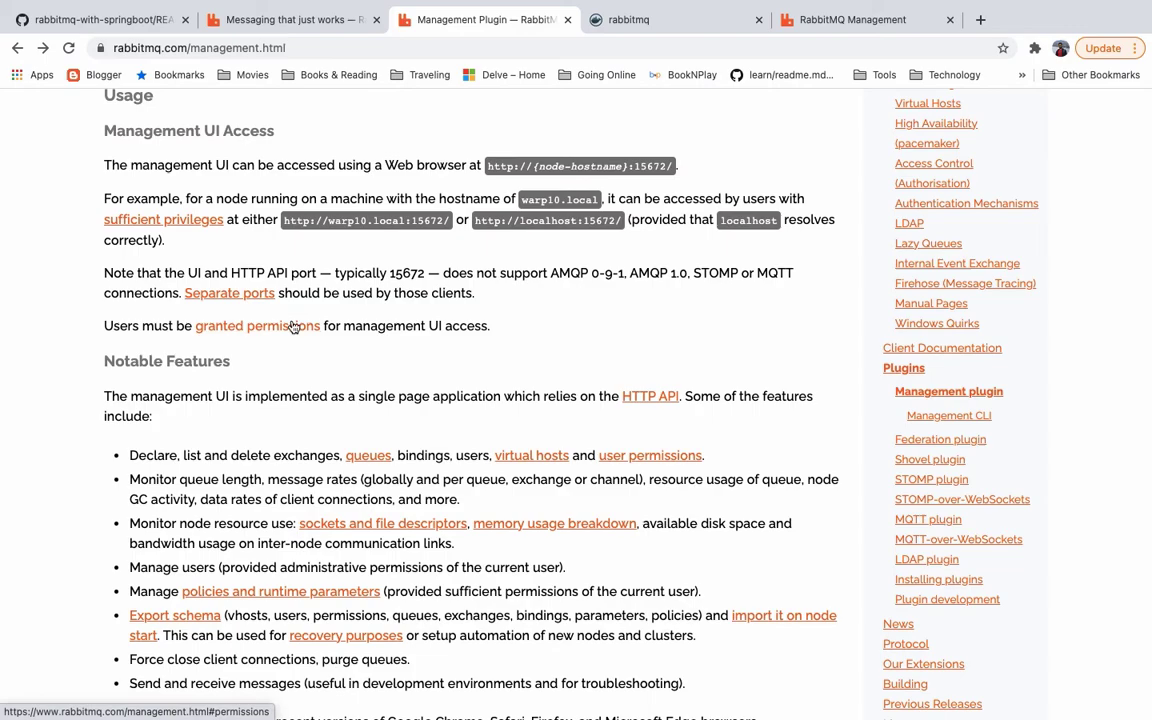
{"action": "scroll", "scroll_direction": "down", "scroll_amount": 3}
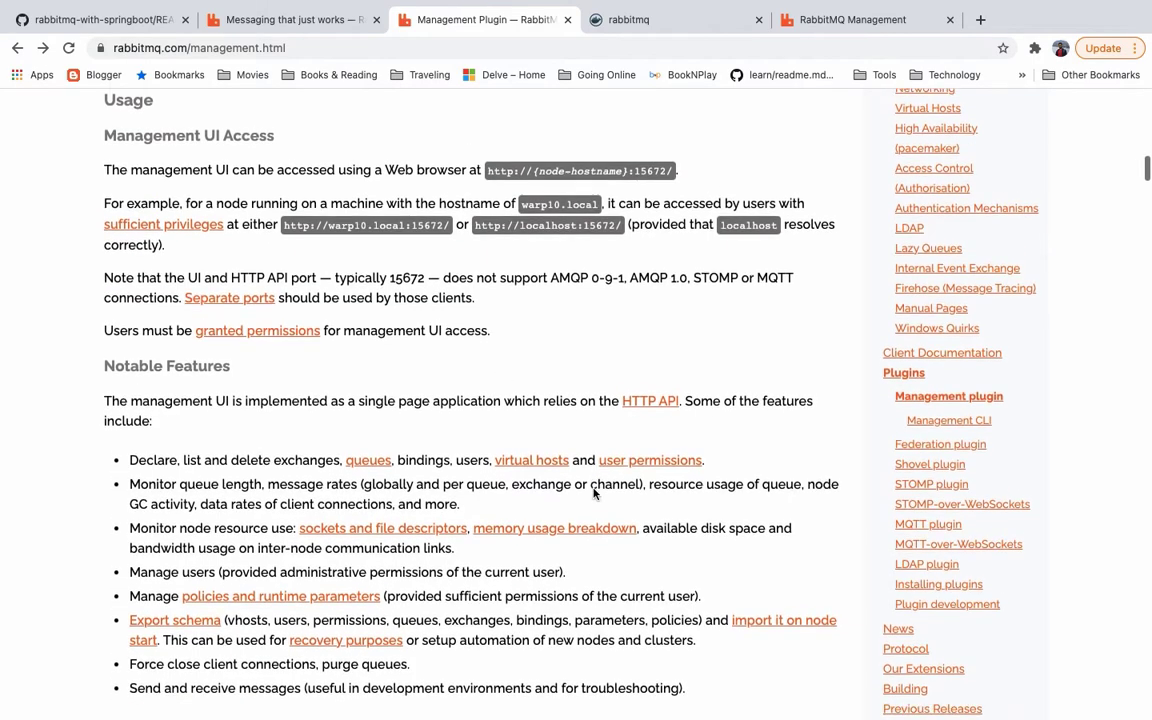
{"action": "scroll", "scroll_direction": "down", "scroll_amount": 3}
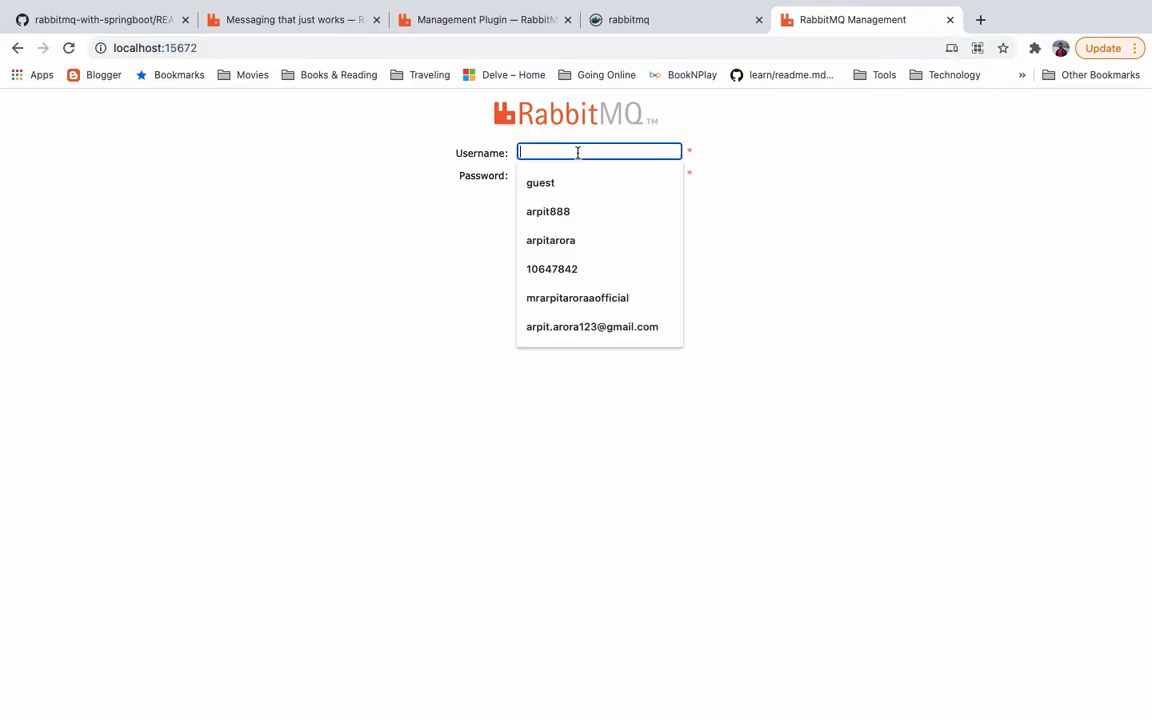
{"action": "left_click", "coordinate": [540, 182]}
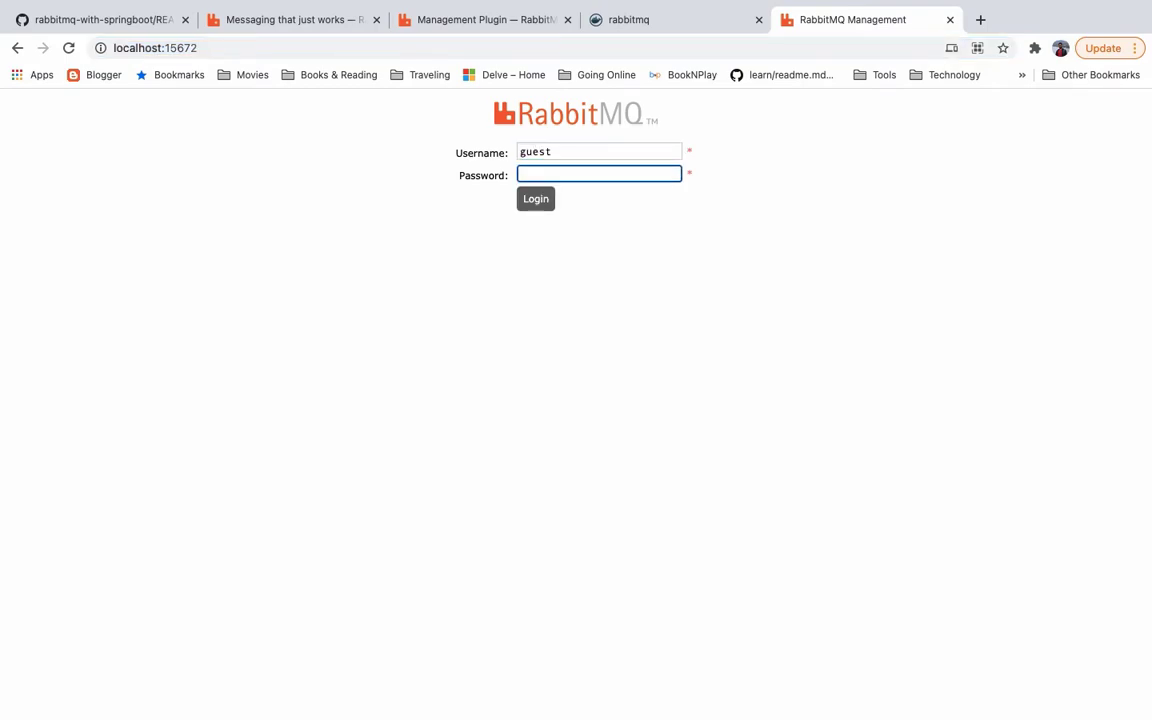
{"action": "type", "text": "guest"}
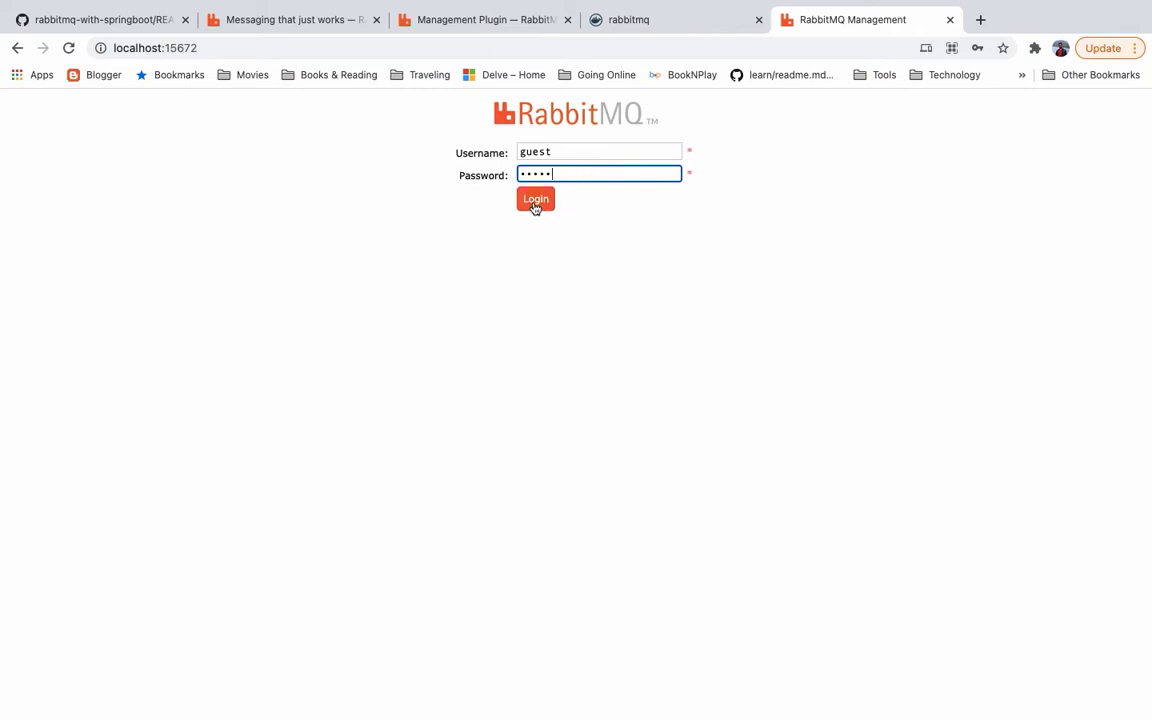
{"action": "left_click", "coordinate": [535, 199]}
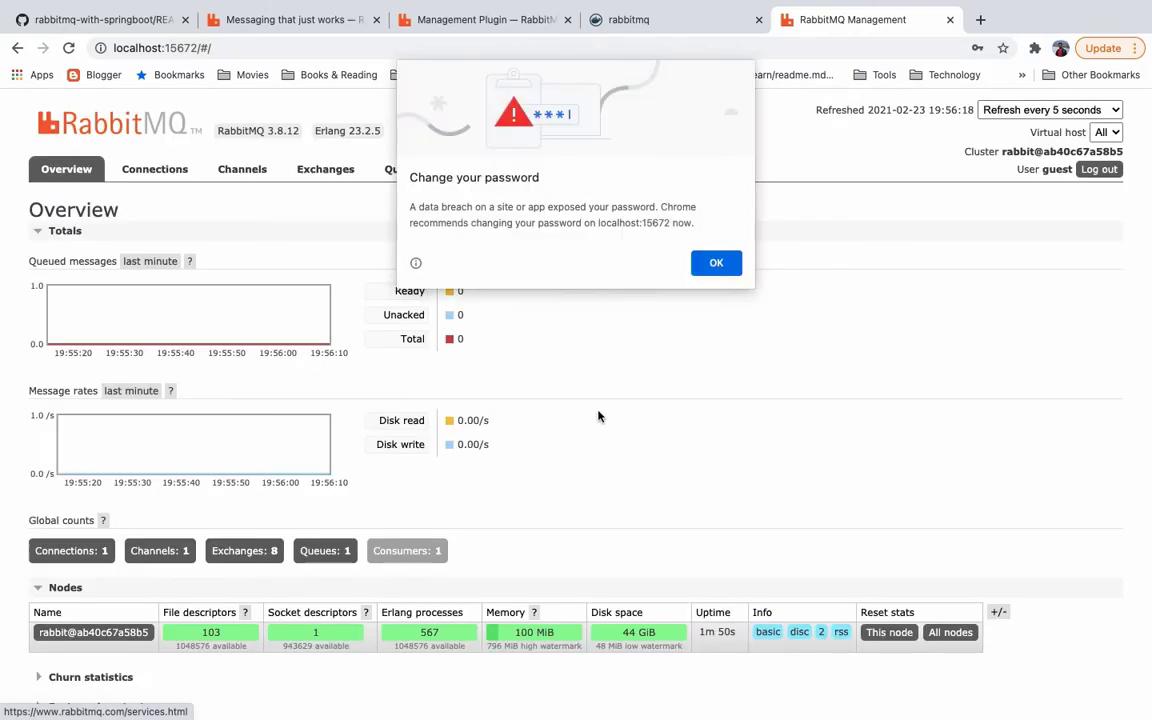
Dismiss the password breach warning and browse the Connections, Channels, Exchanges and Queues pages.
{"action": "left_click", "coordinate": [716, 262]}
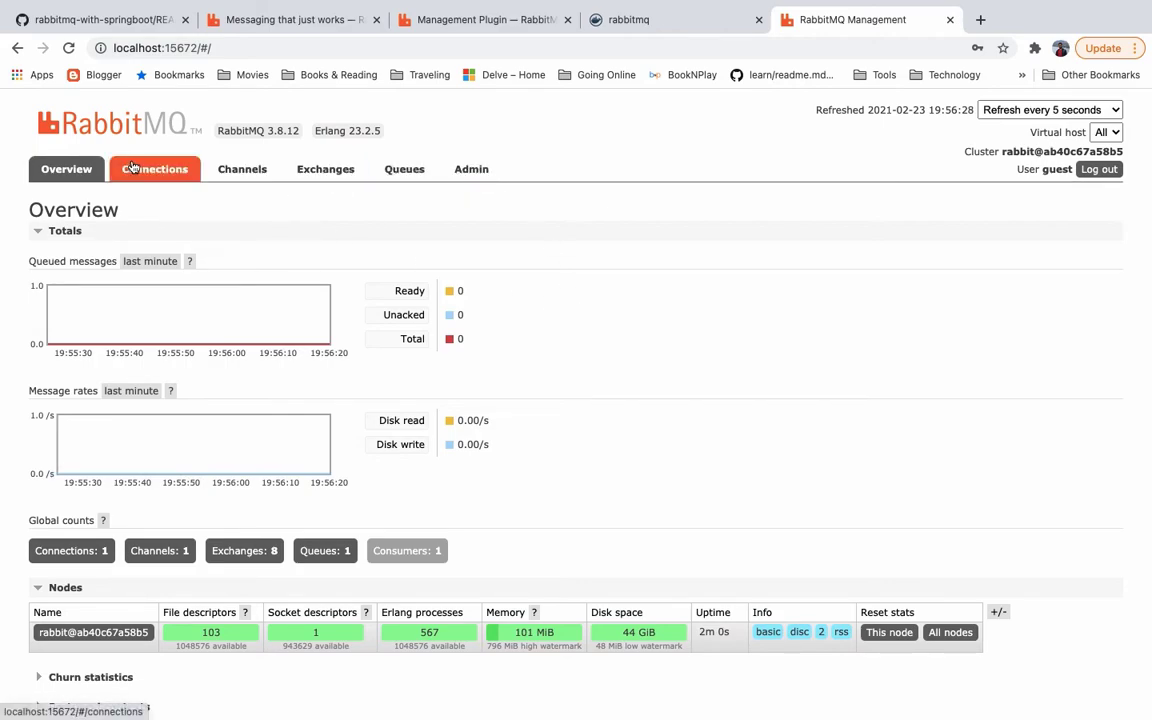
{"action": "left_click", "coordinate": [154, 168]}
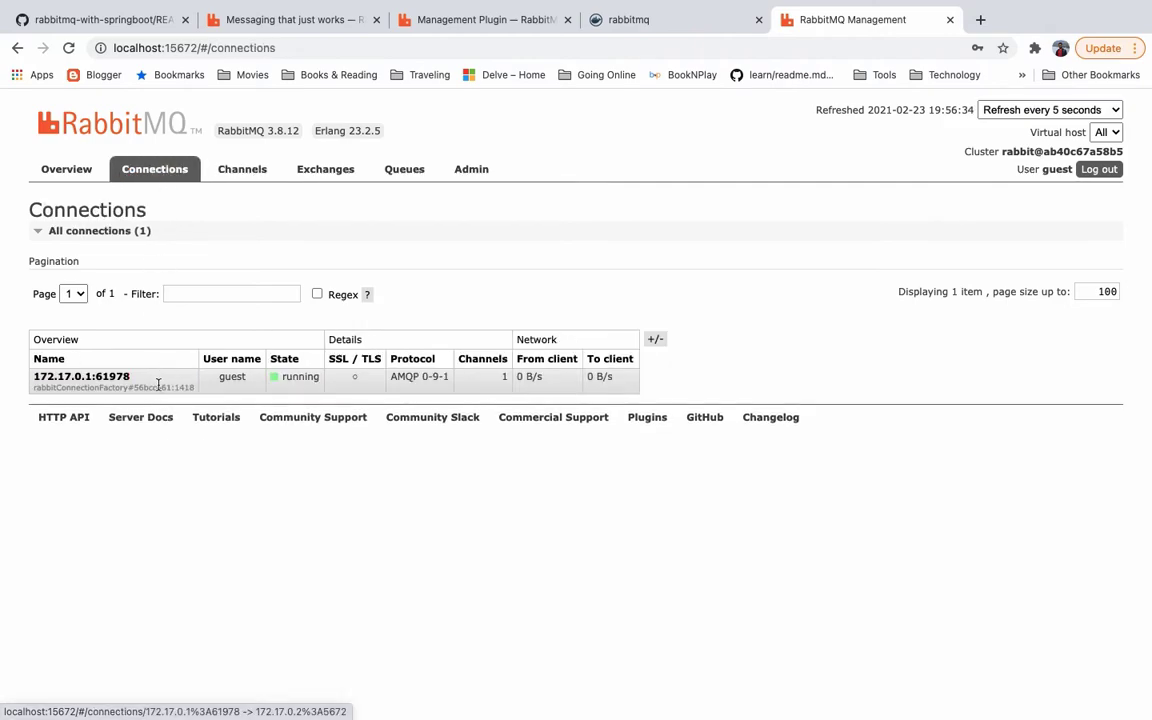
{"action": "left_click", "coordinate": [242, 168]}
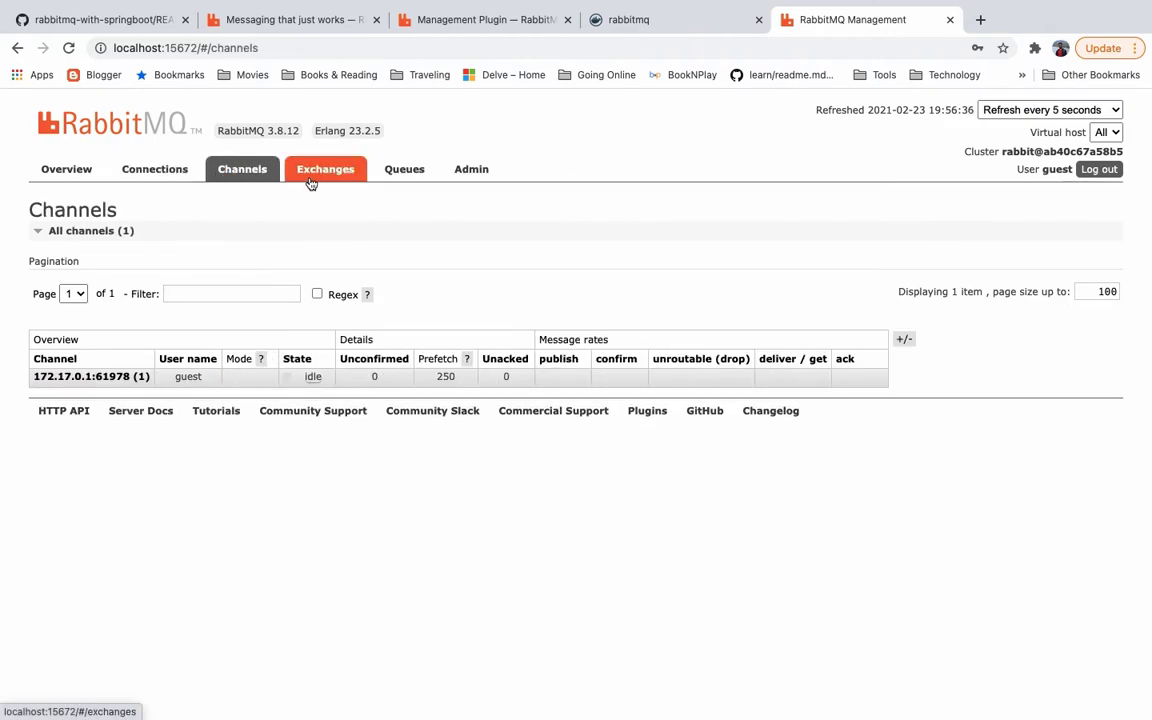
{"action": "left_click", "coordinate": [325, 168]}
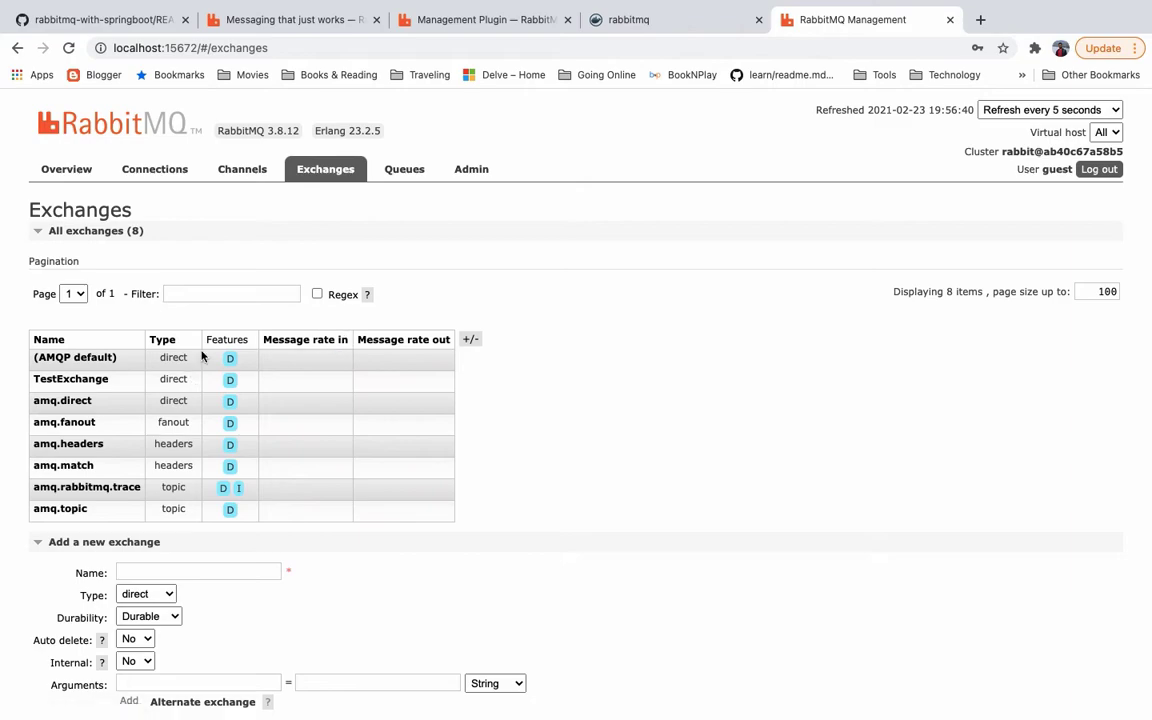
{"action": "left_click", "coordinate": [404, 168]}
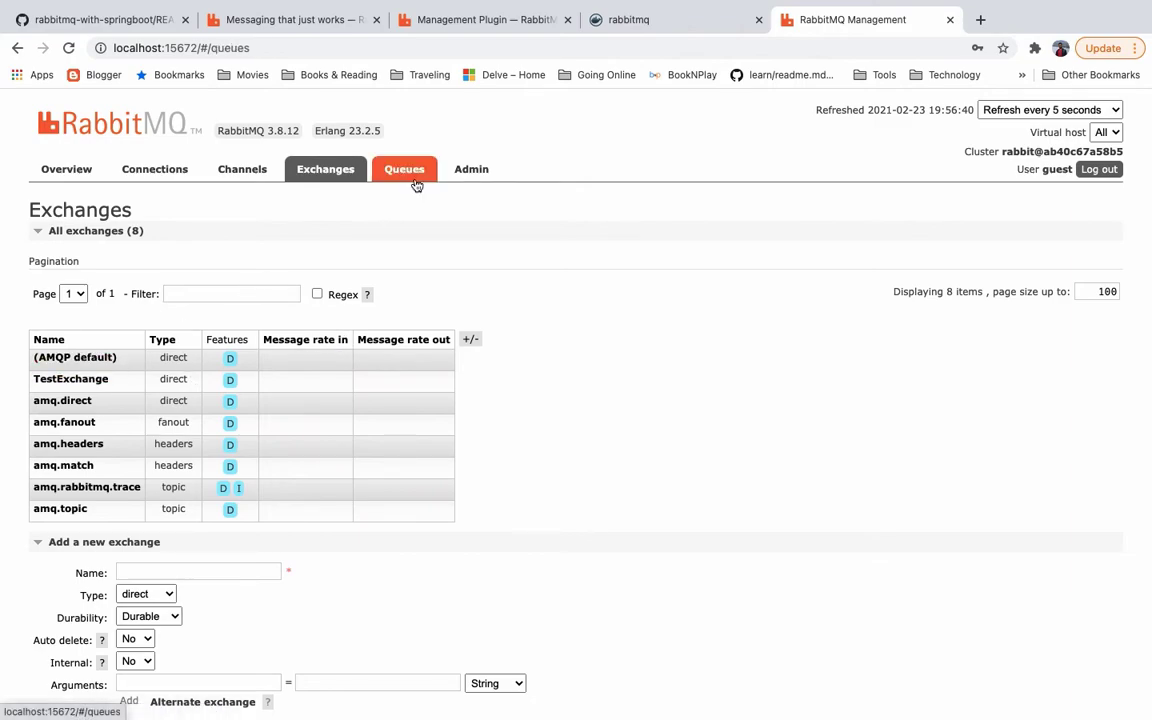
{"action": "left_click", "coordinate": [404, 168]}
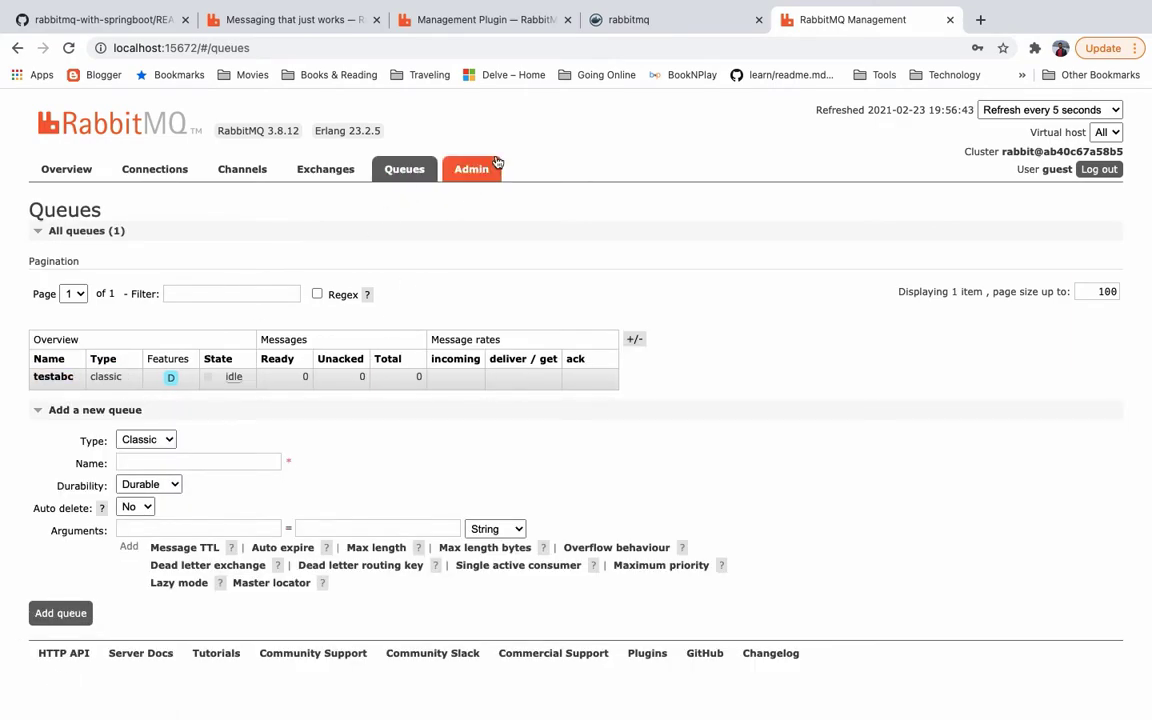
Revisit the Admin users, Connections and Exchanges pages, ending on the testabc queues list.
{"action": "left_click", "coordinate": [471, 168]}
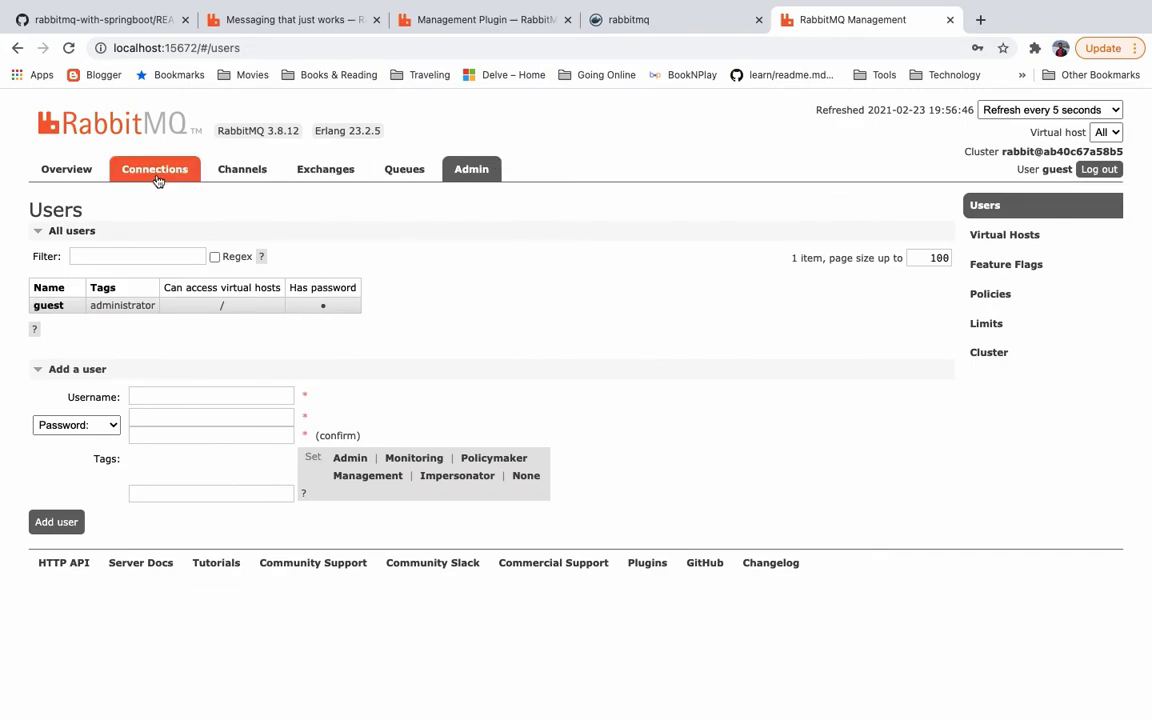
{"action": "left_click", "coordinate": [154, 168]}
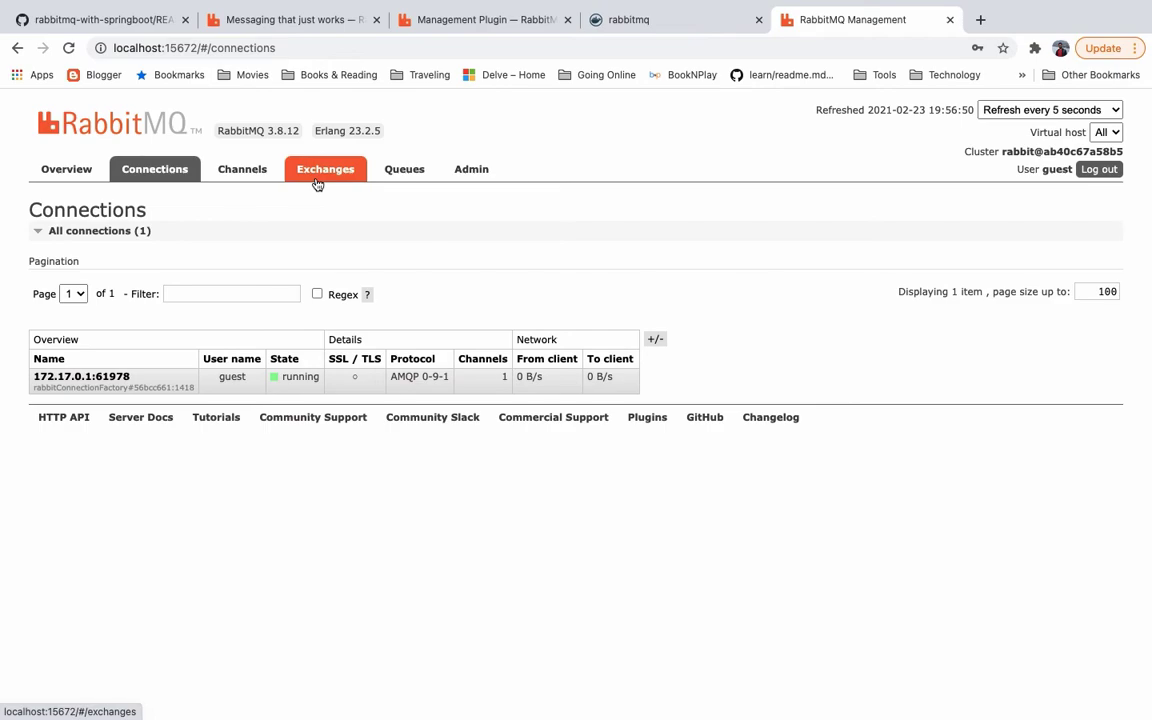
{"action": "left_click", "coordinate": [325, 168]}
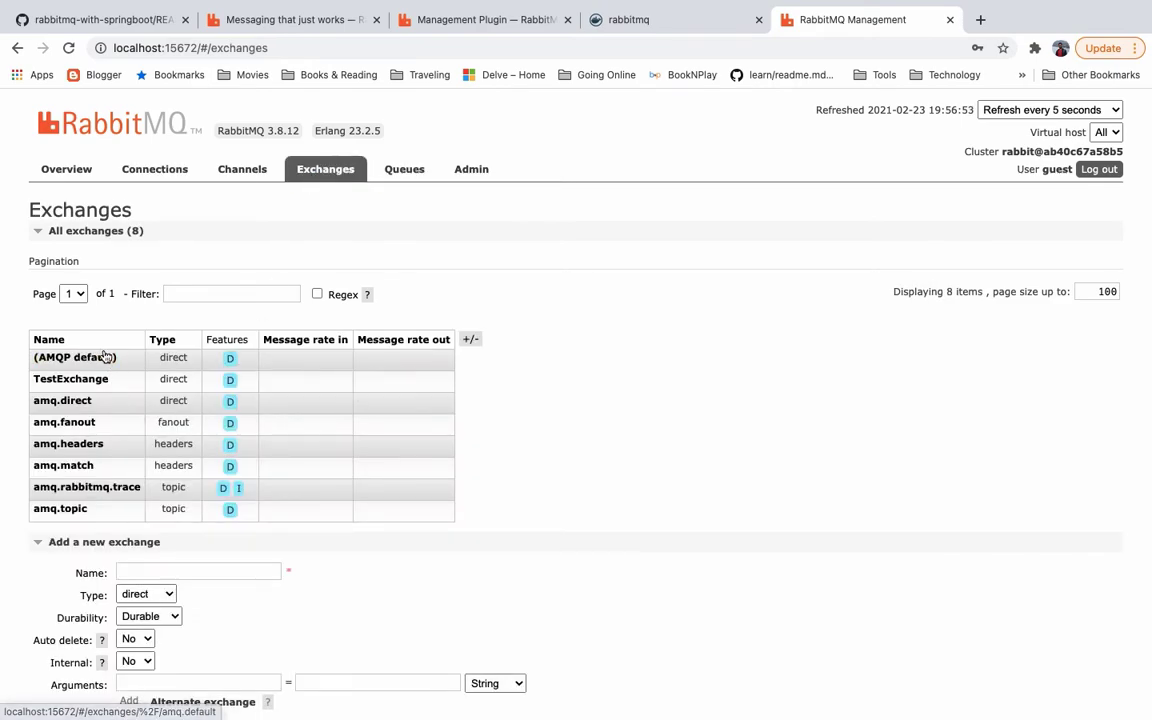
{"action": "mouse_move", "coordinate": [70, 379]}
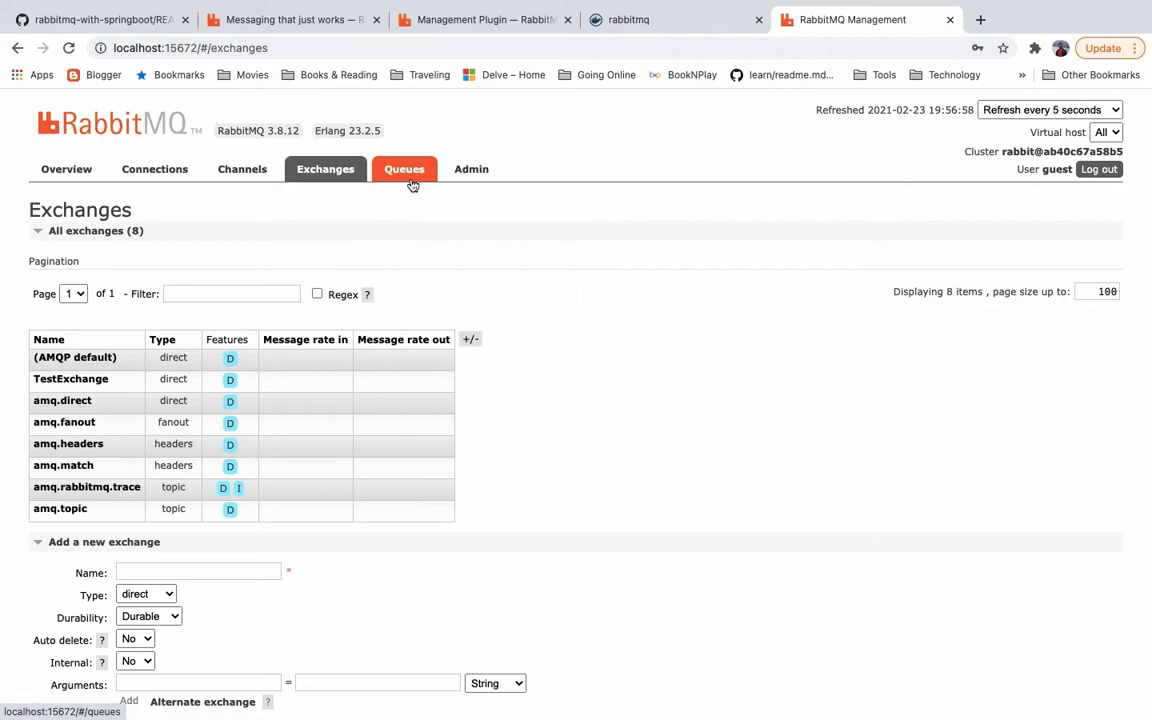
{"action": "left_click", "coordinate": [471, 168]}
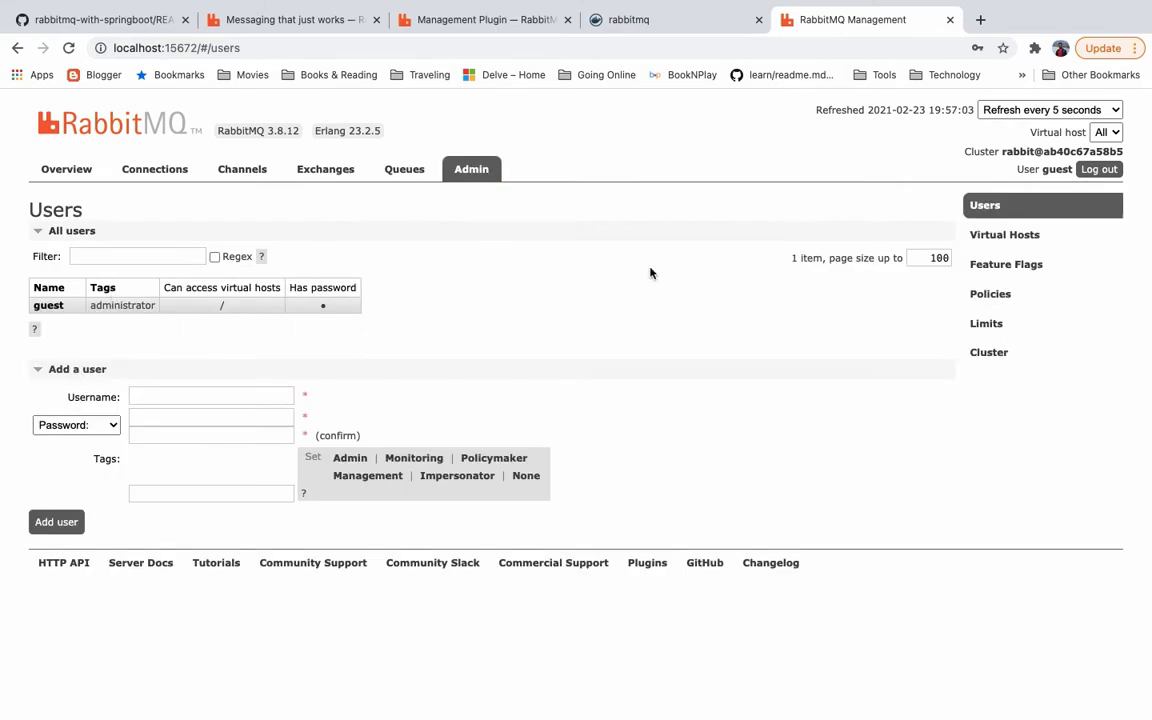
{"action": "mouse_move", "coordinate": [657, 273]}
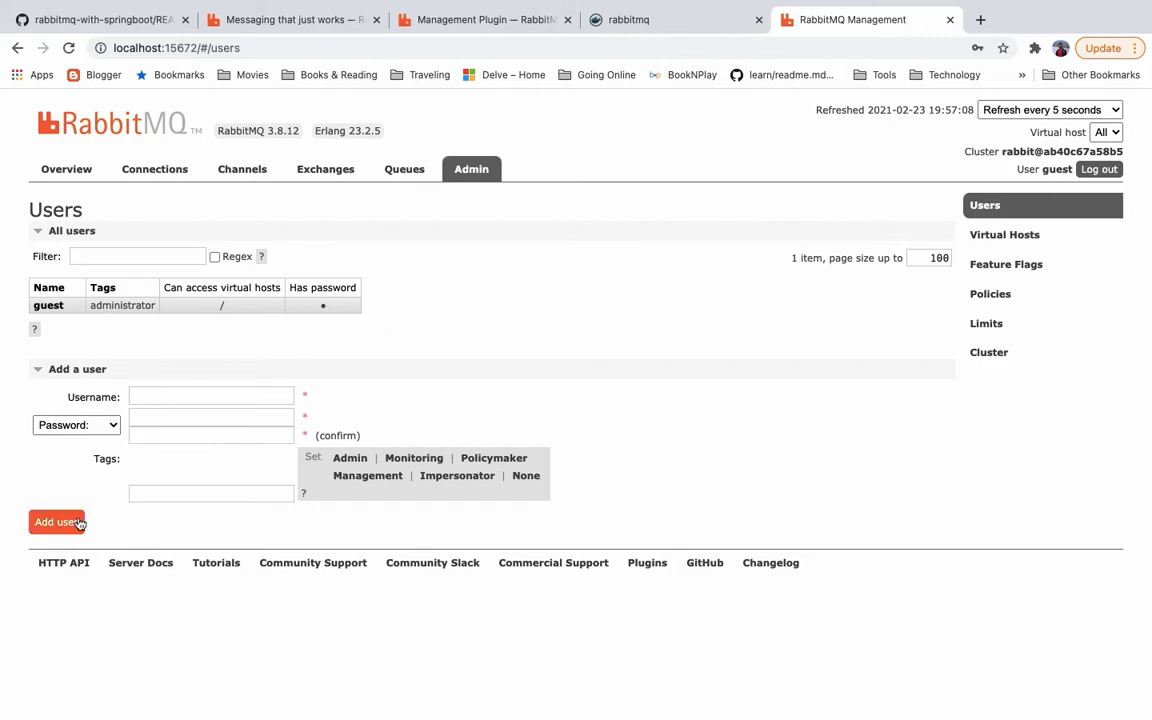
{"action": "left_click", "coordinate": [404, 168]}
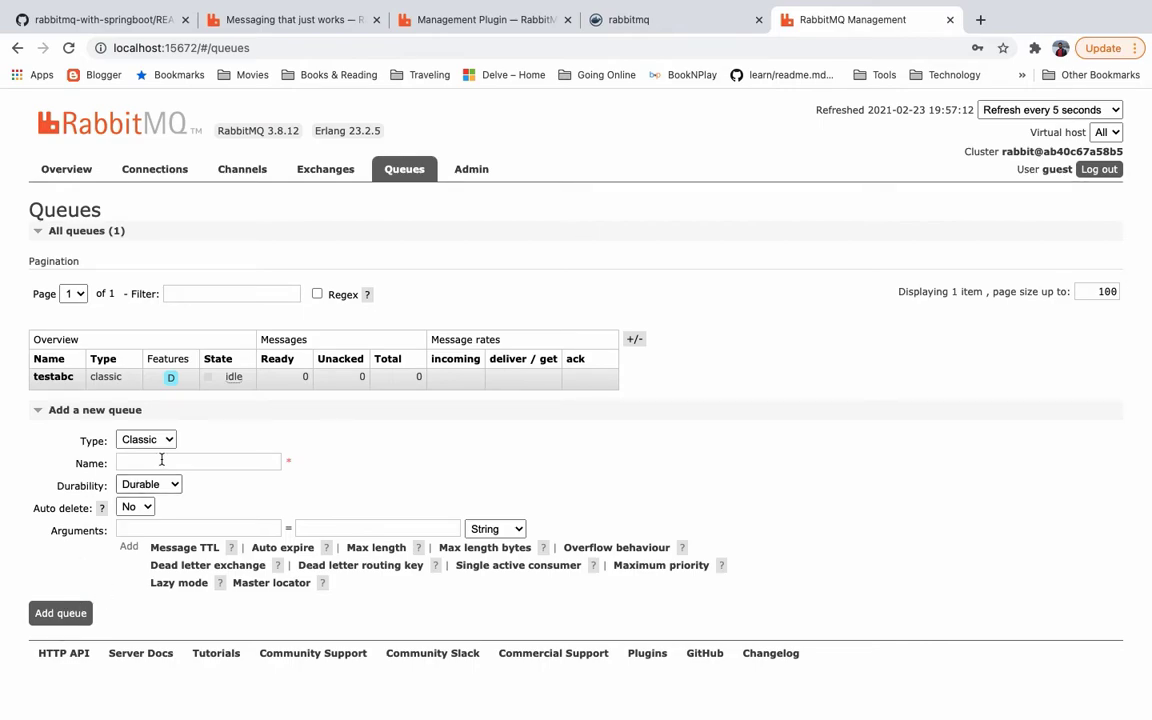
Add a durable queue named 'demo' and open its detail page.
{"action": "left_click", "coordinate": [198, 461]}
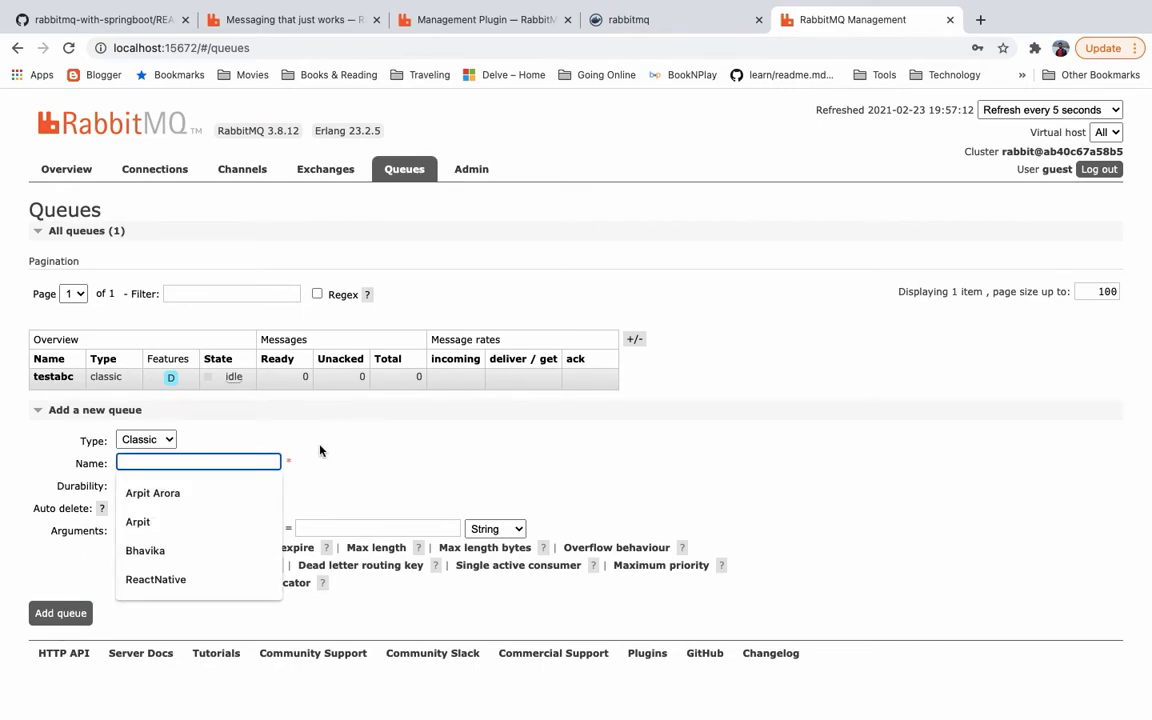
{"action": "type", "text": "demo"}
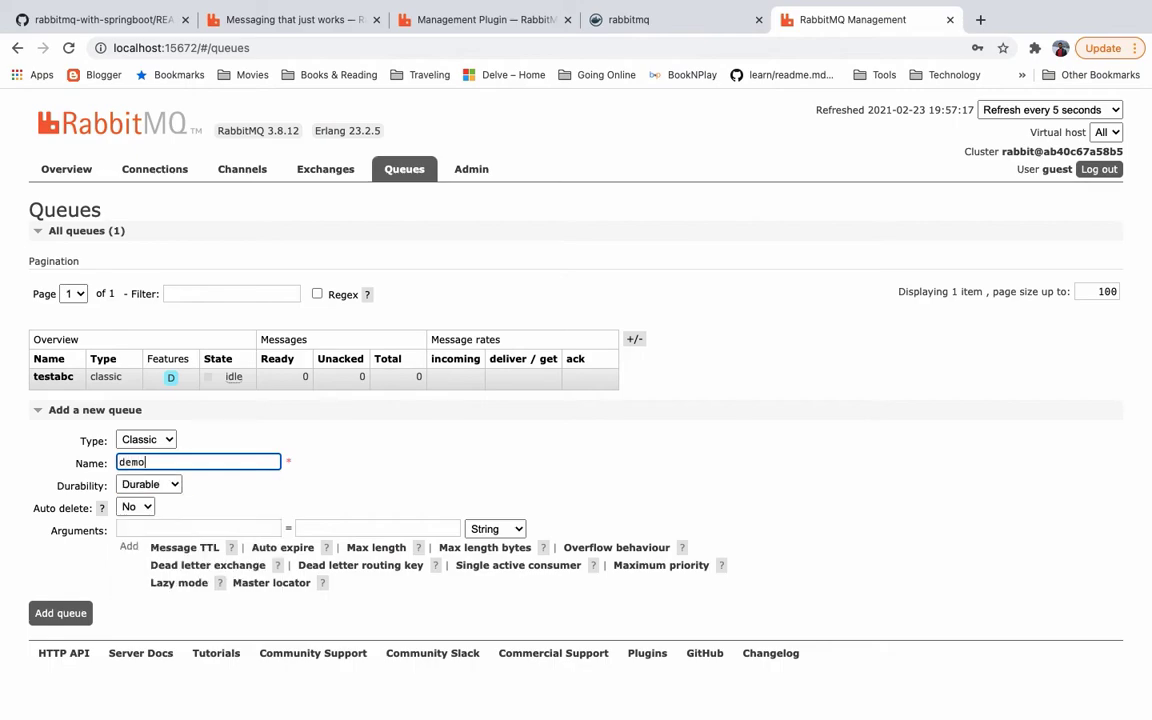
{"action": "mouse_move", "coordinate": [104, 609]}
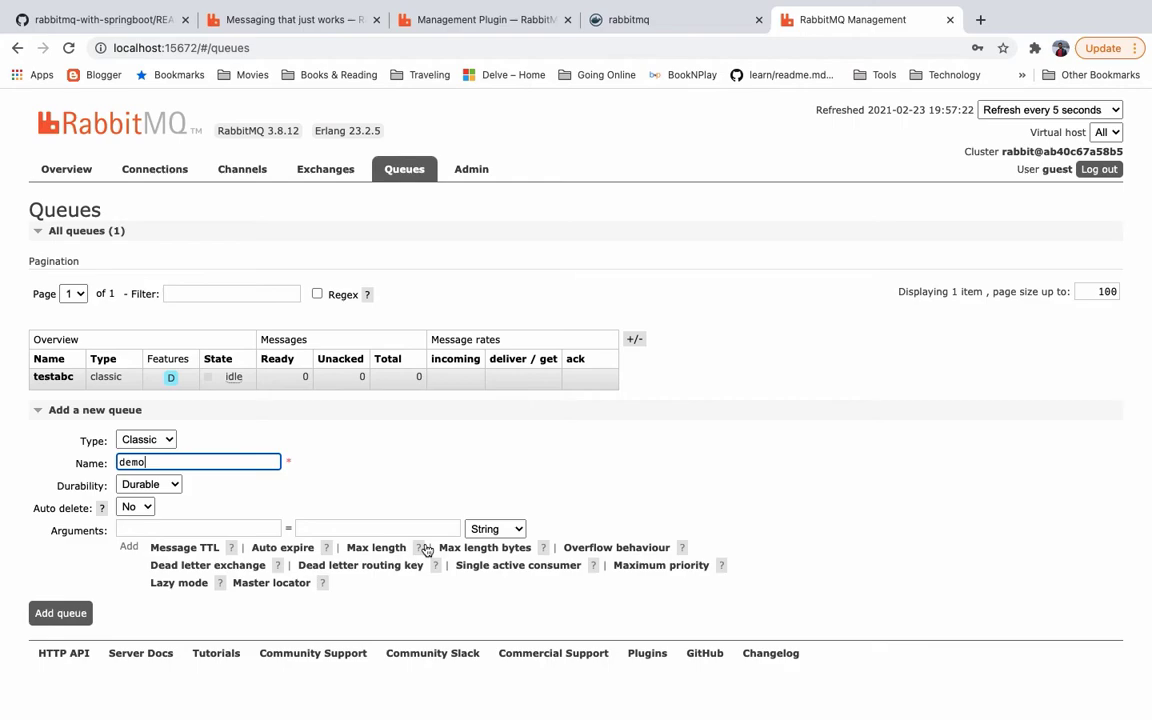
{"action": "left_click", "coordinate": [148, 484]}
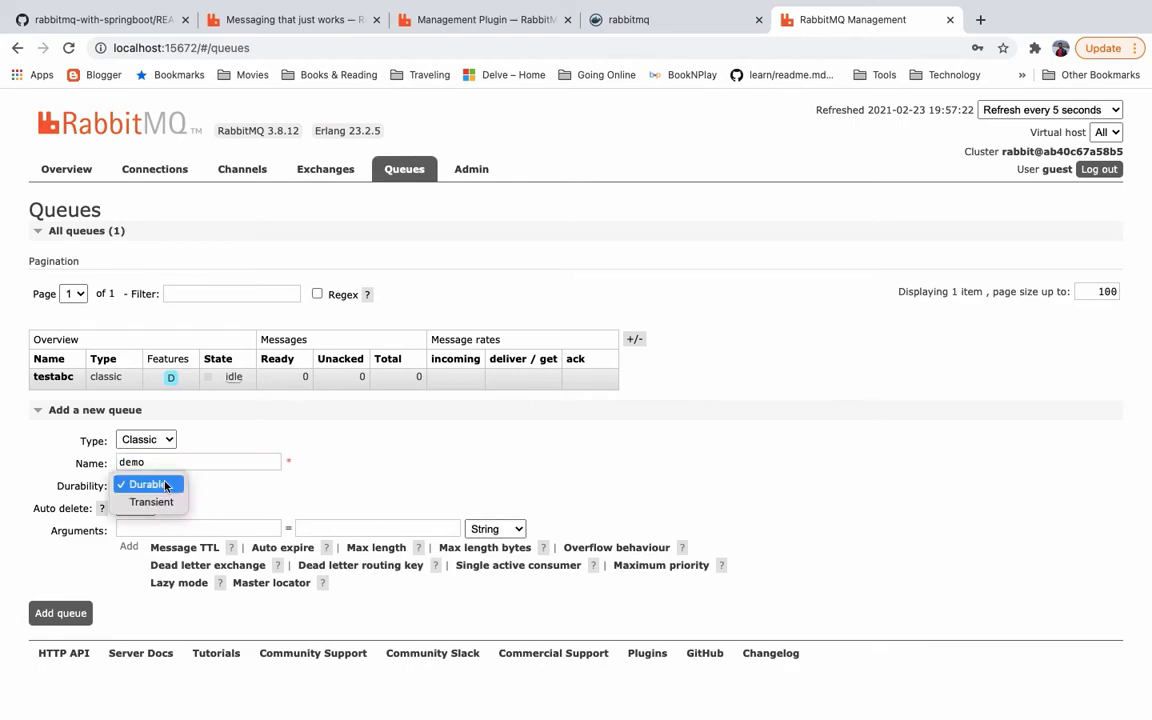
{"action": "left_click", "coordinate": [142, 484]}
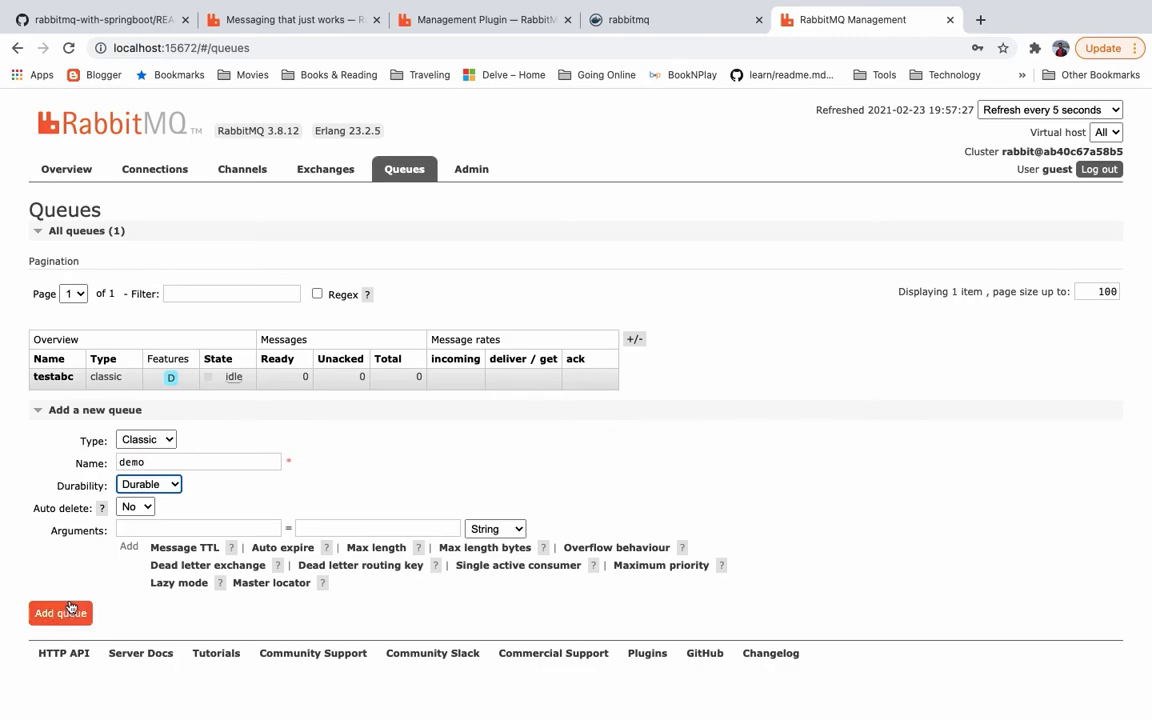
{"action": "left_click", "coordinate": [60, 613]}
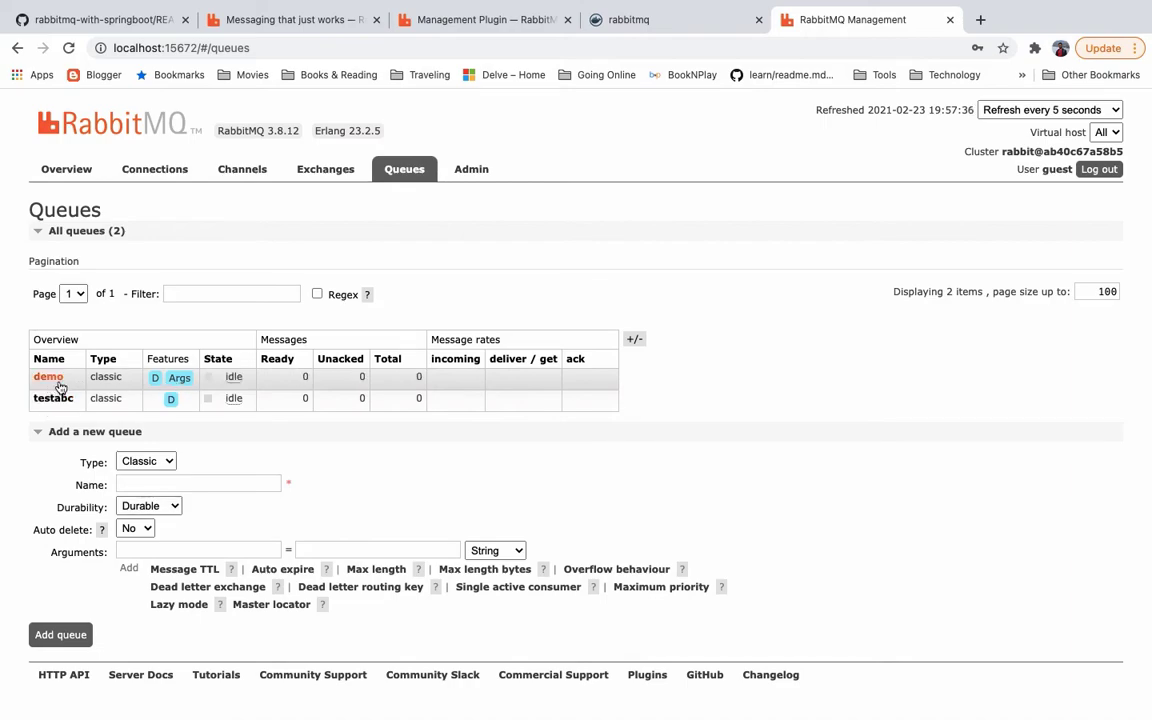
{"action": "left_click", "coordinate": [47, 377]}
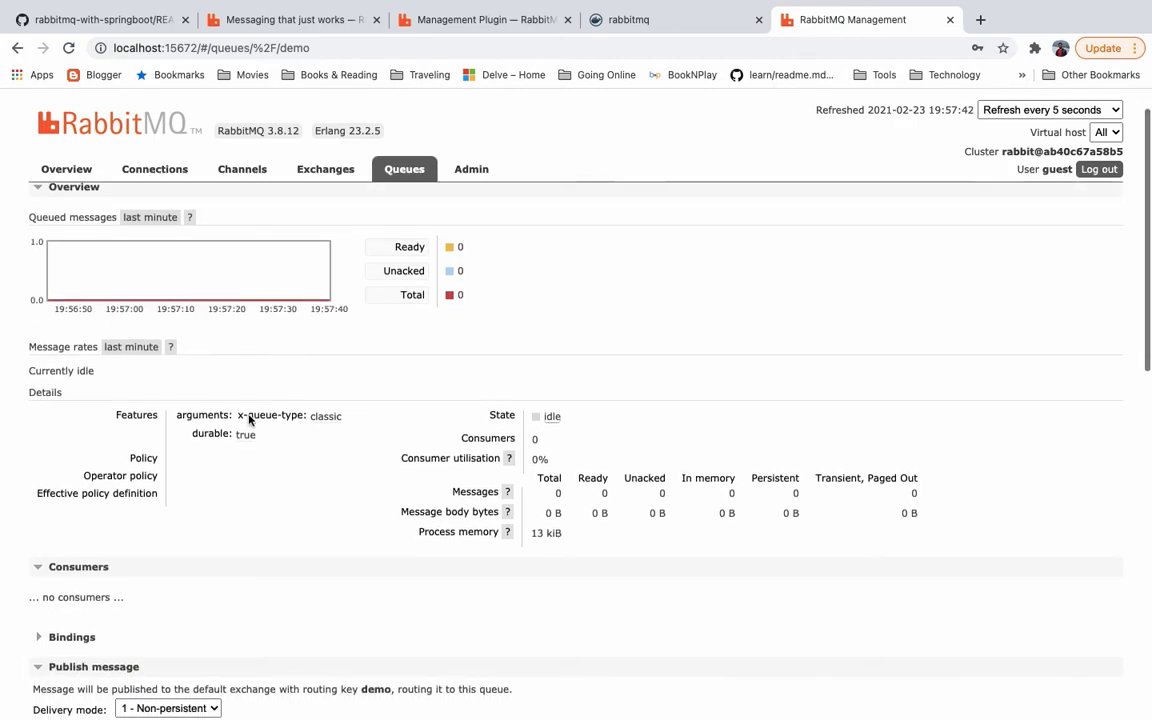
{"action": "scroll", "scroll_direction": "down", "scroll_amount": 3}
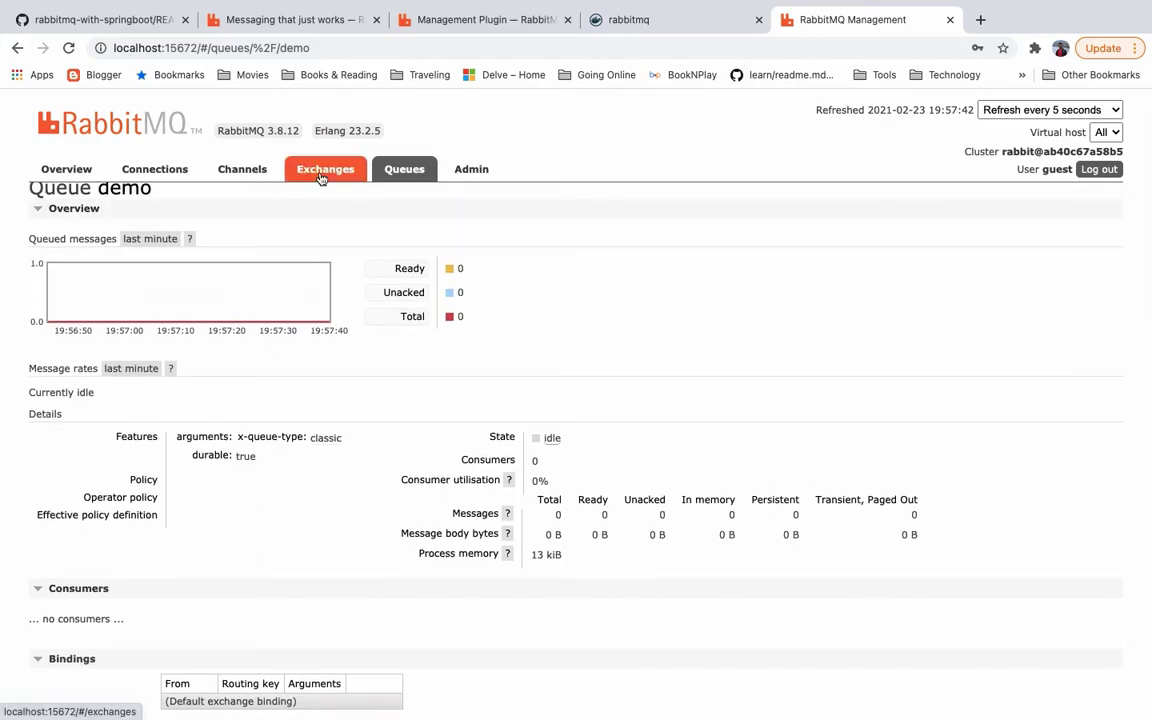
{"action": "mouse_move", "coordinate": [380, 472]}
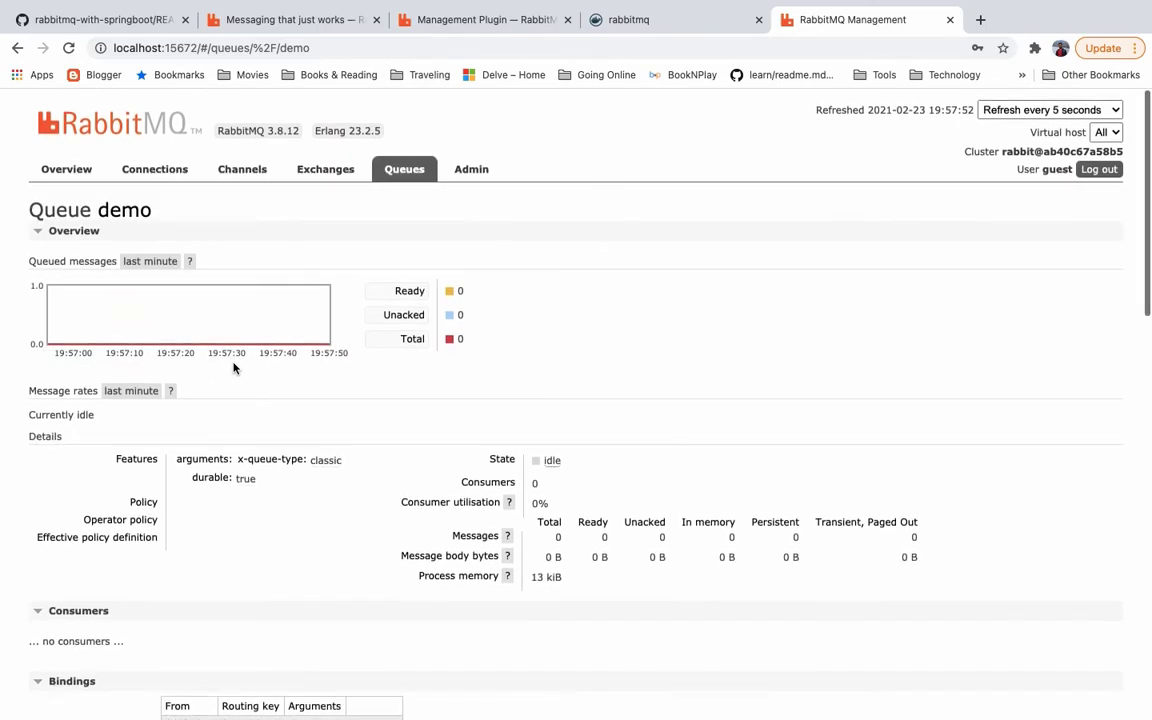
{"action": "mouse_move", "coordinate": [310, 198]}
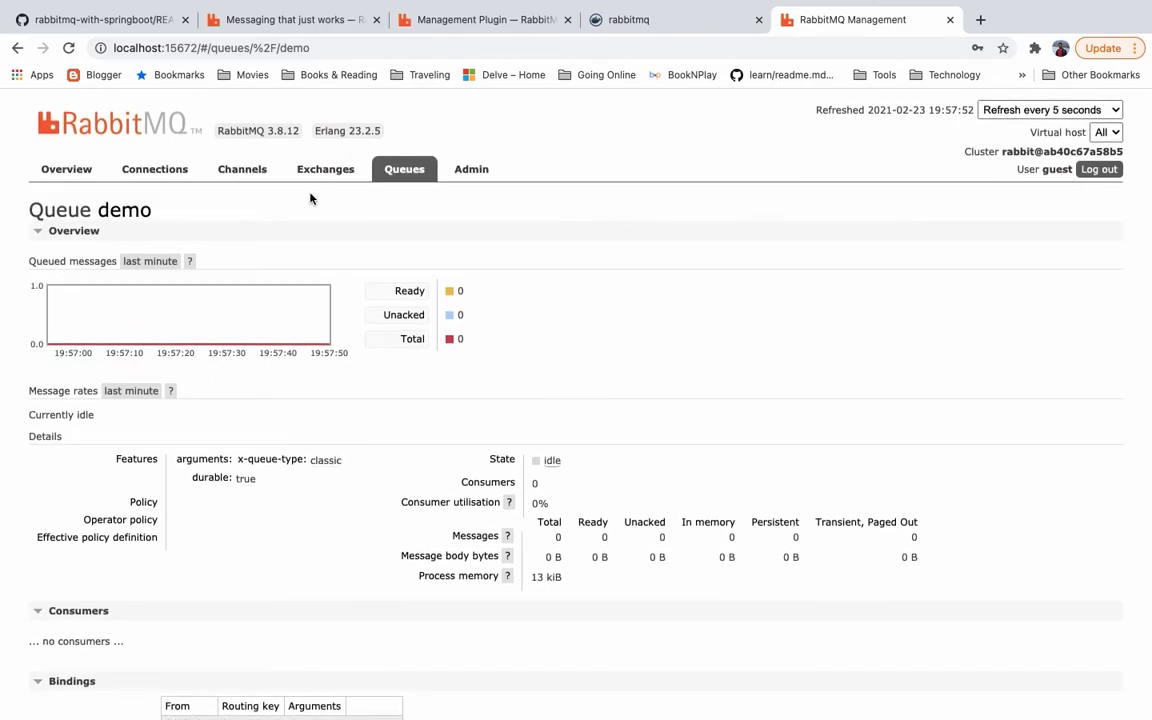
Scroll the demo queue page down to the Publish message form.
{"action": "scroll", "scroll_direction": "down", "scroll_amount": 3}
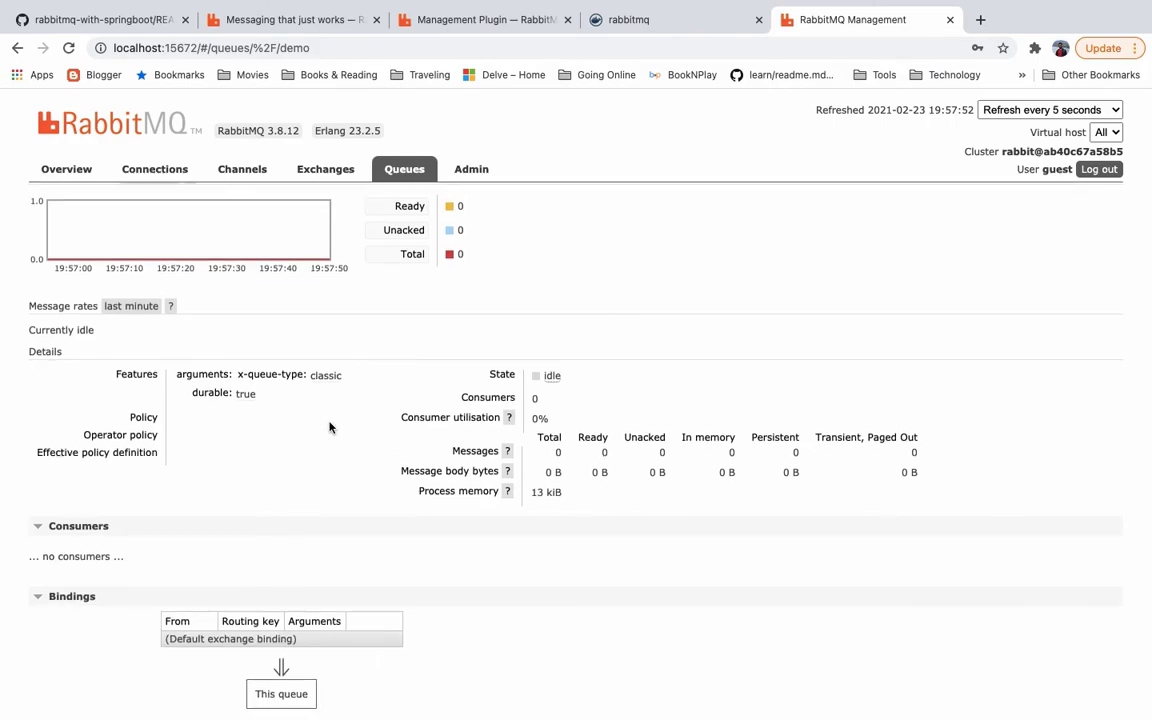
{"action": "scroll", "scroll_direction": "down", "scroll_amount": 3}
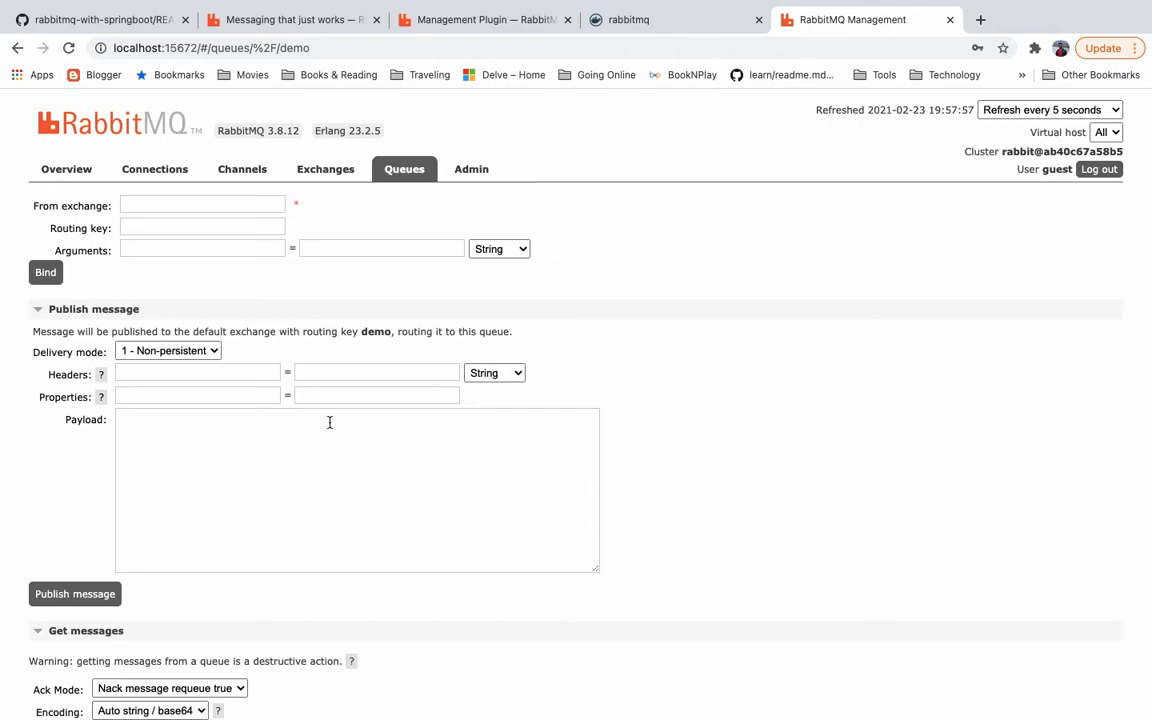
Publish a 'Hello RabbitMQ!' payload to demo and close the confirmation popup.
{"action": "left_click", "coordinate": [233, 474]}
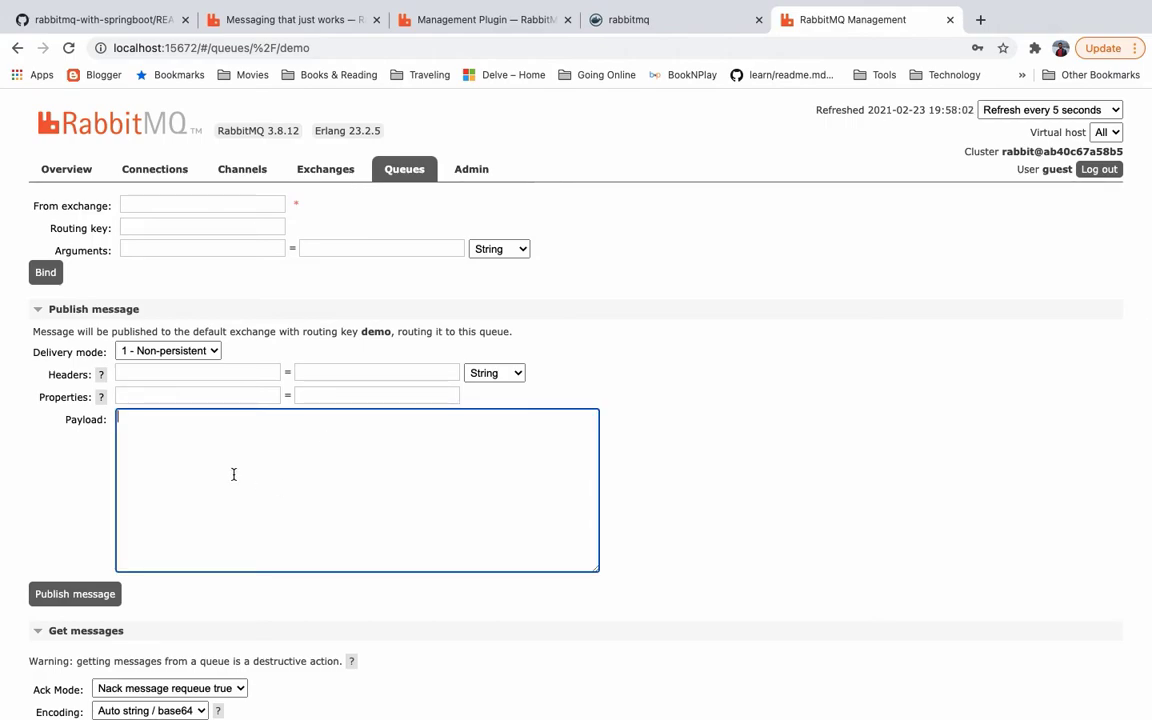
{"action": "type", "text": "Hello RabbitMQ!"}
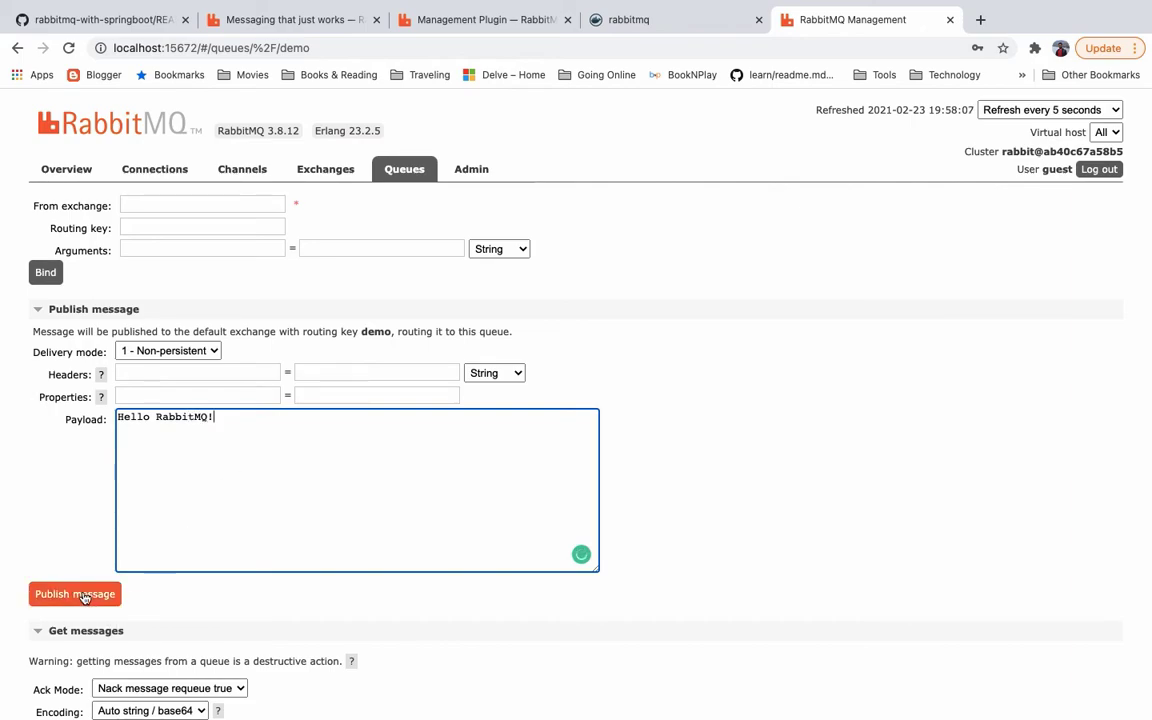
{"action": "scroll", "scroll_direction": "down", "scroll_amount": 3}
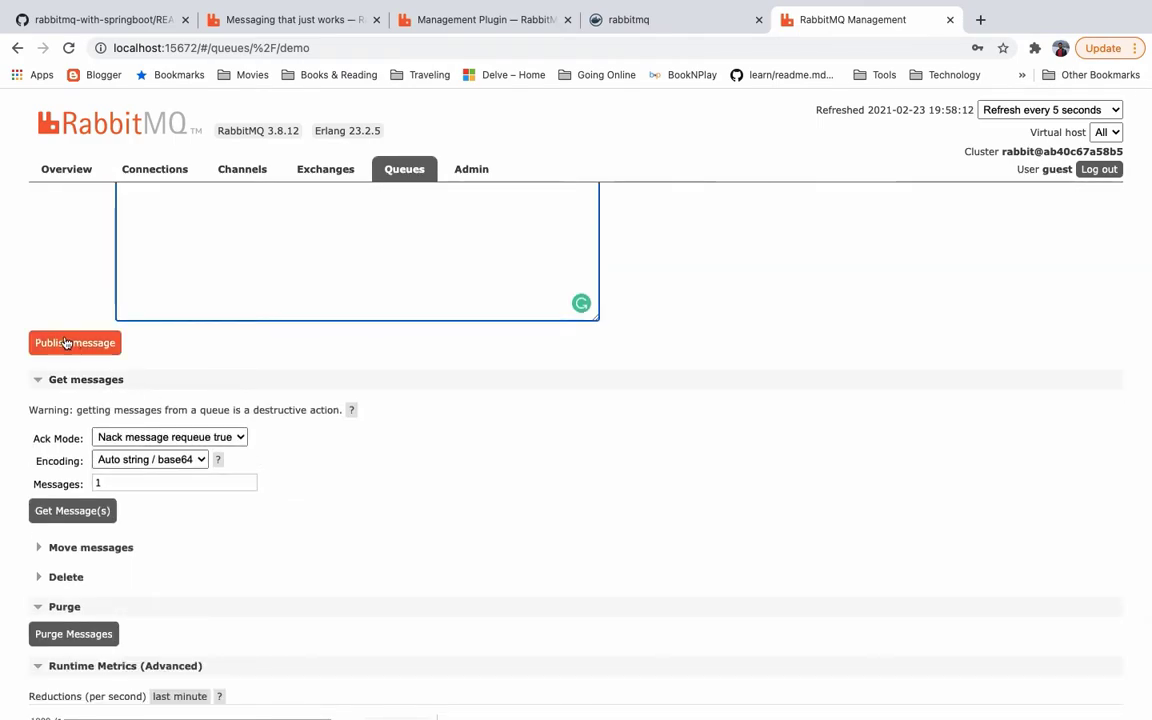
{"action": "left_click", "coordinate": [75, 342]}
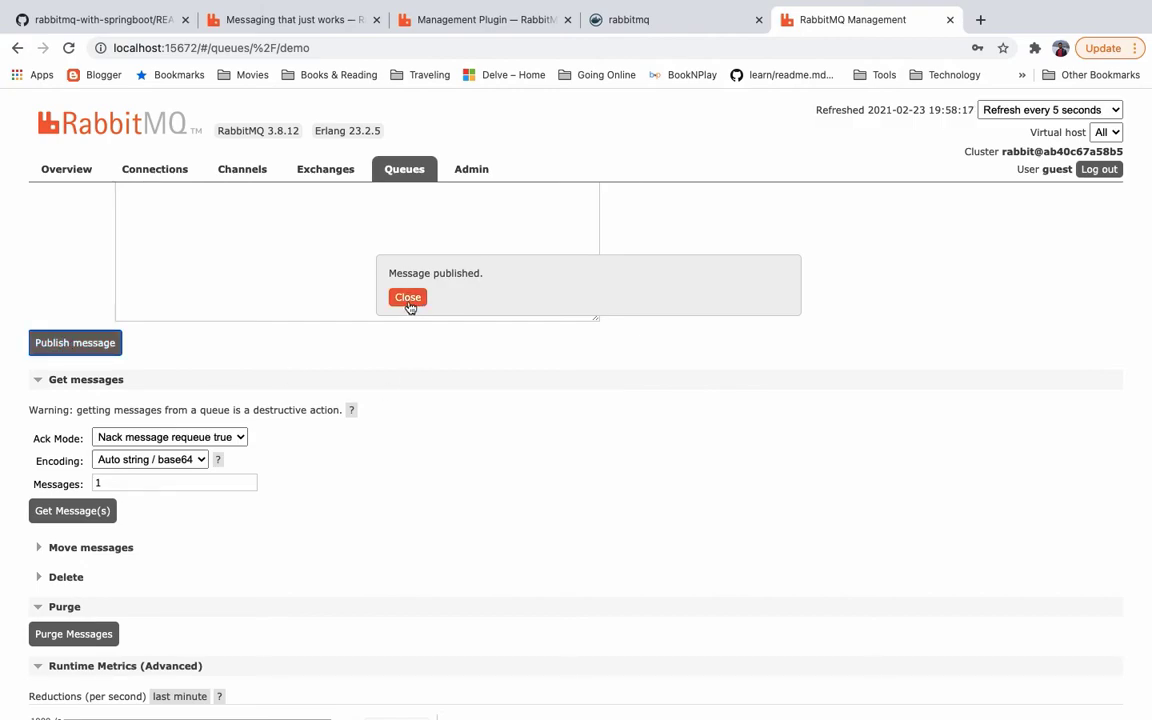
{"action": "left_click", "coordinate": [407, 297]}
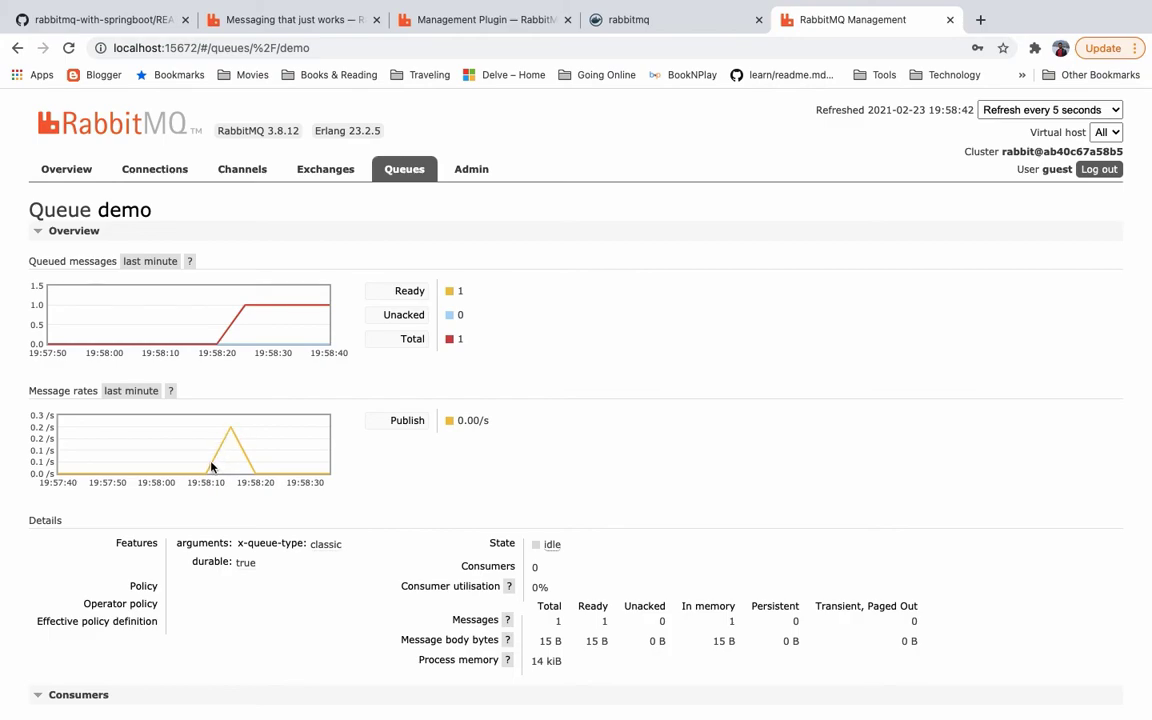
{"action": "mouse_move", "coordinate": [263, 306]}
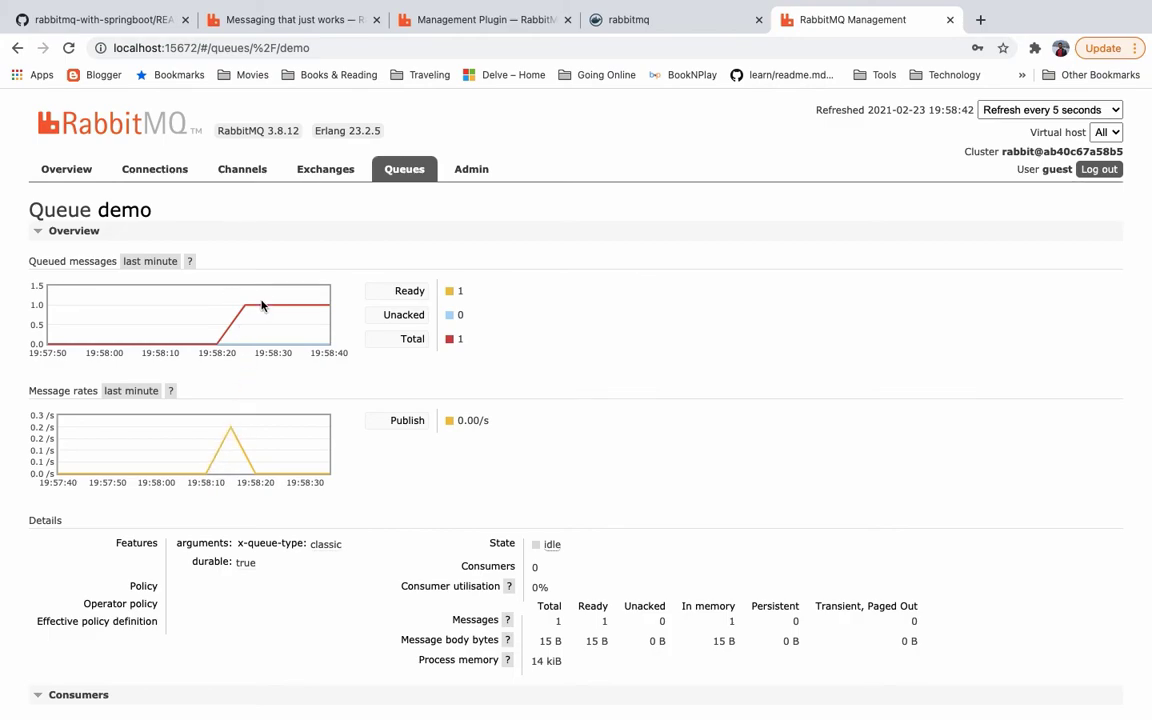
Scroll down from the Ready 1 overview to the Publish message payload.
{"action": "scroll", "scroll_direction": "down", "scroll_amount": 3}
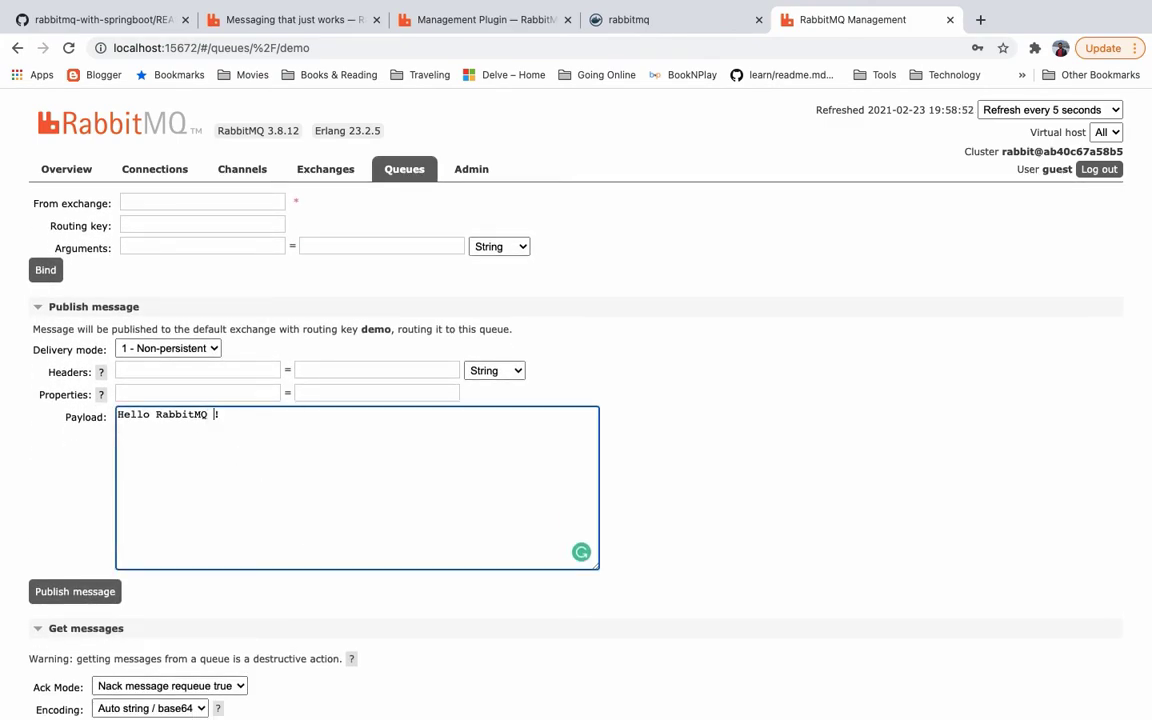
Publish 'Hello RabbitMQ again!' and close the 'Message published' popup.
{"action": "left_click", "coordinate": [74, 591]}
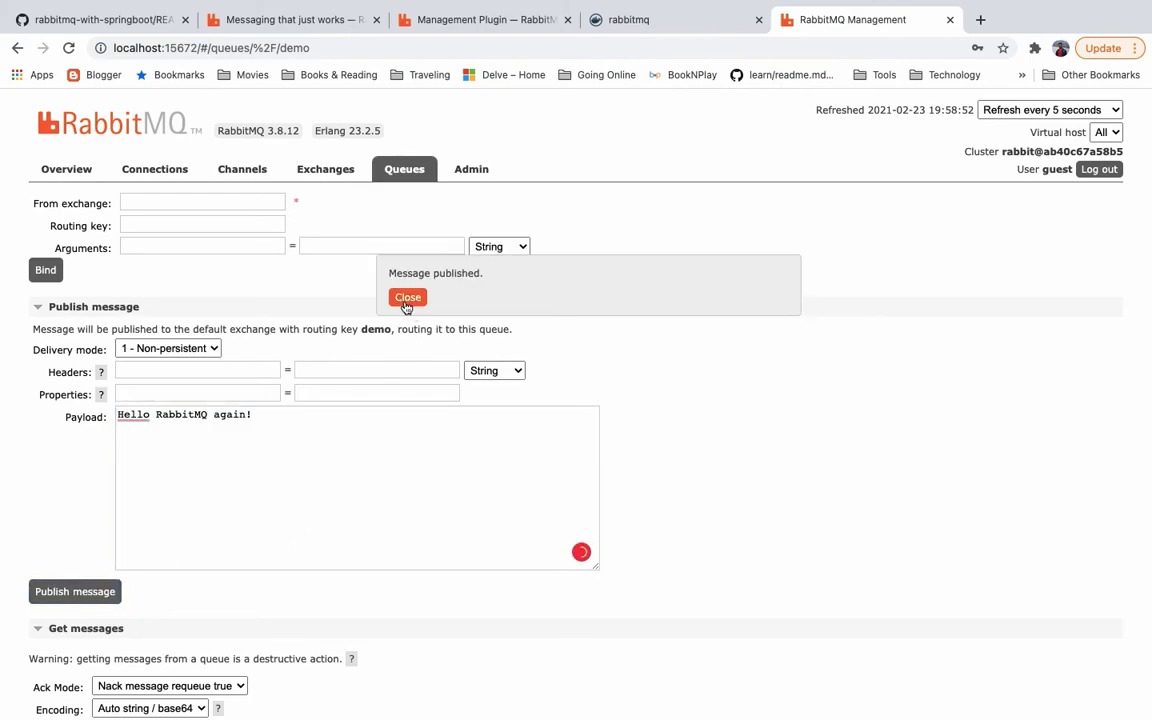
{"action": "left_click", "coordinate": [407, 297]}
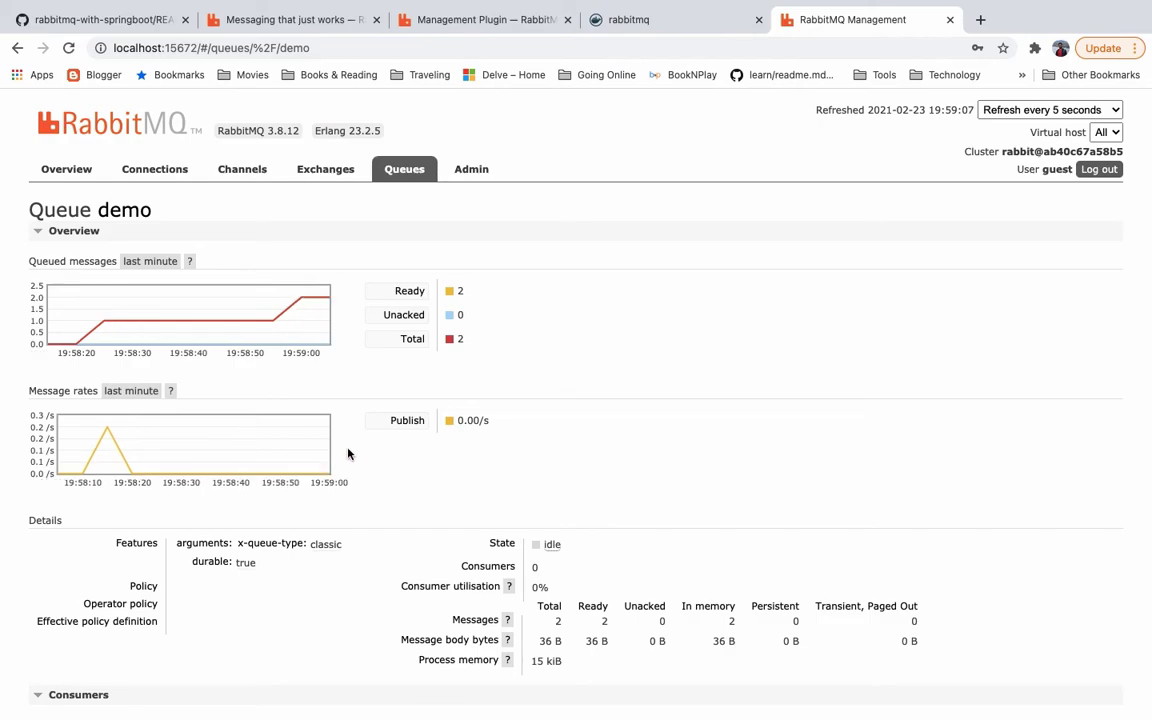
{"action": "mouse_move", "coordinate": [328, 390]}
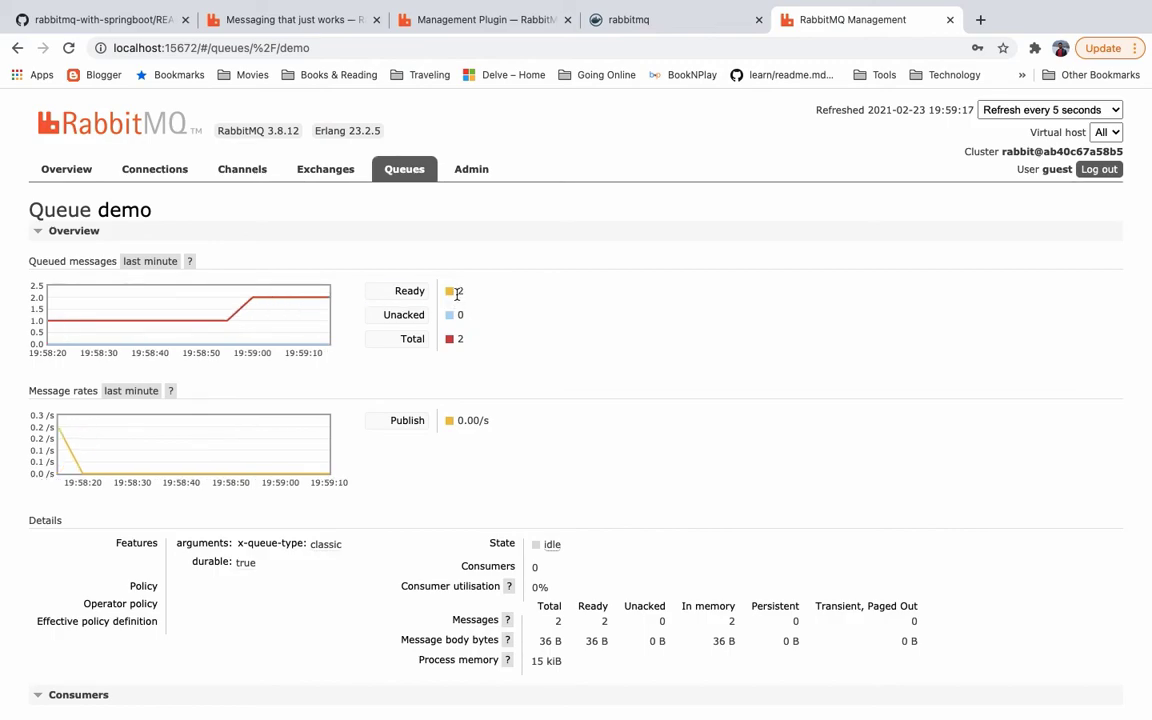
{"action": "mouse_move", "coordinate": [483, 368]}
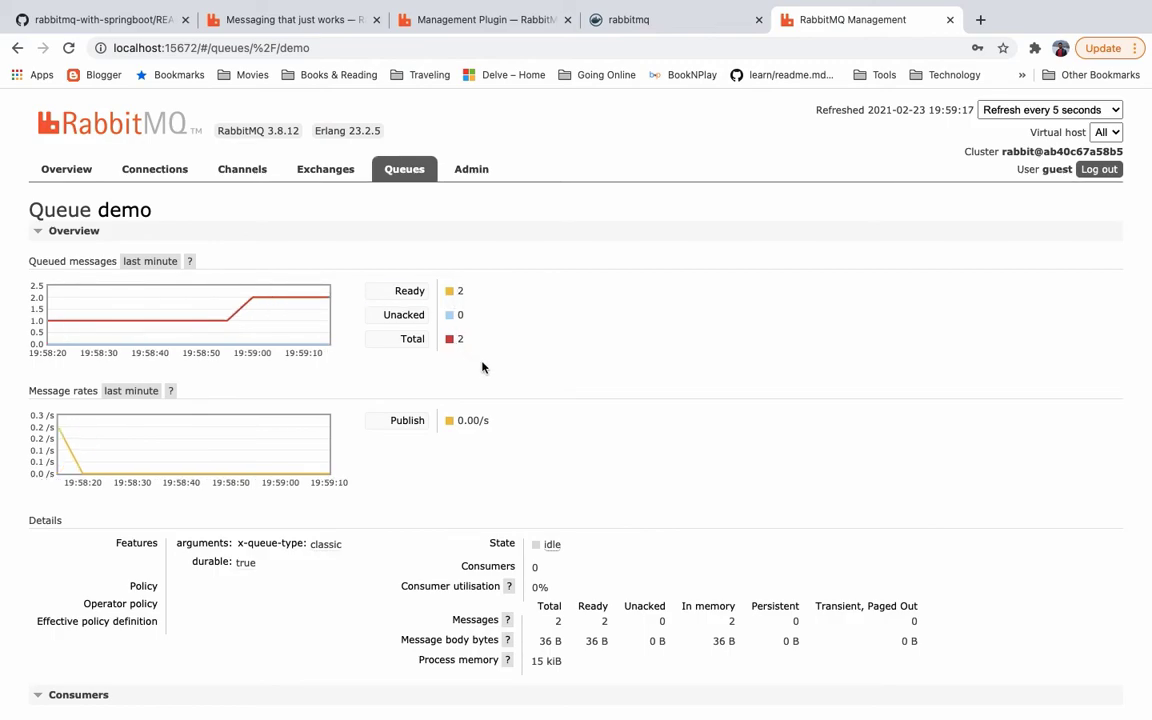
Get 2 messages from demo with requeue and view both returned payloads.
{"action": "scroll", "scroll_direction": "down", "scroll_amount": 3}
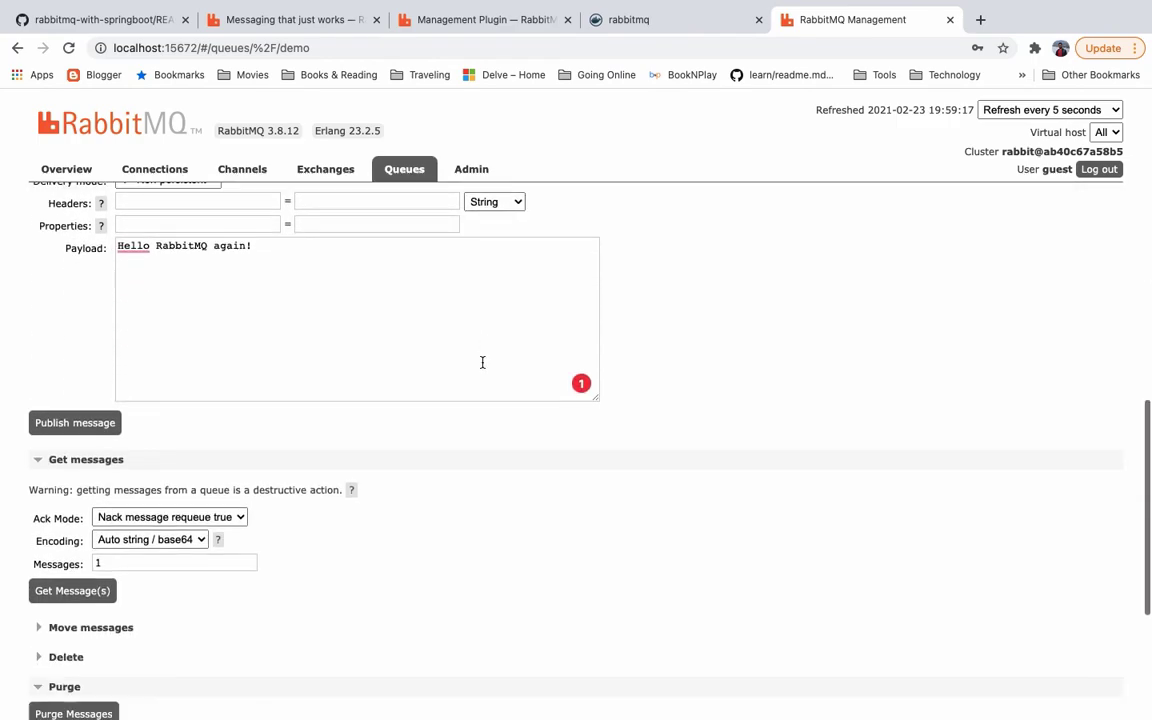
{"action": "scroll", "scroll_direction": "down", "scroll_amount": 3}
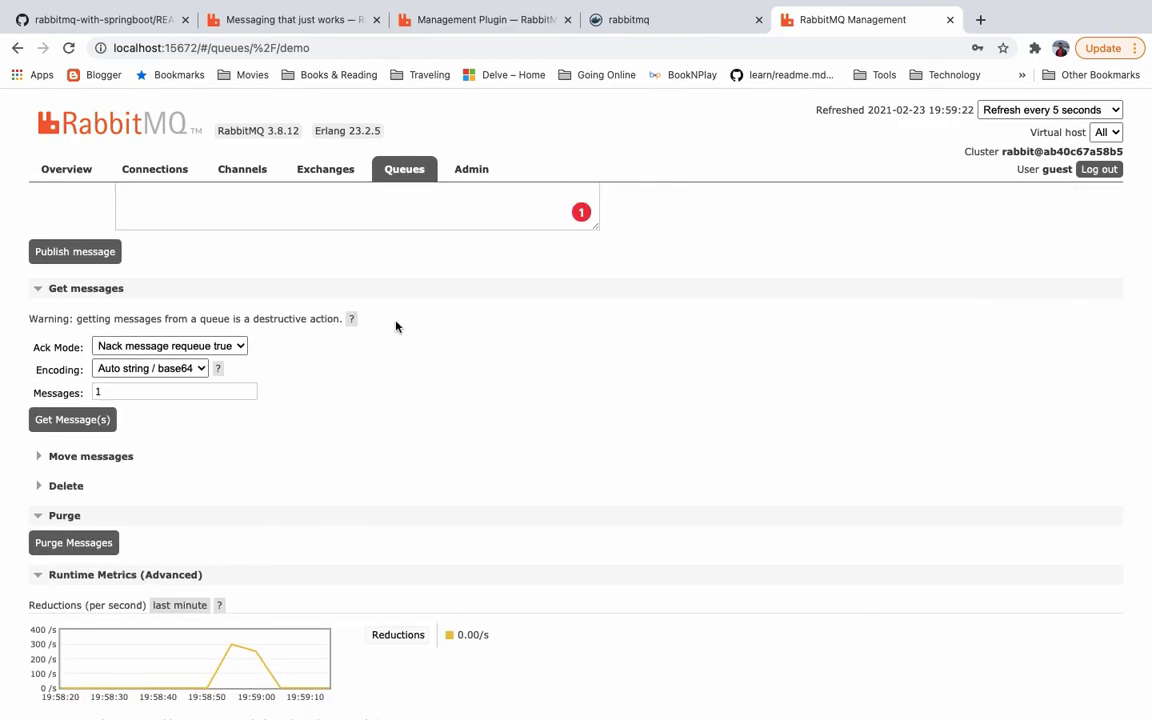
{"action": "left_click", "coordinate": [175, 391]}
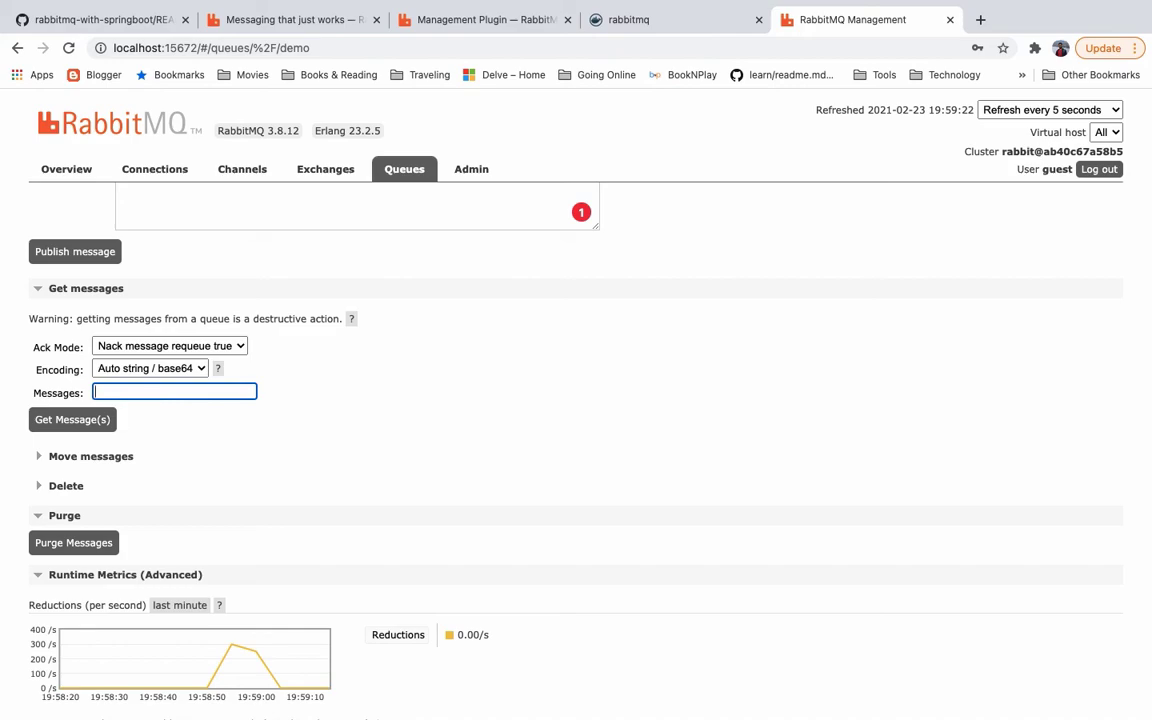
{"action": "type", "text": "2"}
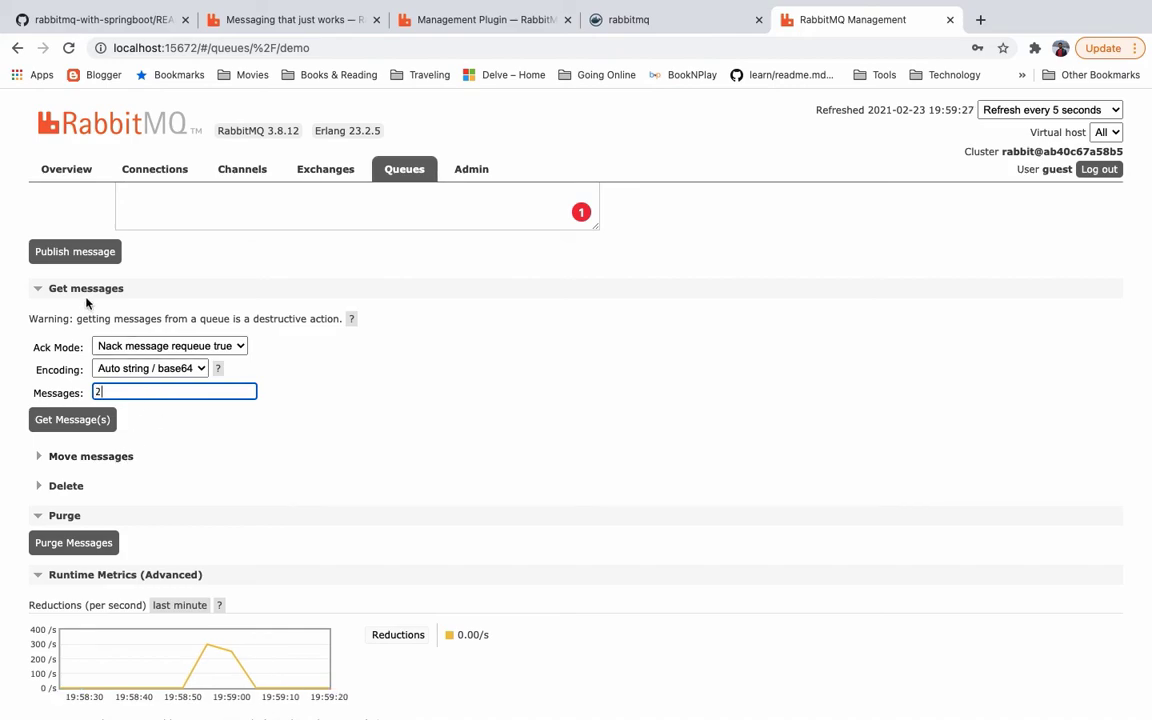
{"action": "left_click", "coordinate": [72, 419]}
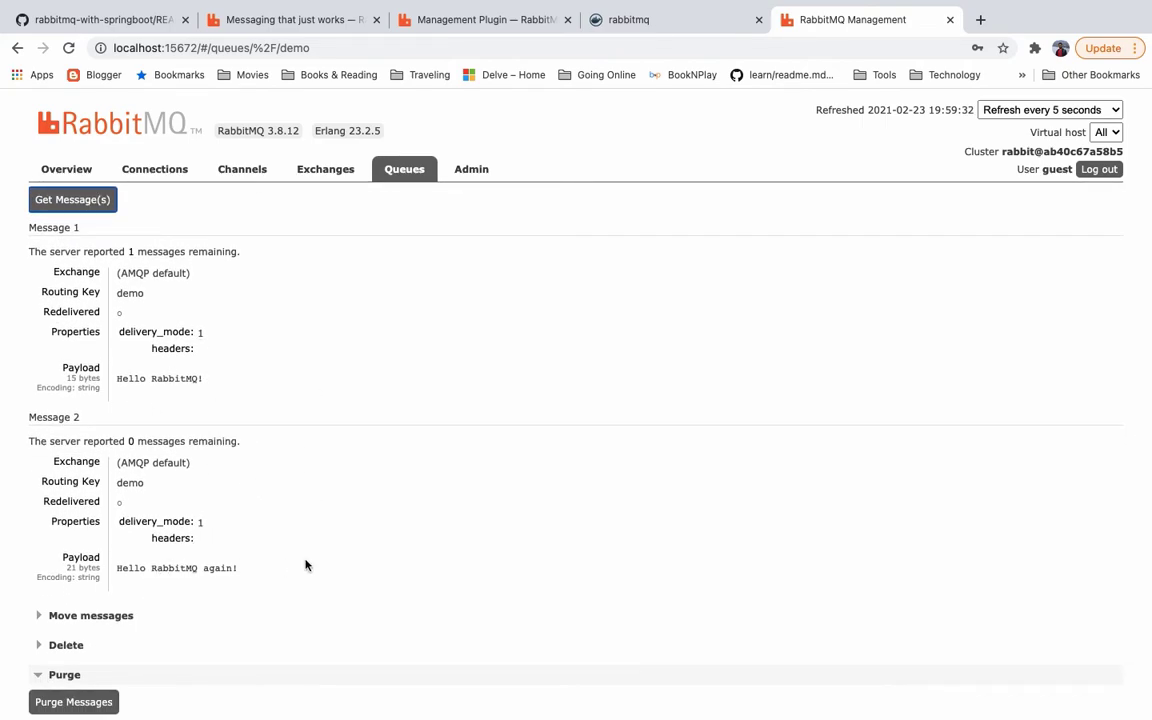
{"action": "left_click", "coordinate": [72, 199]}
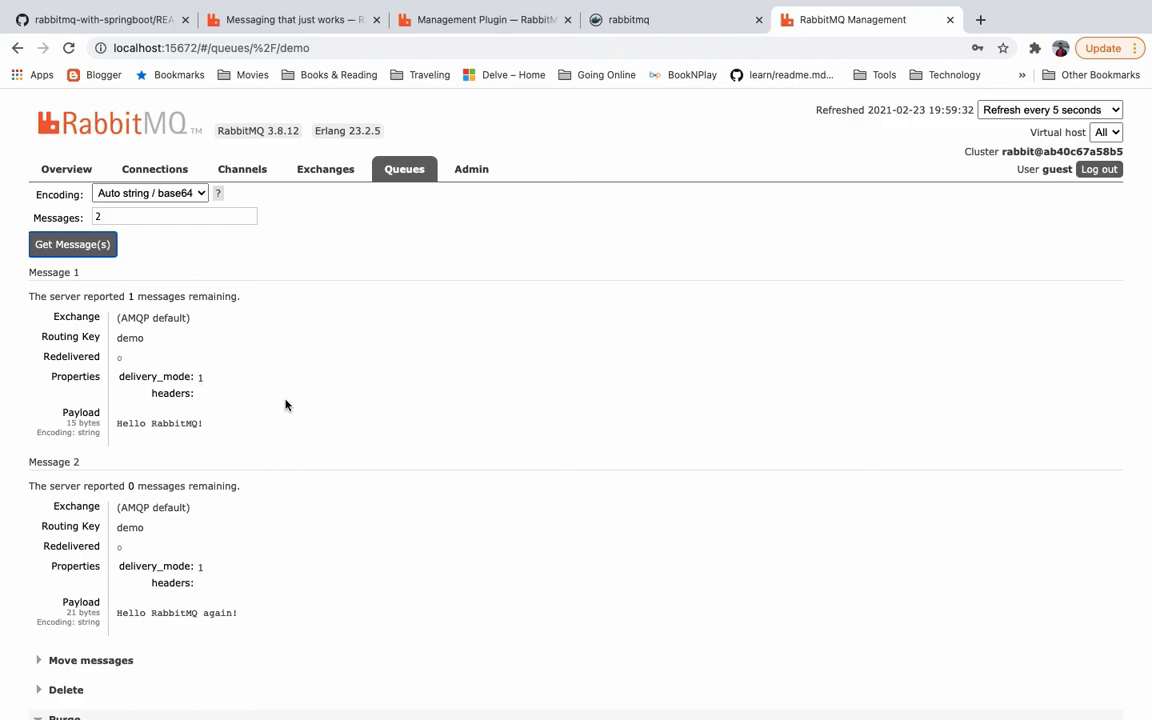
{"action": "scroll", "scroll_direction": "down", "scroll_amount": 3}
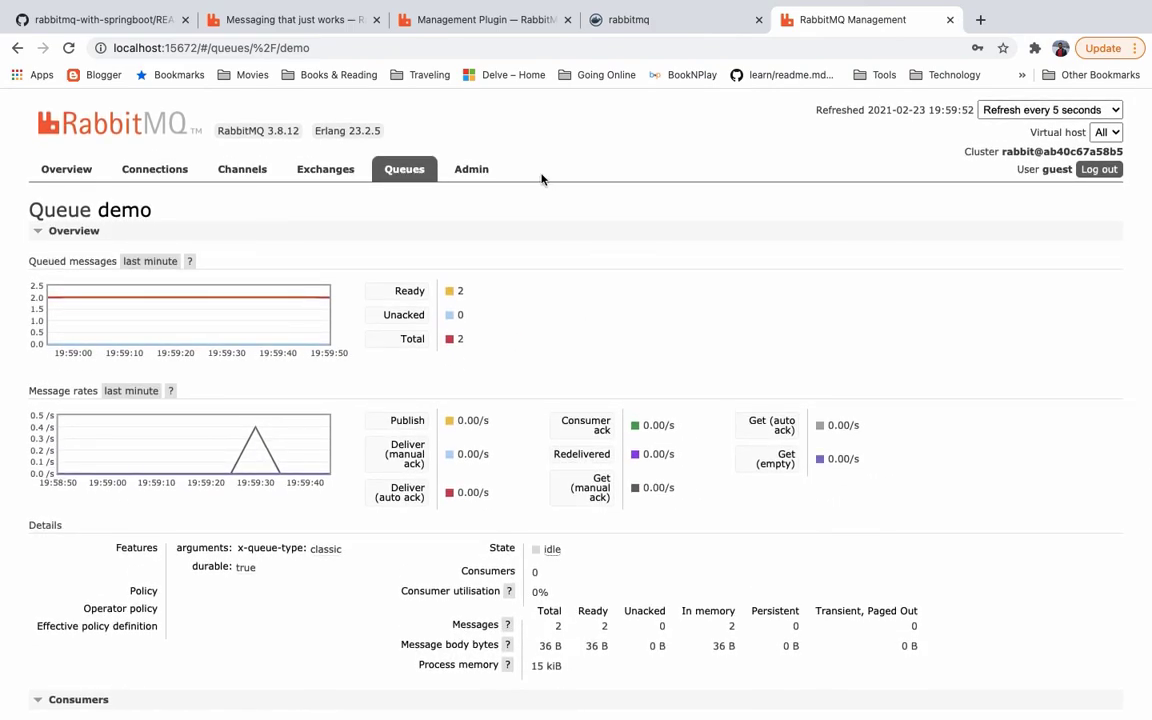
Open the Admin tab to show the Users page.
{"action": "left_click", "coordinate": [471, 168]}
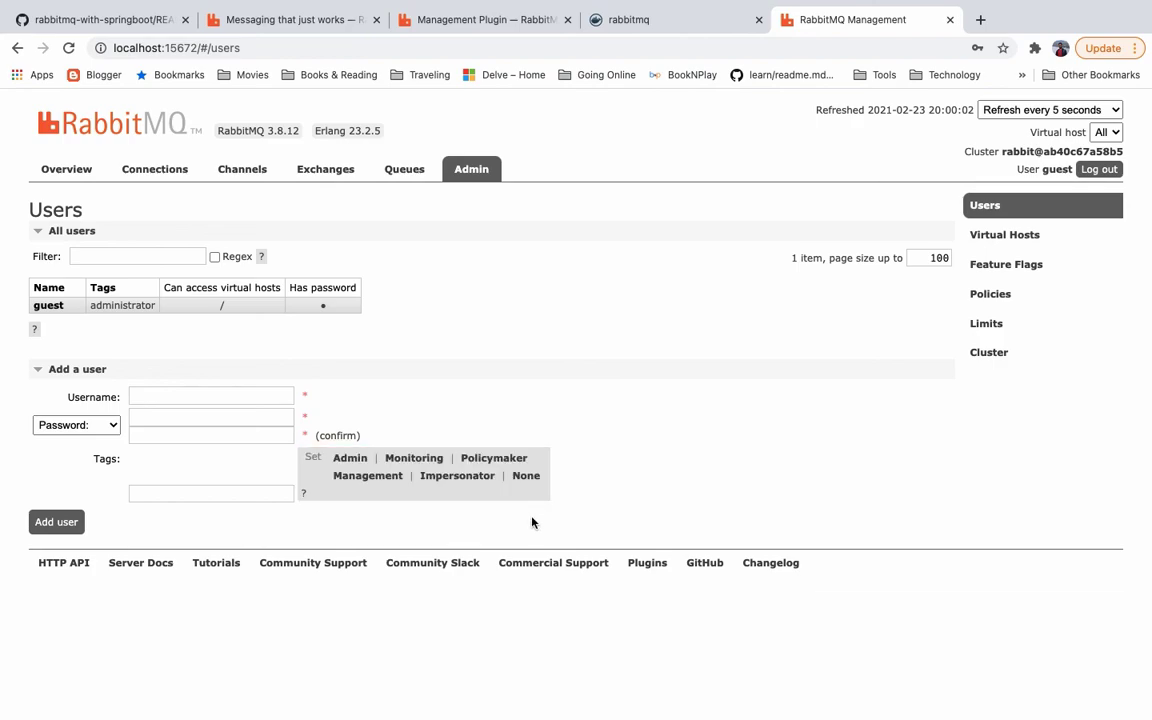
{"action": "mouse_move", "coordinate": [396, 546]}
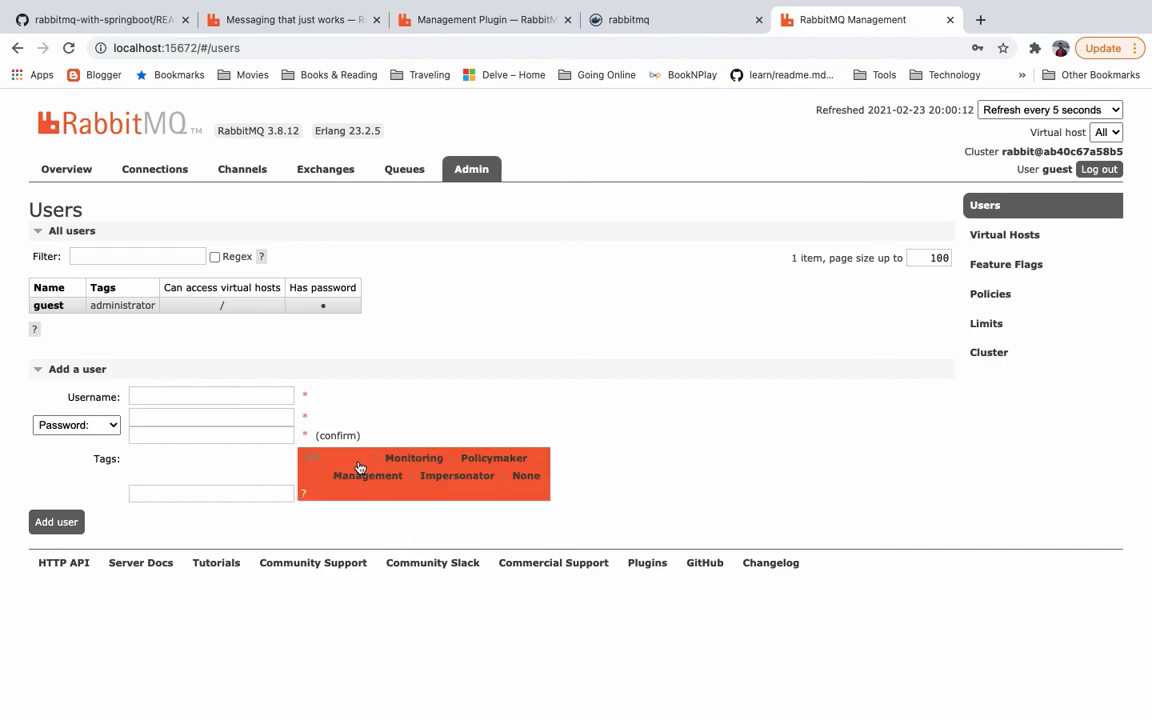
{"action": "mouse_move", "coordinate": [425, 401]}
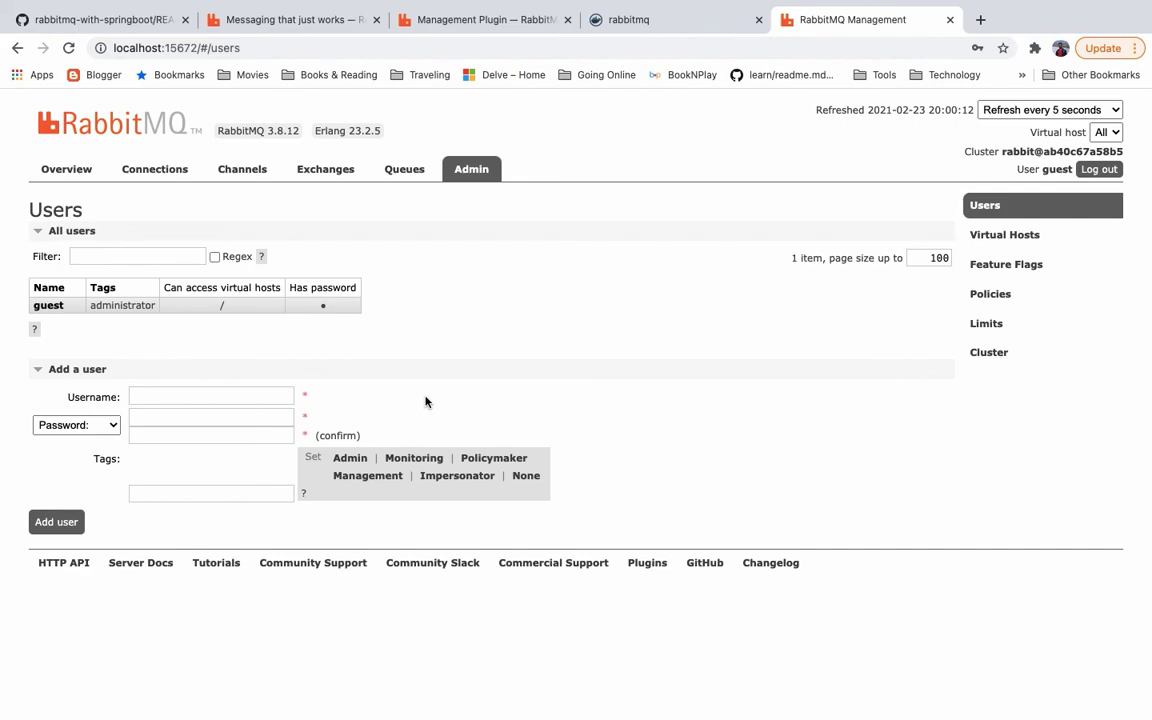
{"action": "mouse_move", "coordinate": [404, 168]}
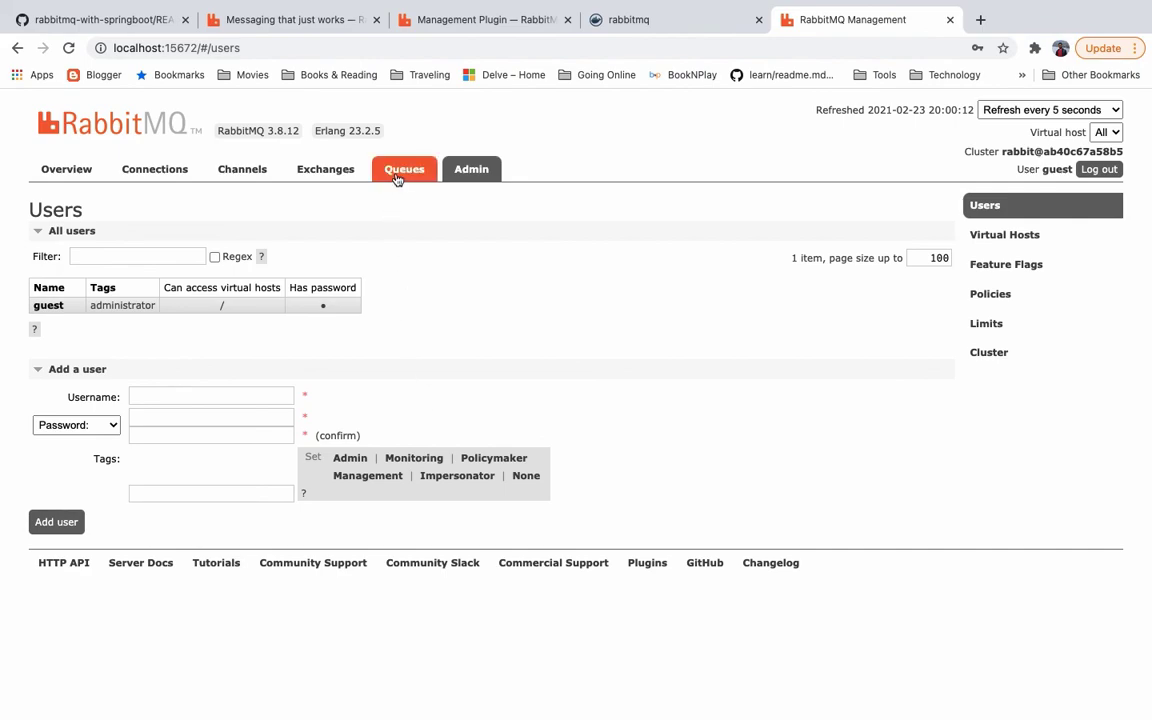
Open the Queues list, then the Exchanges list with its eight exchanges.
{"action": "left_click", "coordinate": [404, 168]}
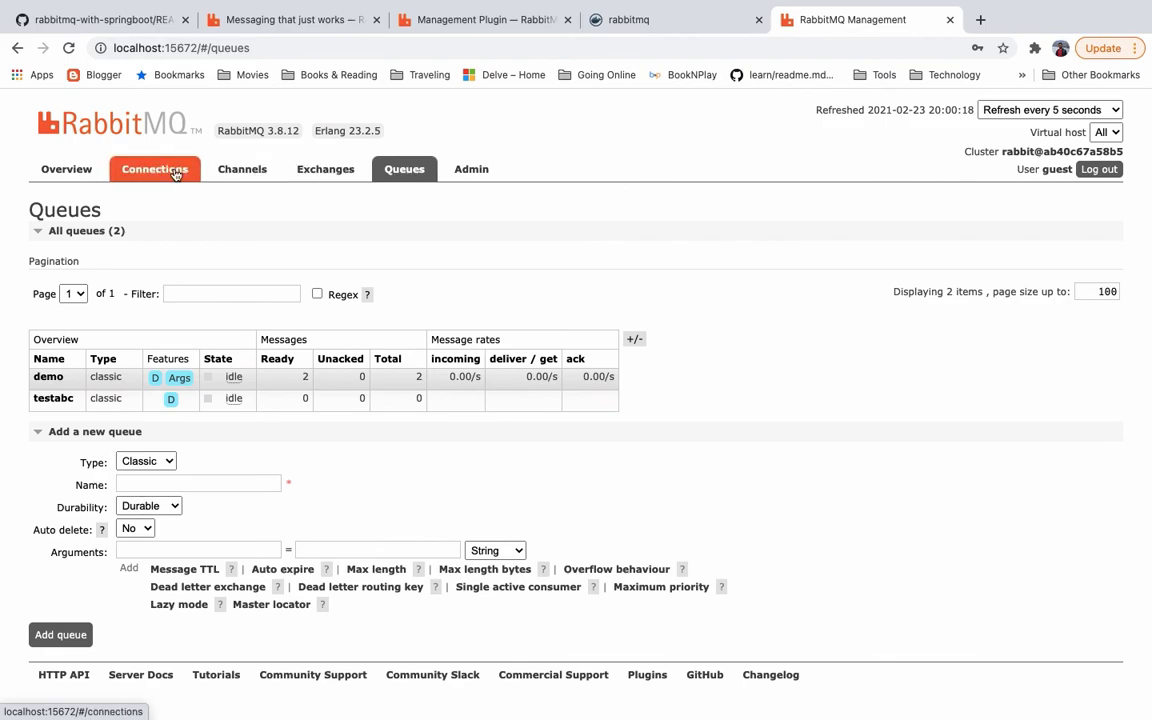
{"action": "left_click", "coordinate": [325, 168]}
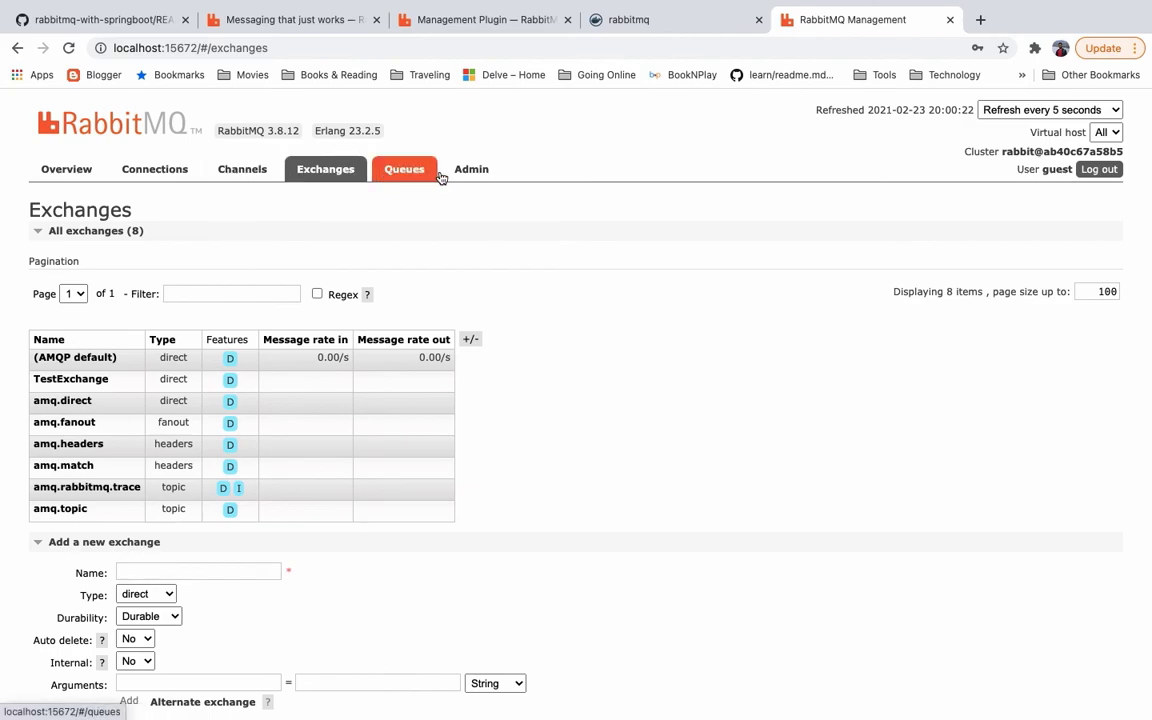
{"action": "mouse_move", "coordinate": [471, 168]}
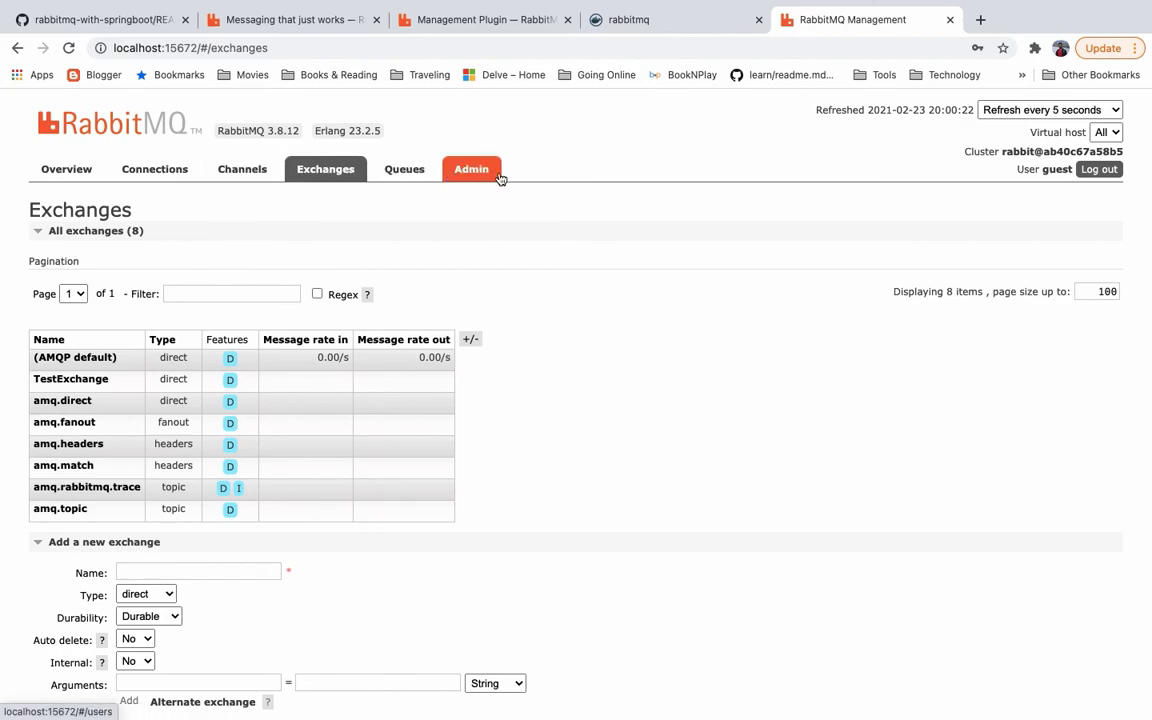
{"action": "mouse_move", "coordinate": [607, 289]}
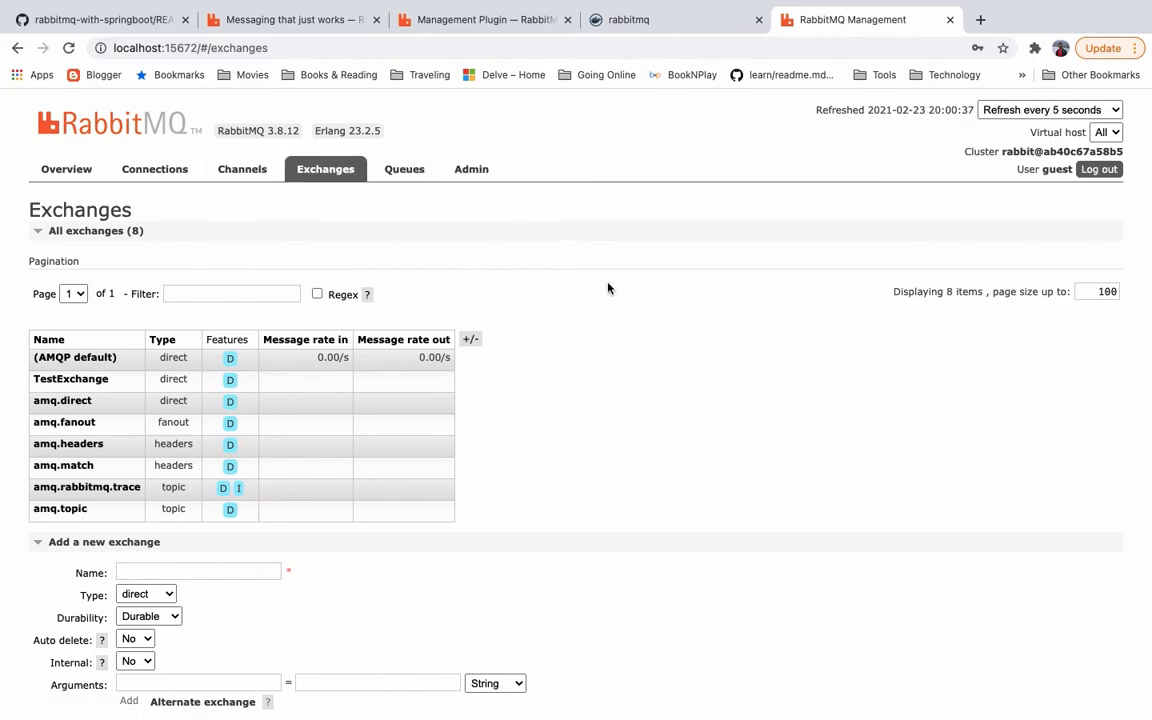
{"action": "mouse_move", "coordinate": [627, 302]}
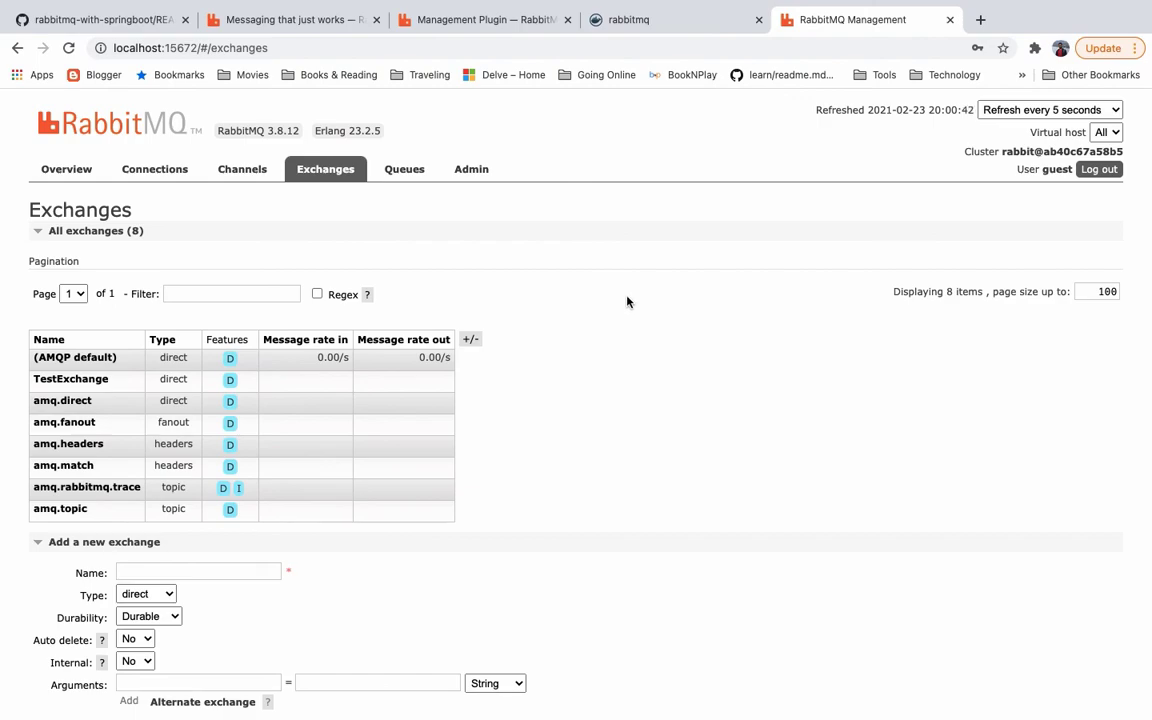
{"action": "mouse_move", "coordinate": [805, 6]}
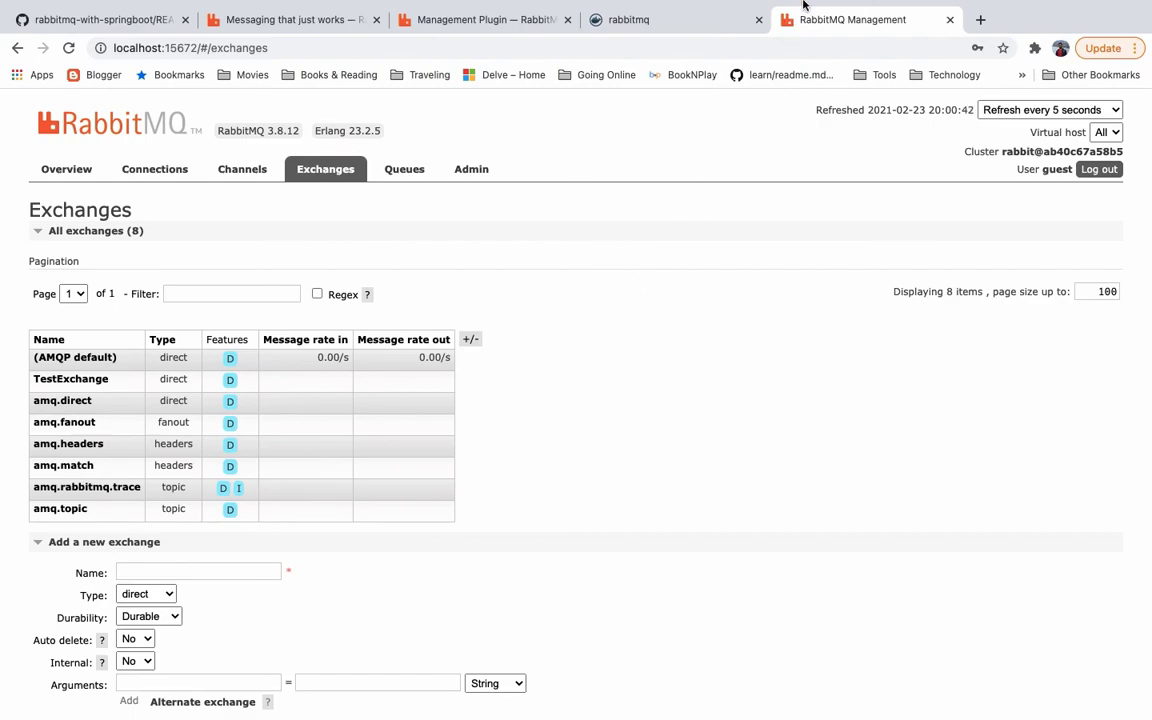